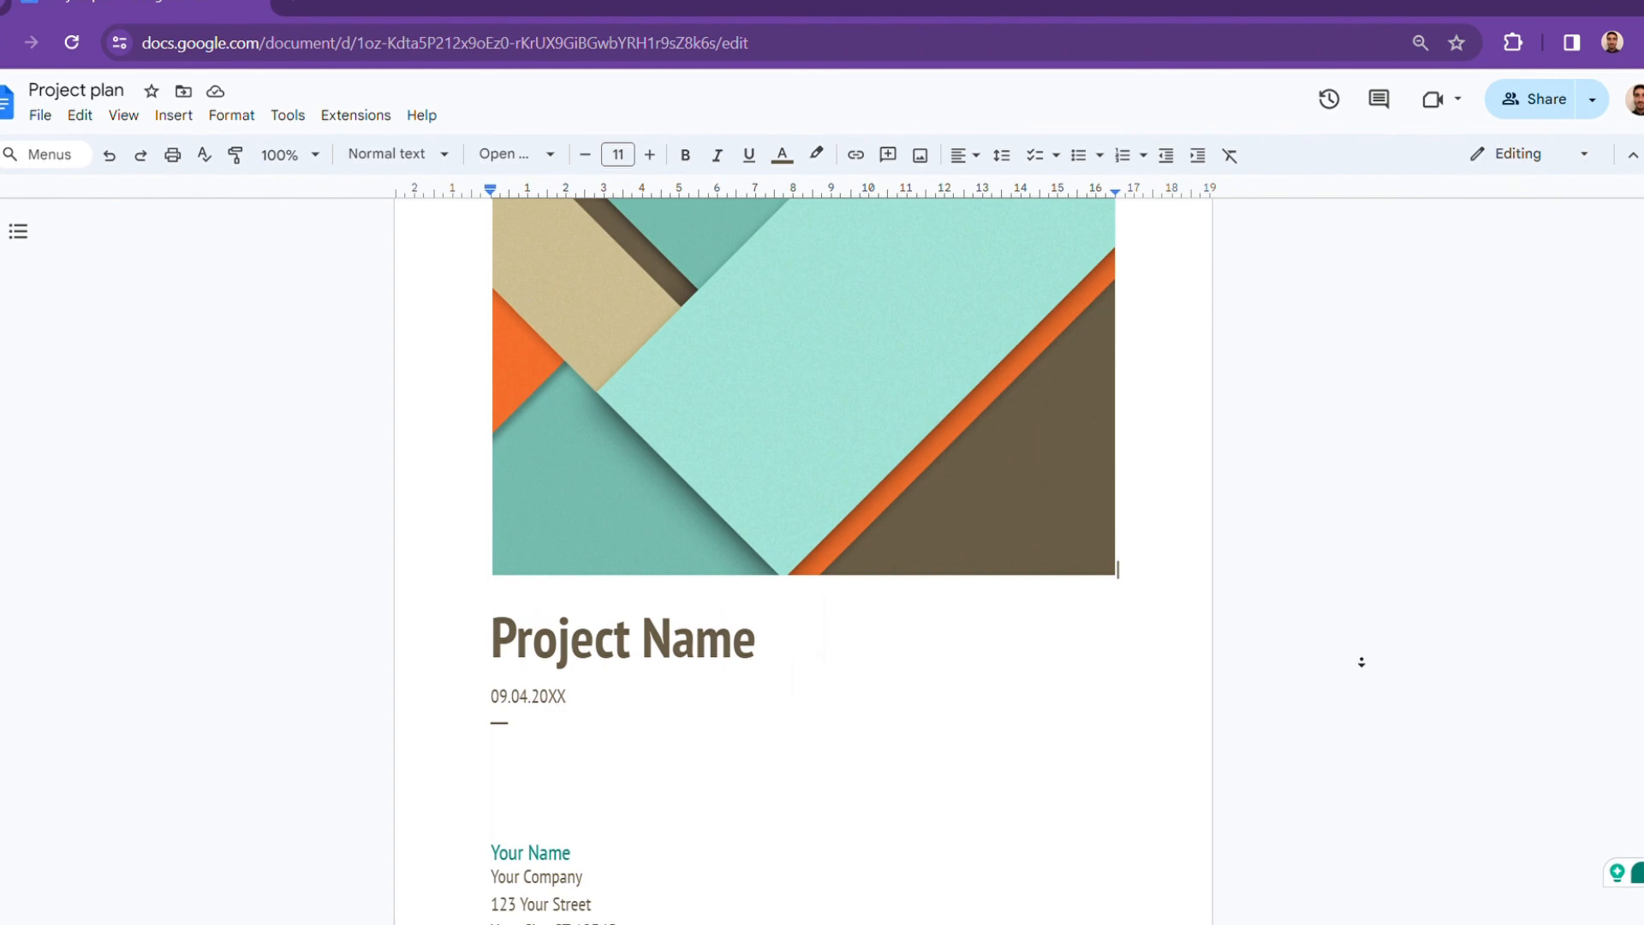
- Scroll through the Trello boards page and select an item
scroll("down", 3)
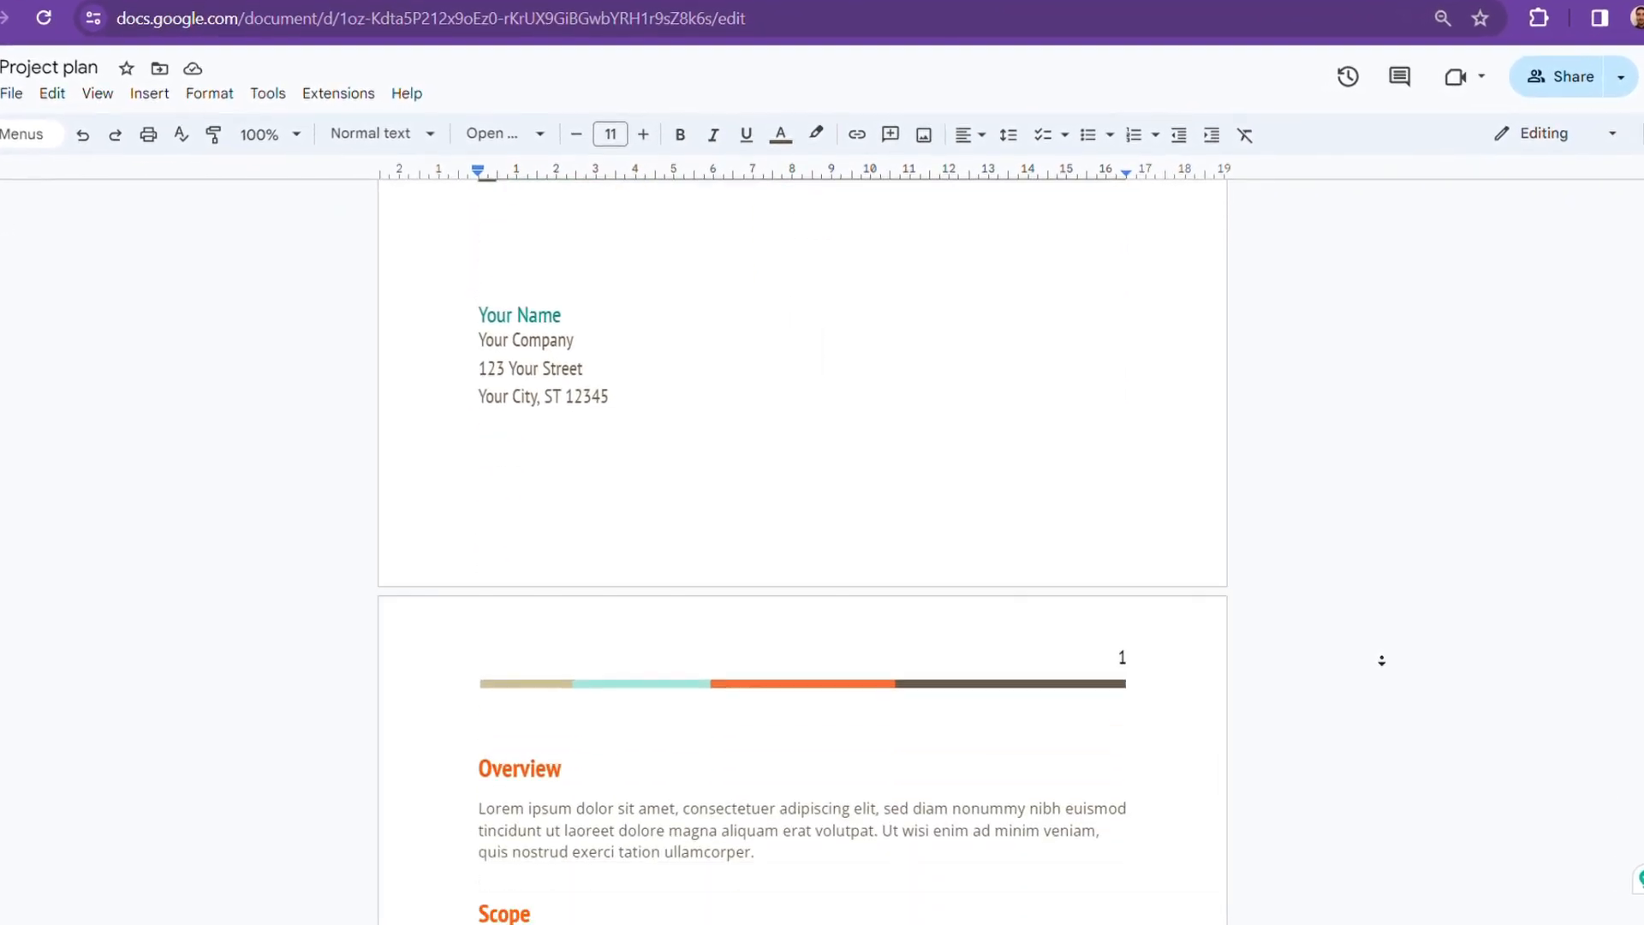
scroll("down", 3)
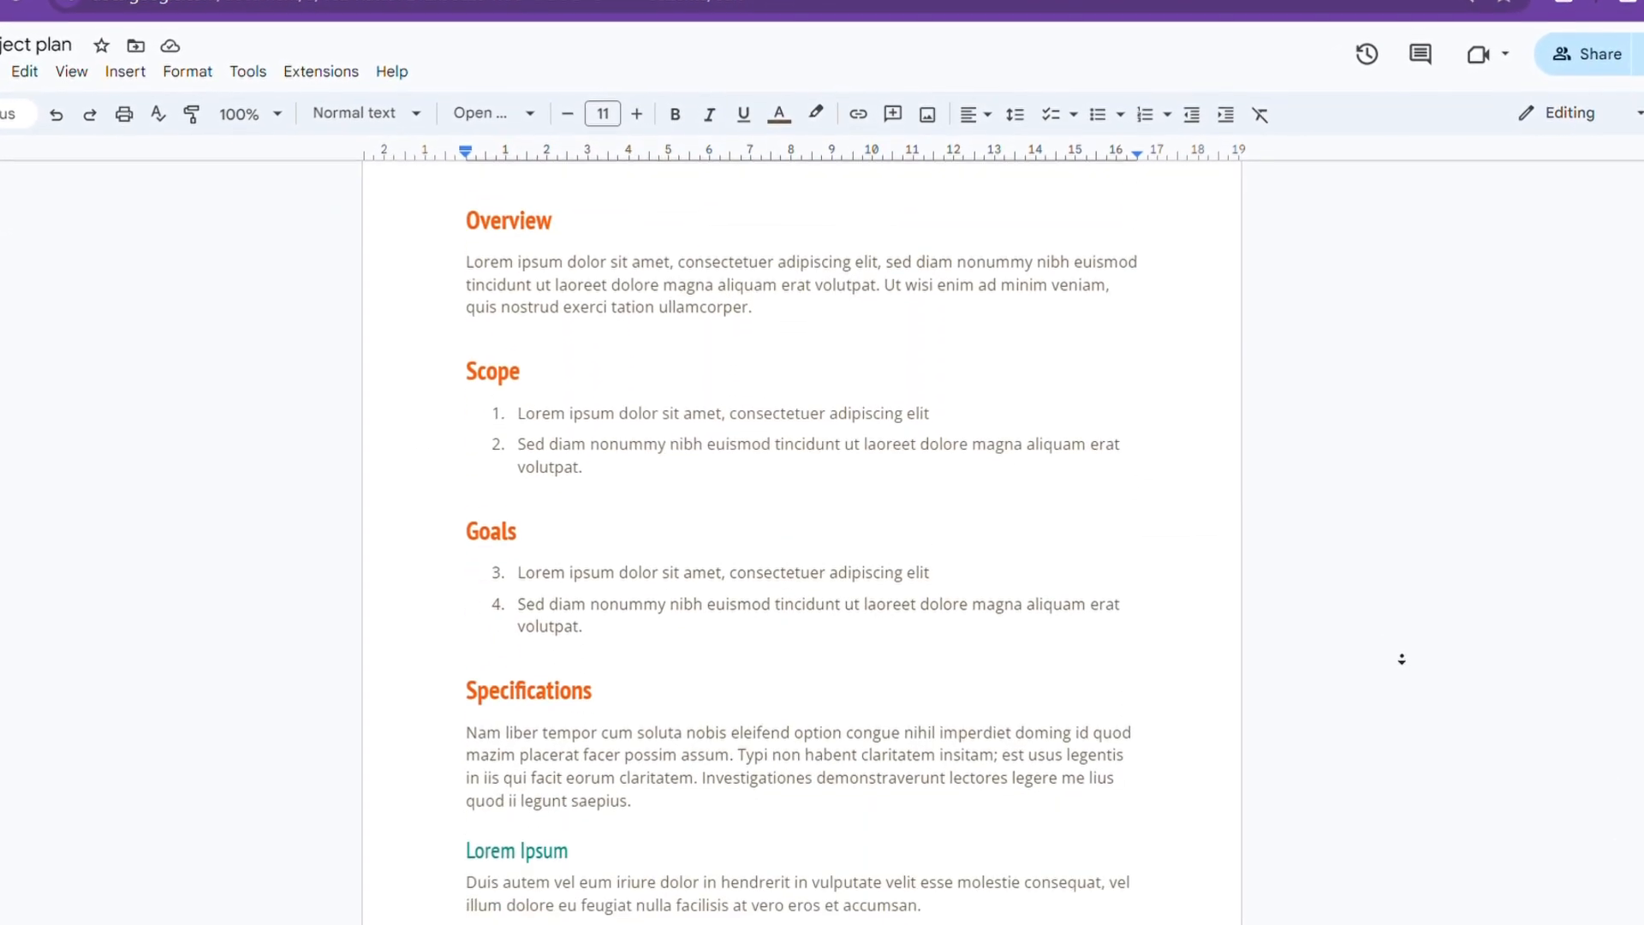
scroll("down", 3)
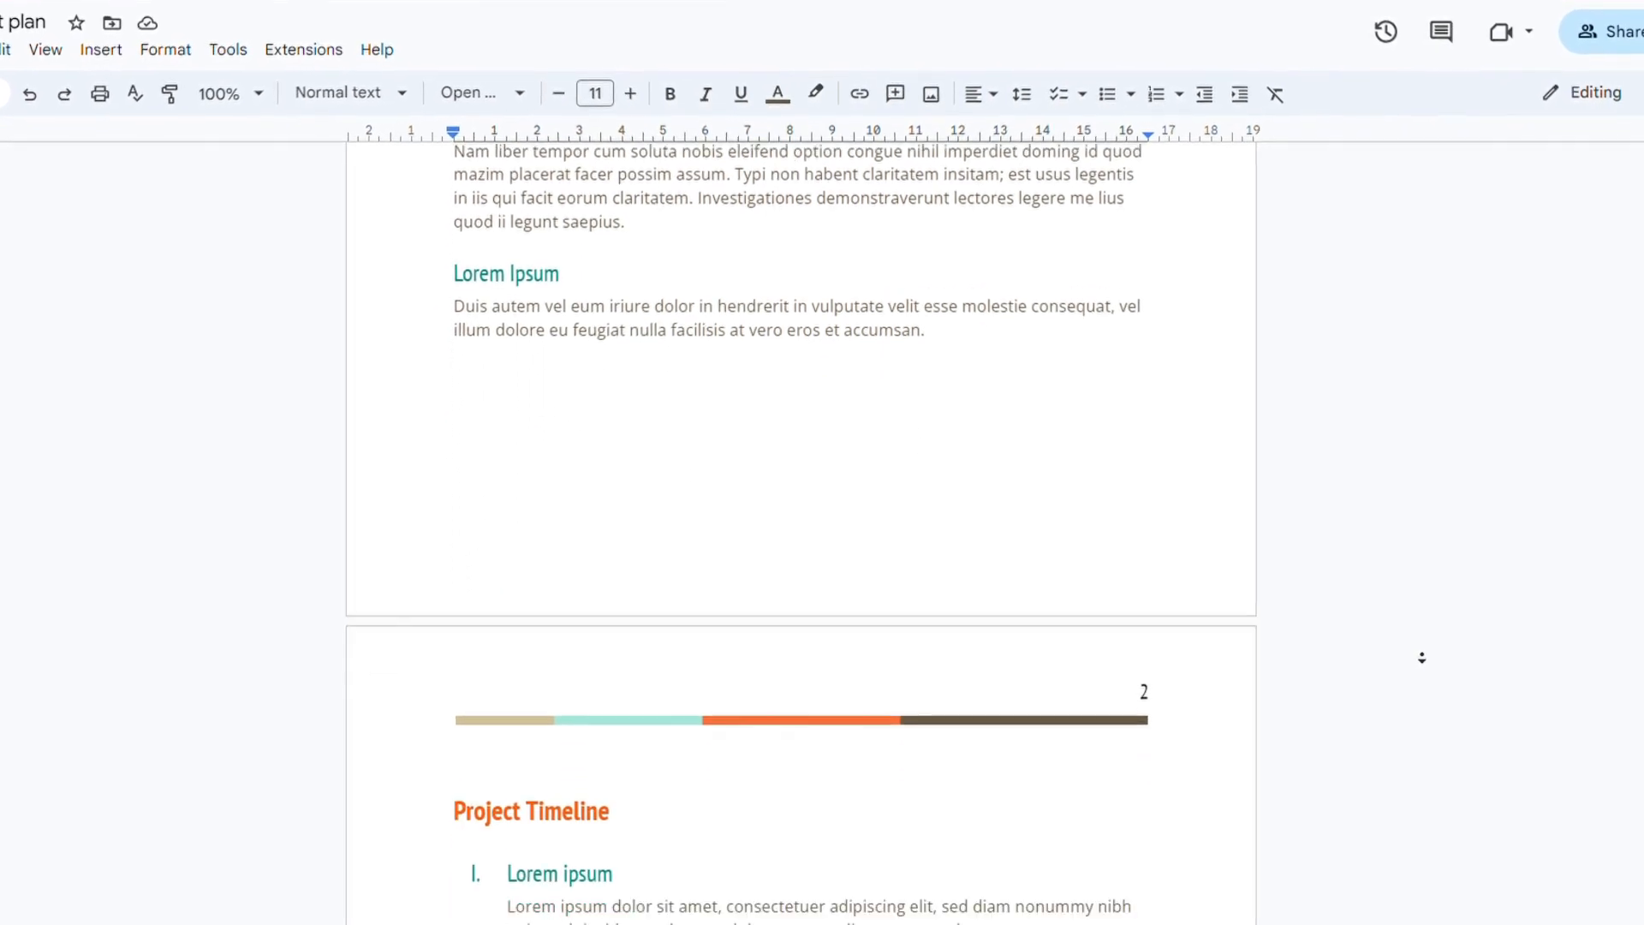
scroll("down", 3)
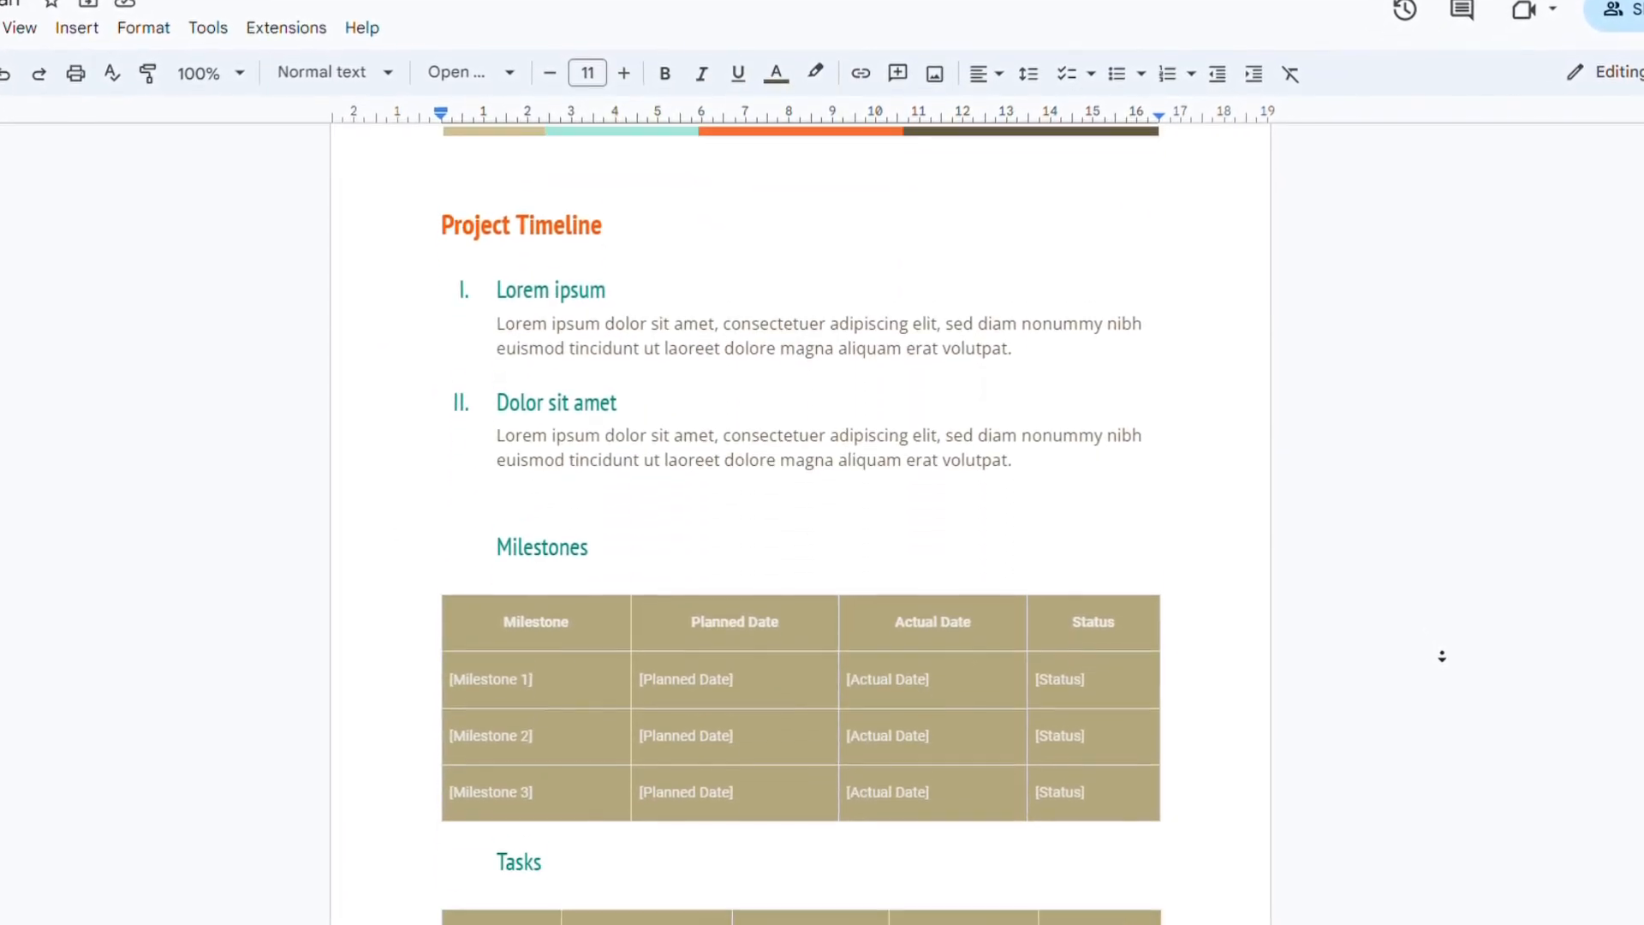
scroll("down", 3)
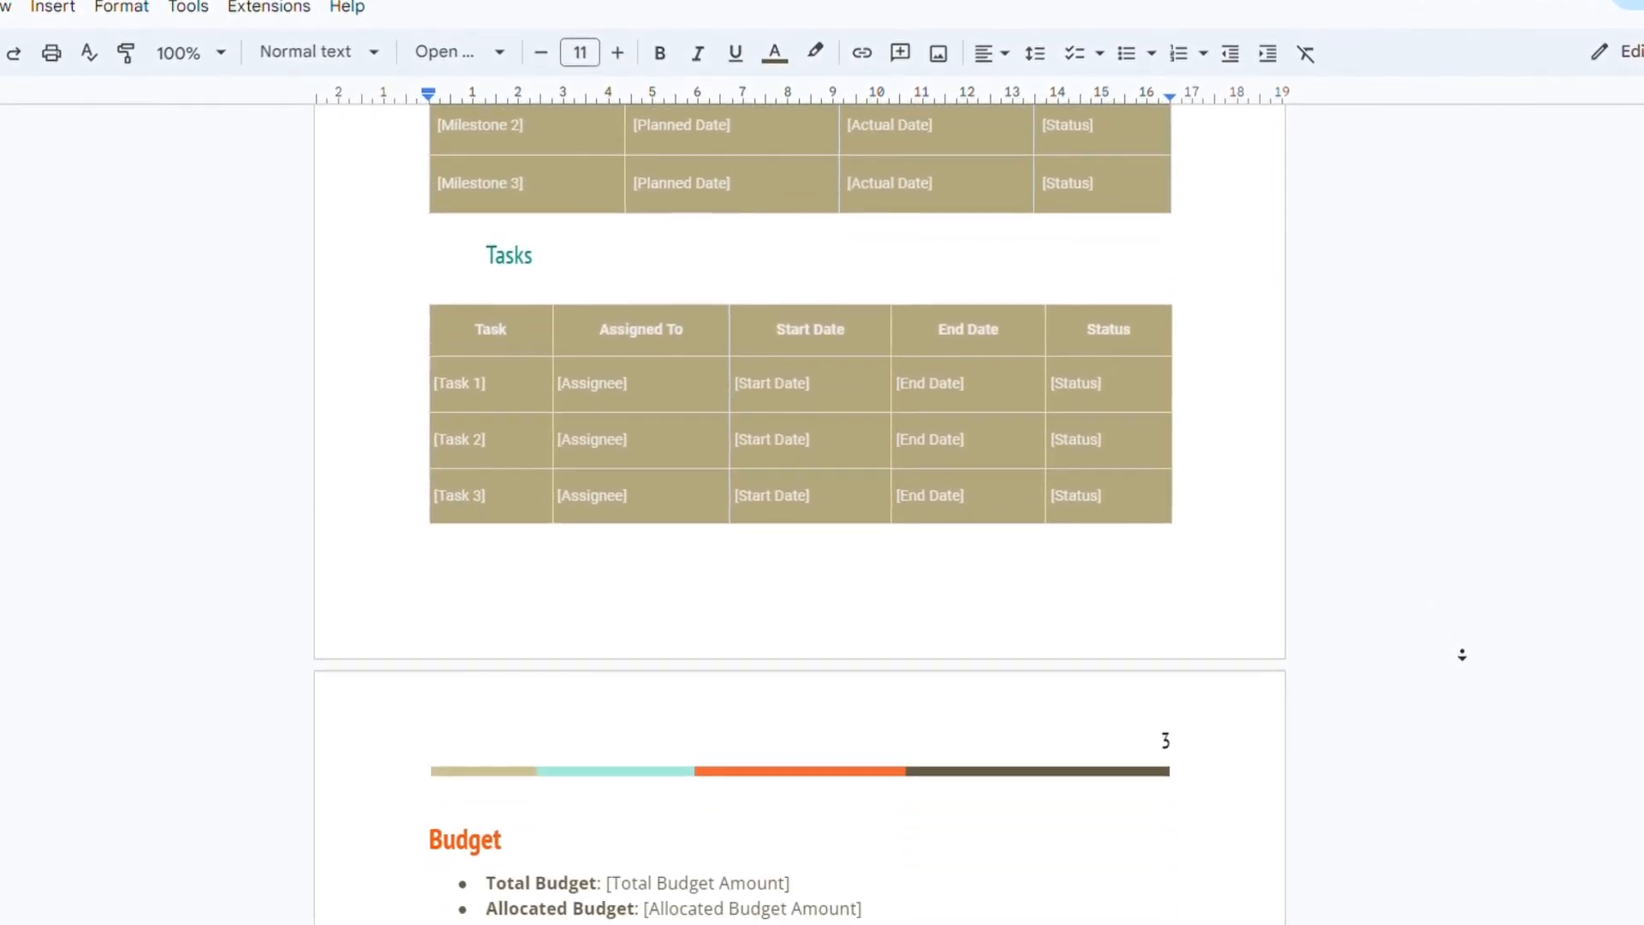
scroll("down", 3)
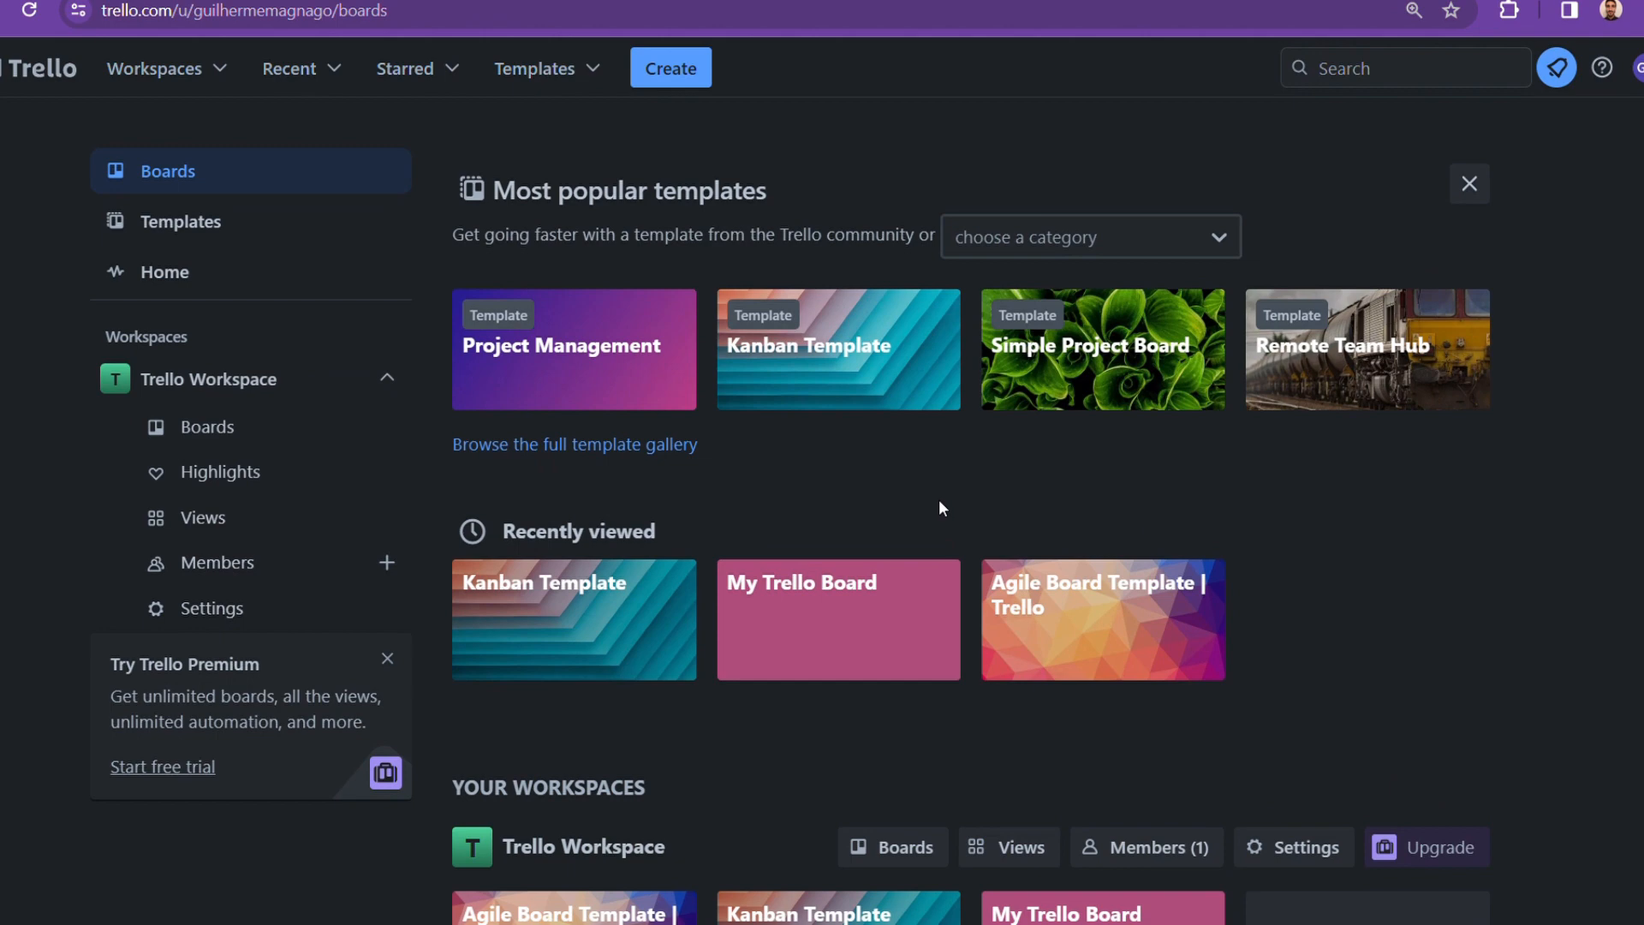
scroll("down", 3)
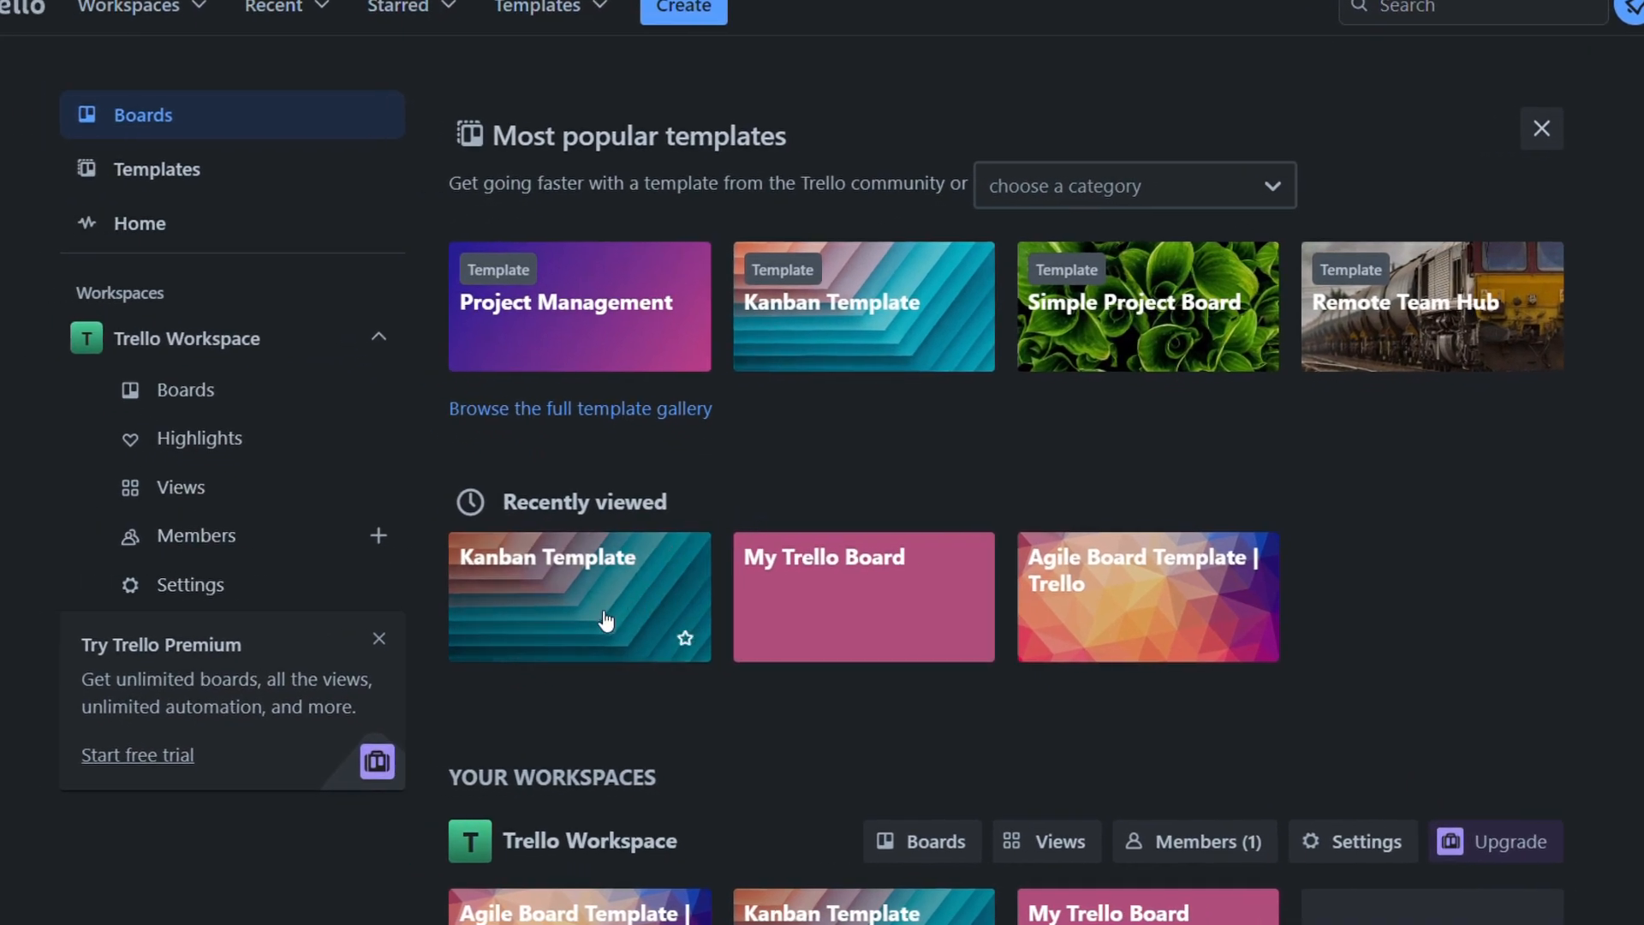
left_click(580, 596)
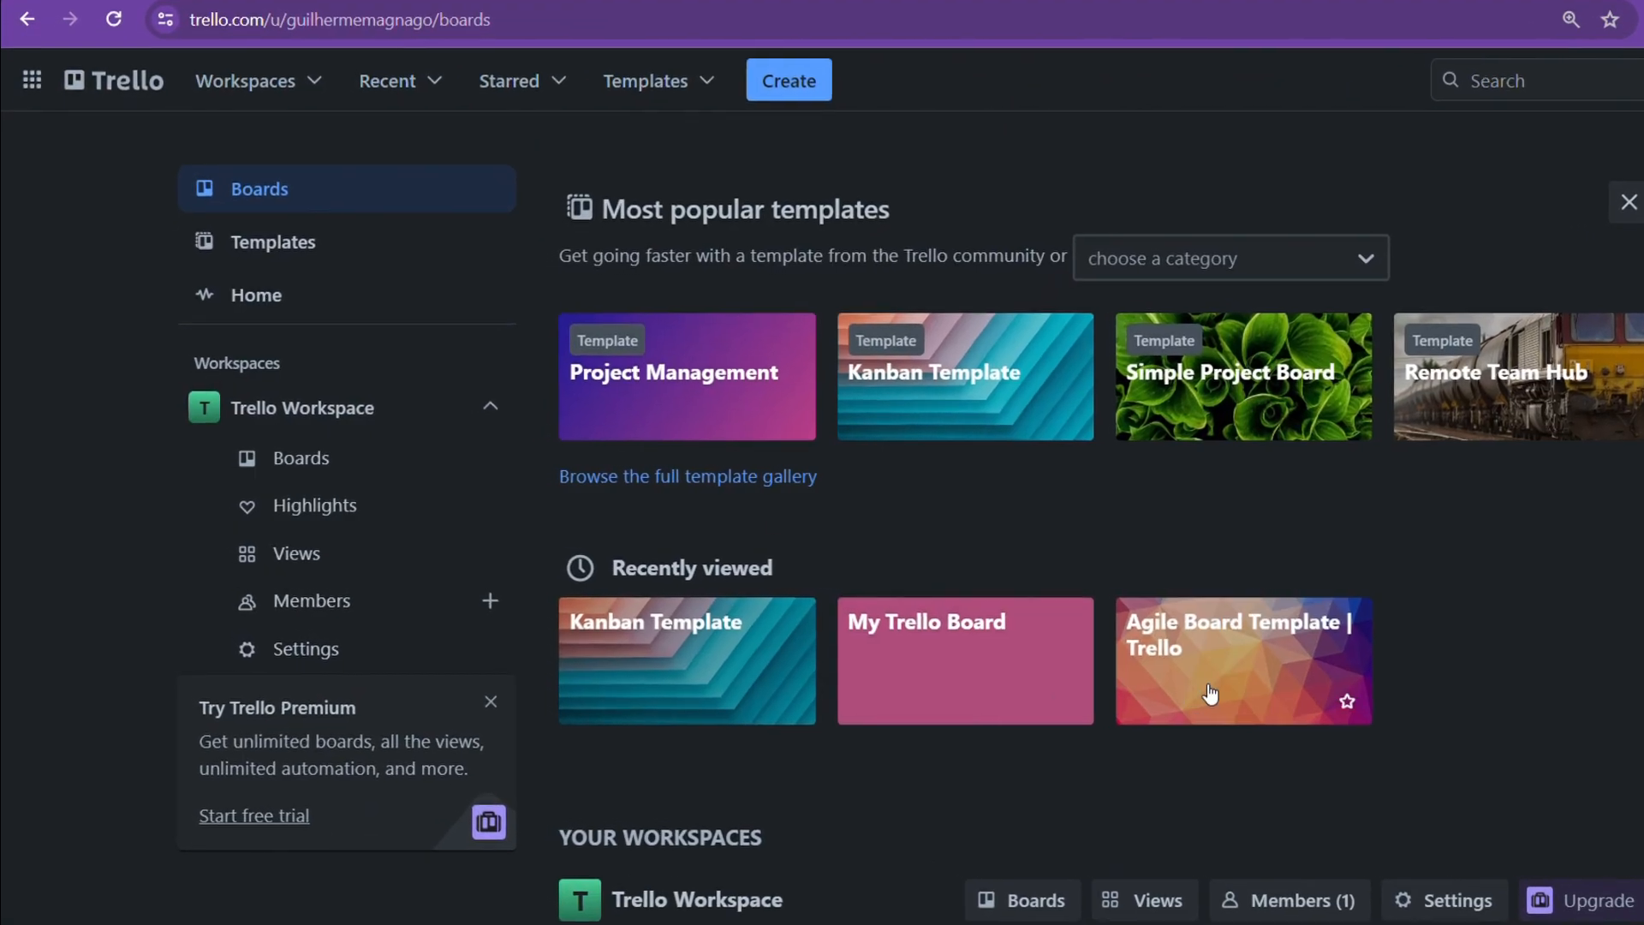
- Open Agile Board Template and move the subway fare hike card from Questions to Junk Drawer
left_click(1209, 686)
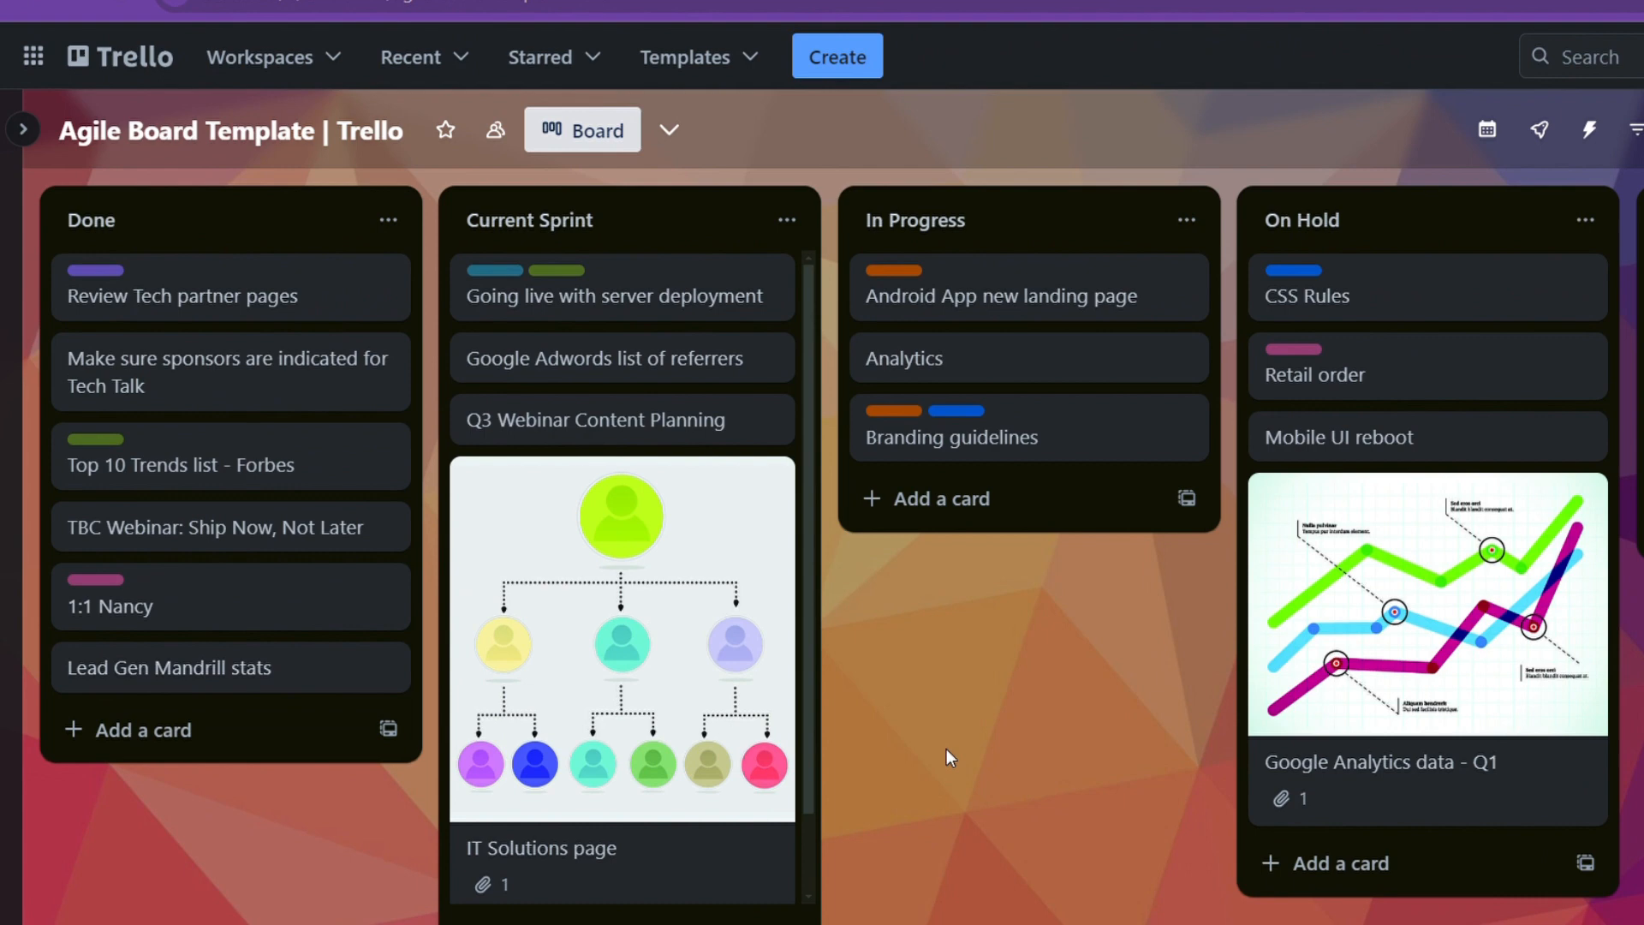
scroll("right", 3)
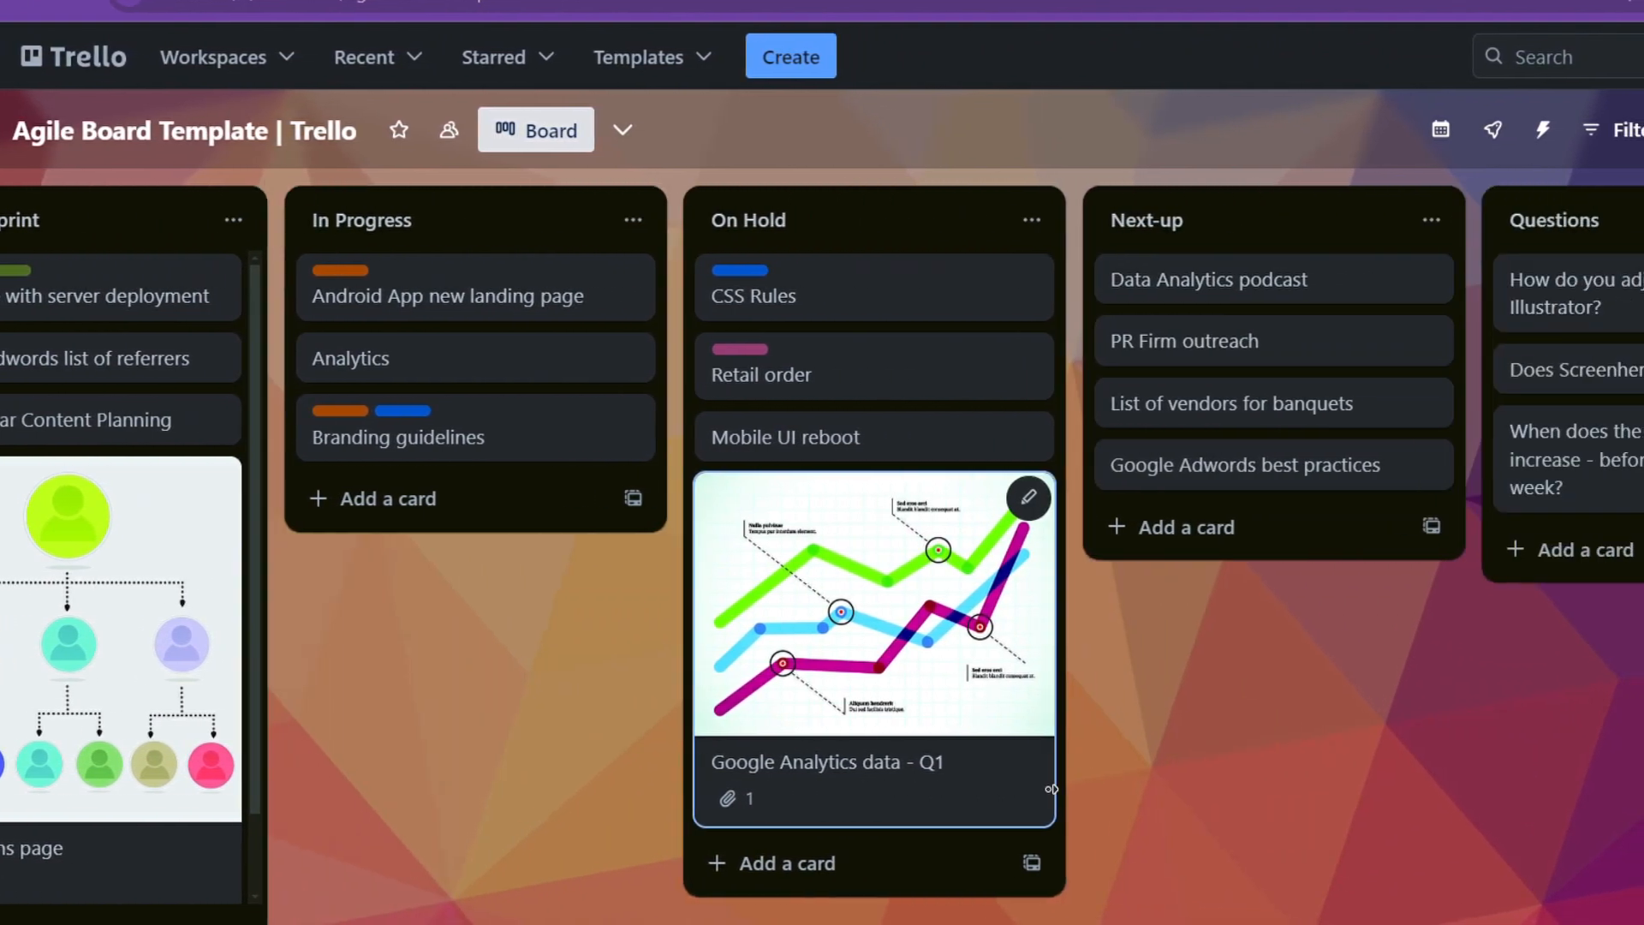
scroll("right", 3)
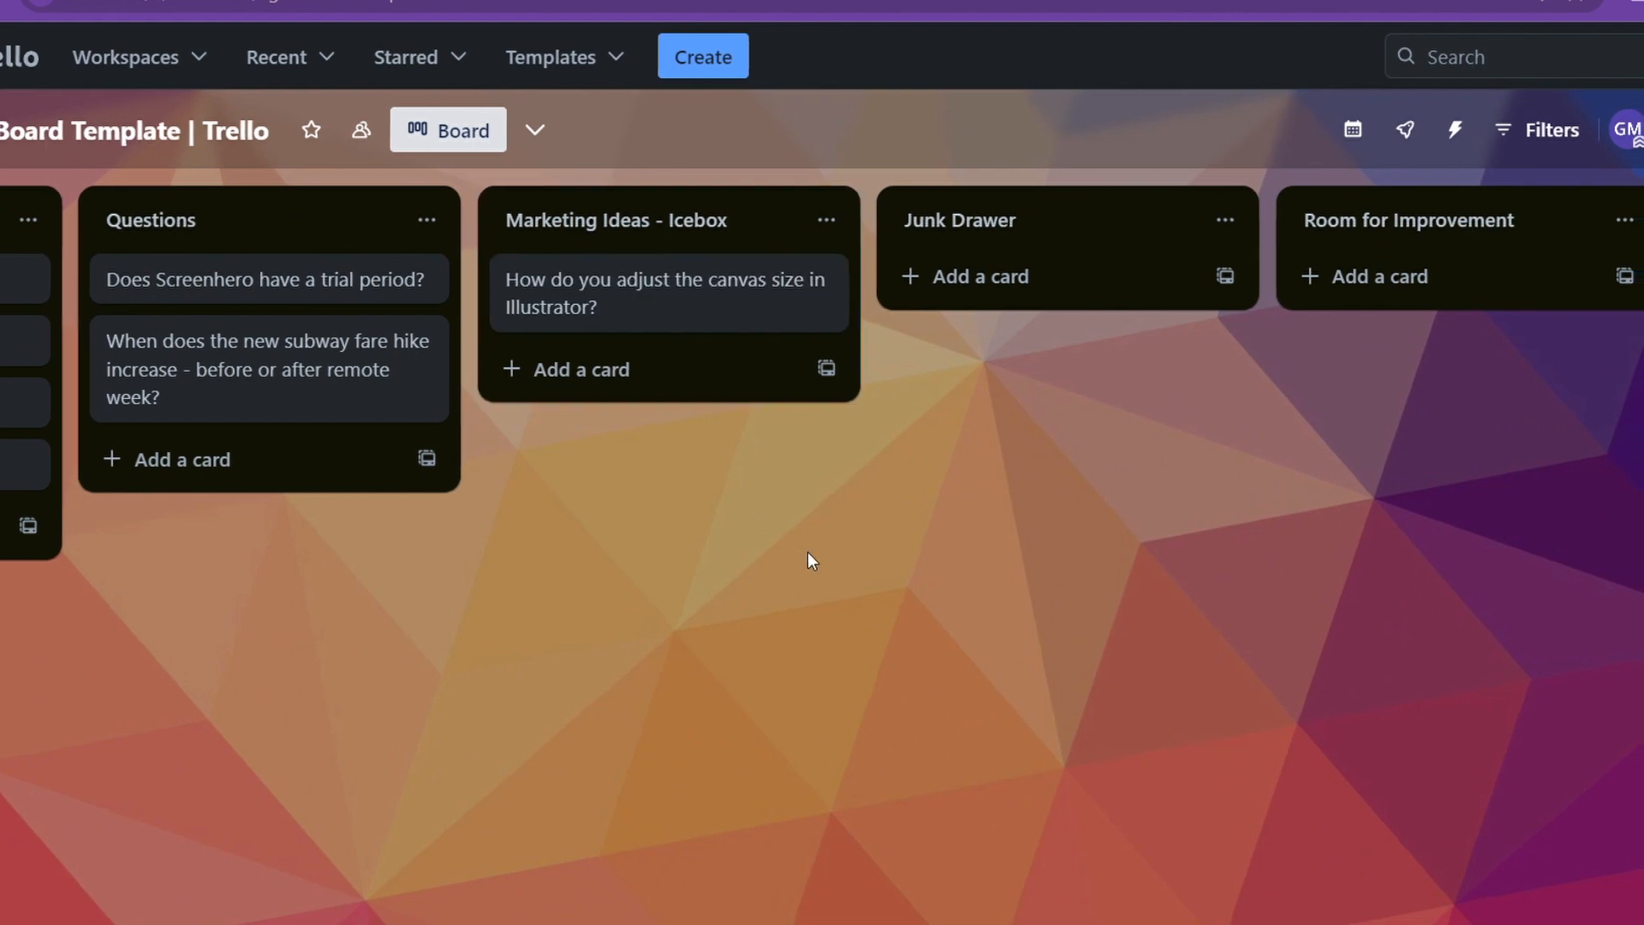
left_click_drag(267, 368, 1066, 306)
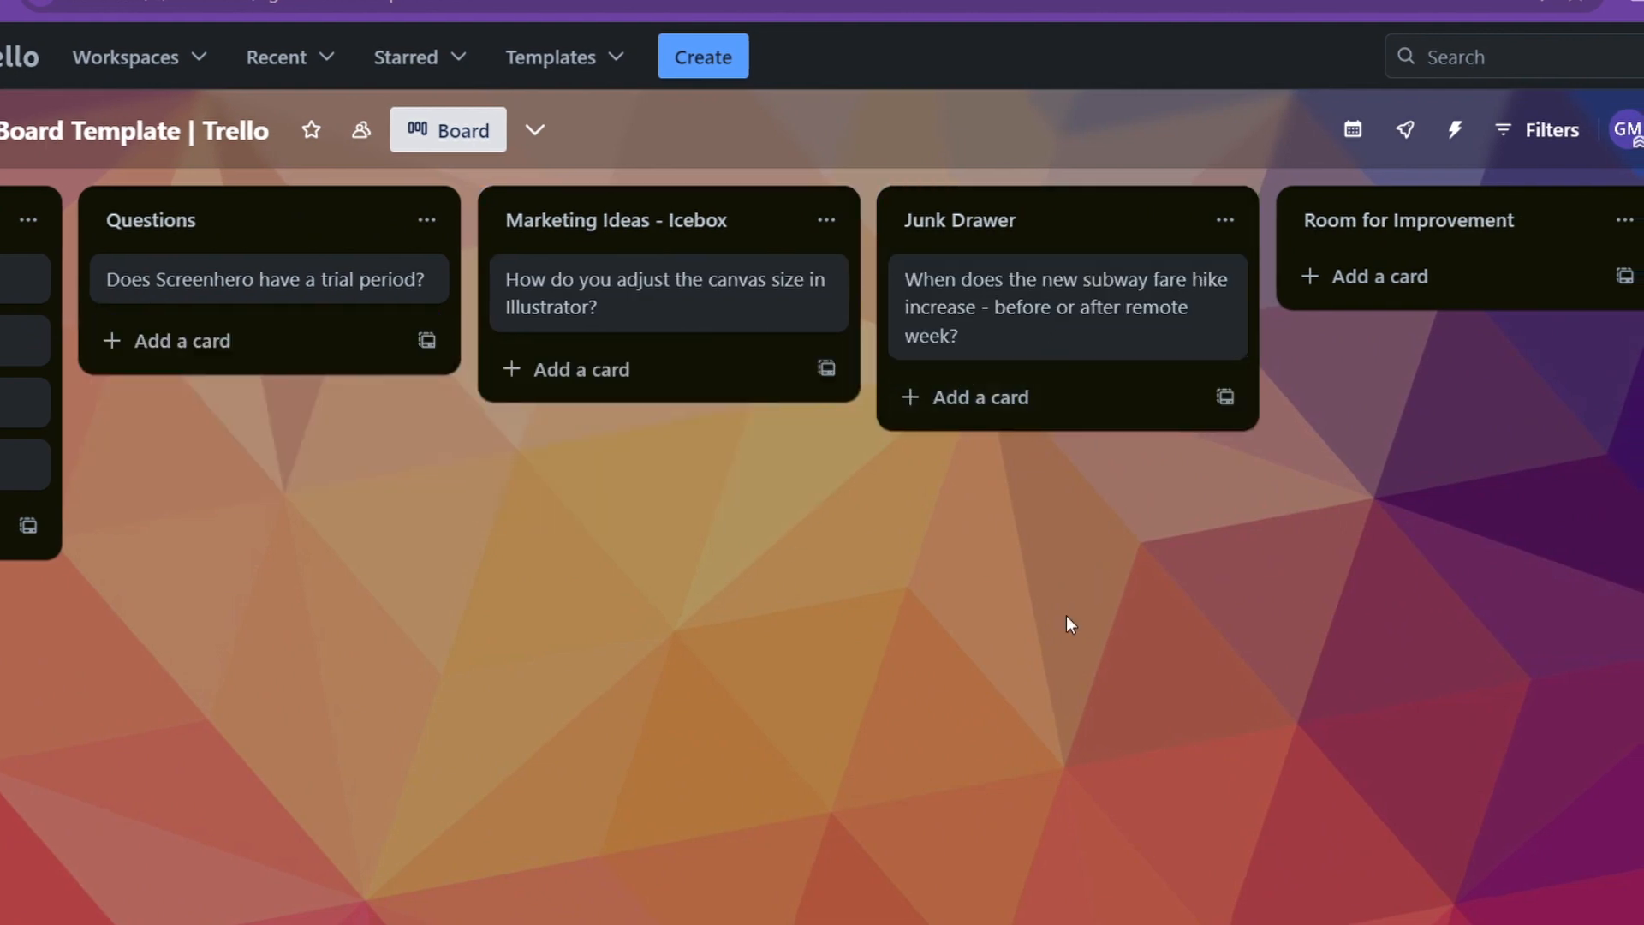
scroll("right", 3)
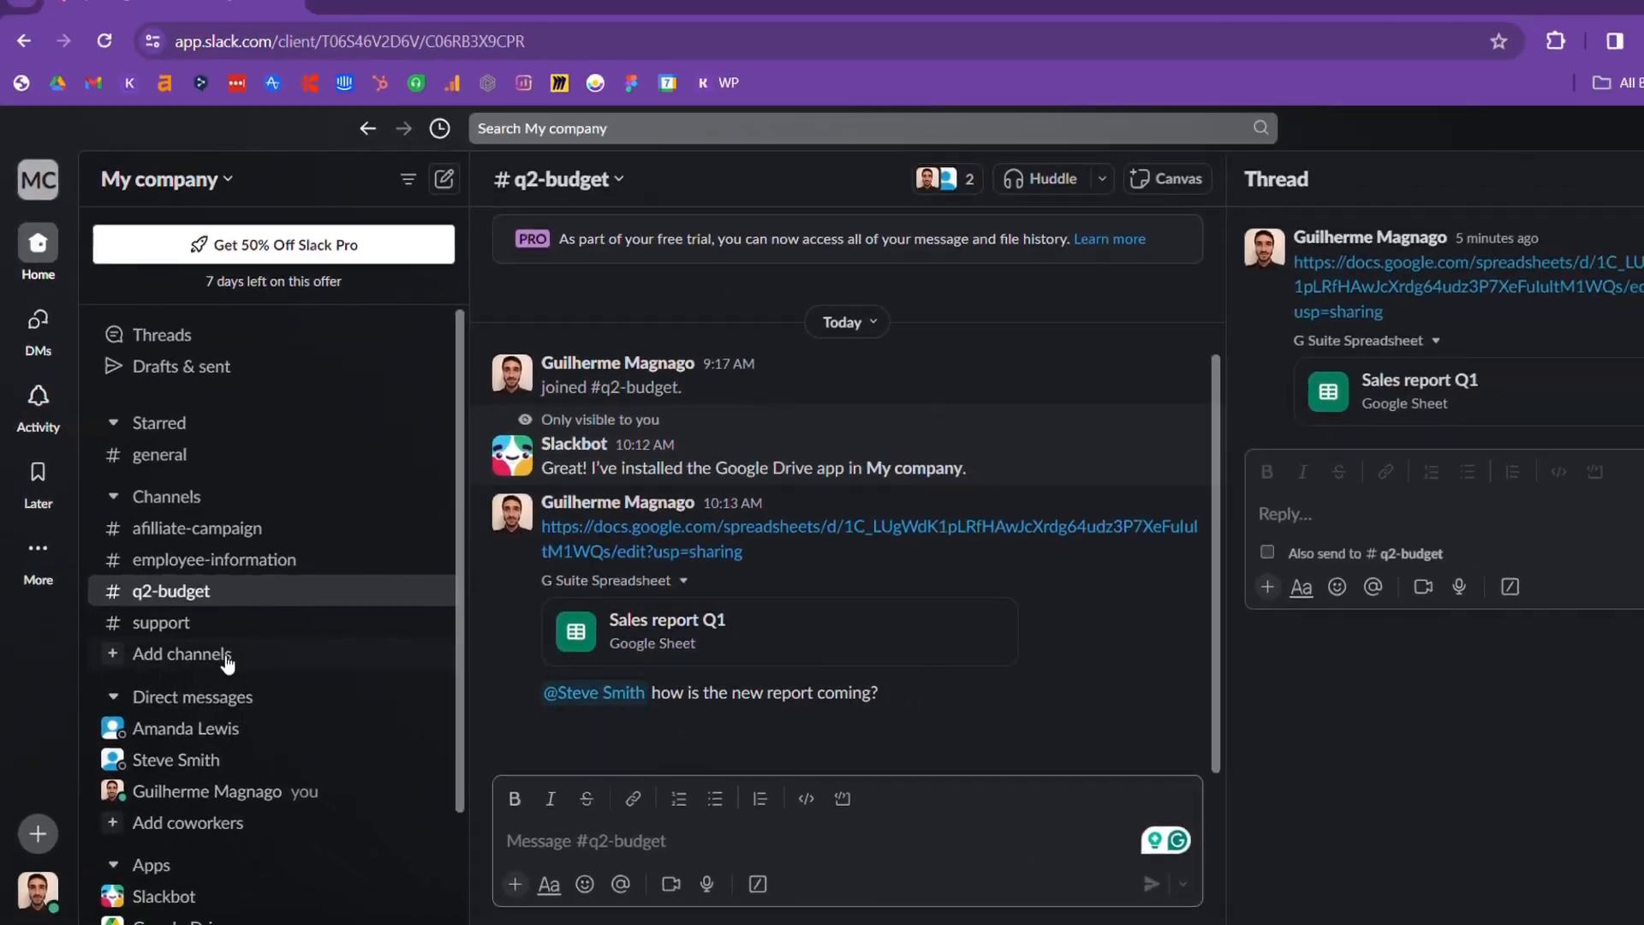
- Switch from #q2-budget to #support and view its shared FAQs canvas
left_click(161, 623)
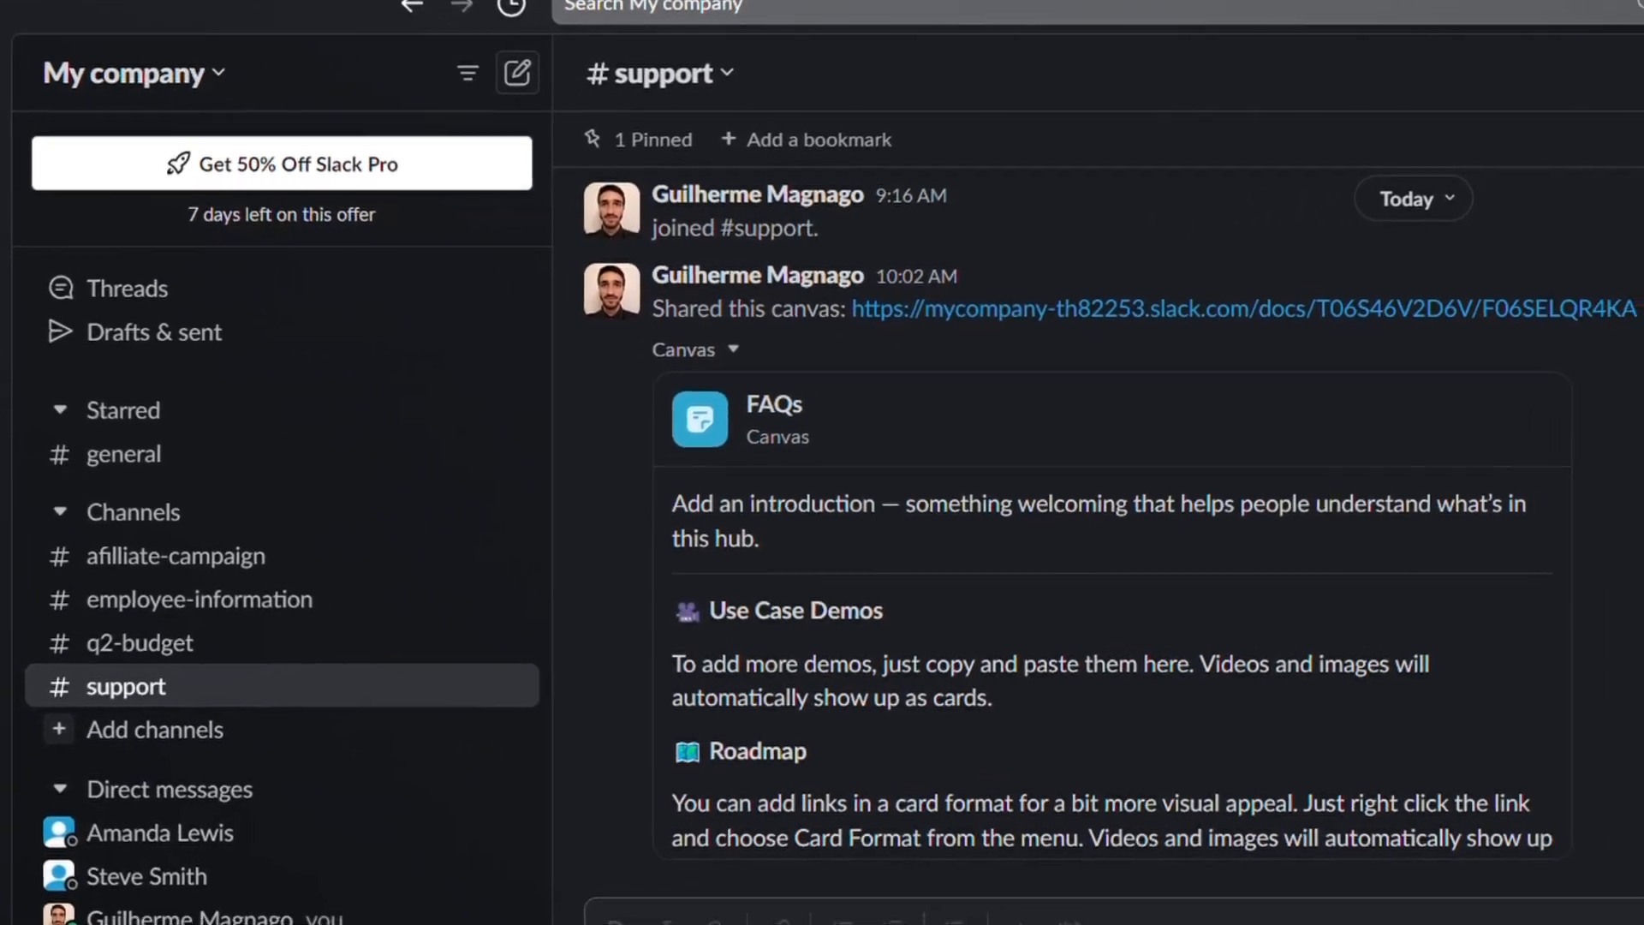
left_click(152, 831)
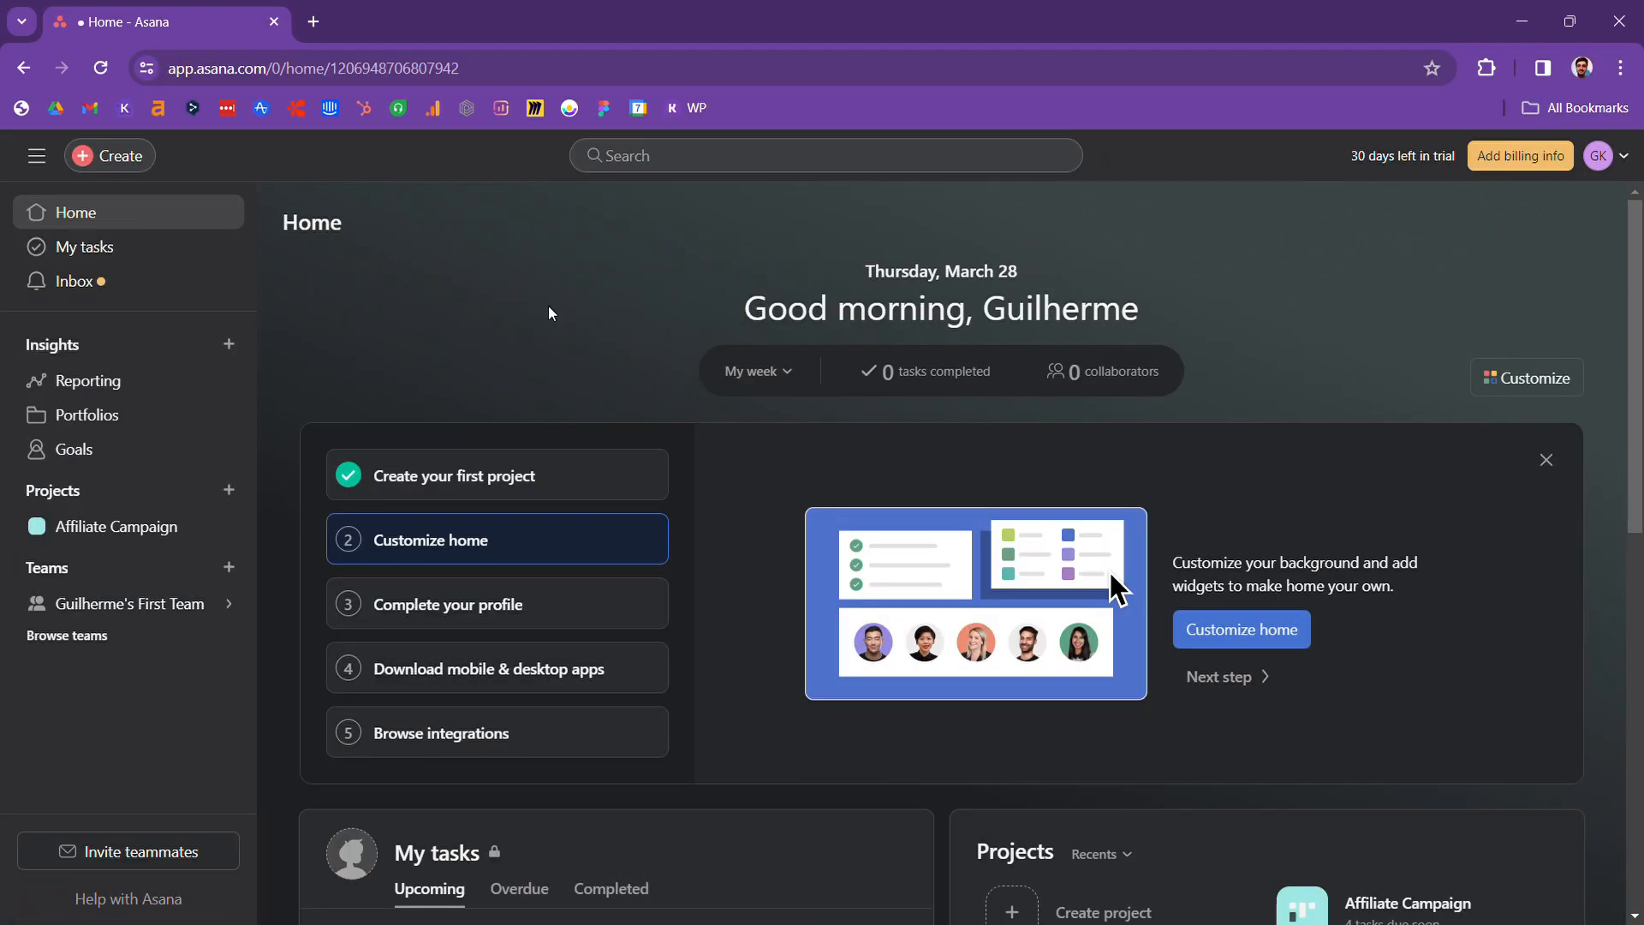
mouse_move(221, 262)
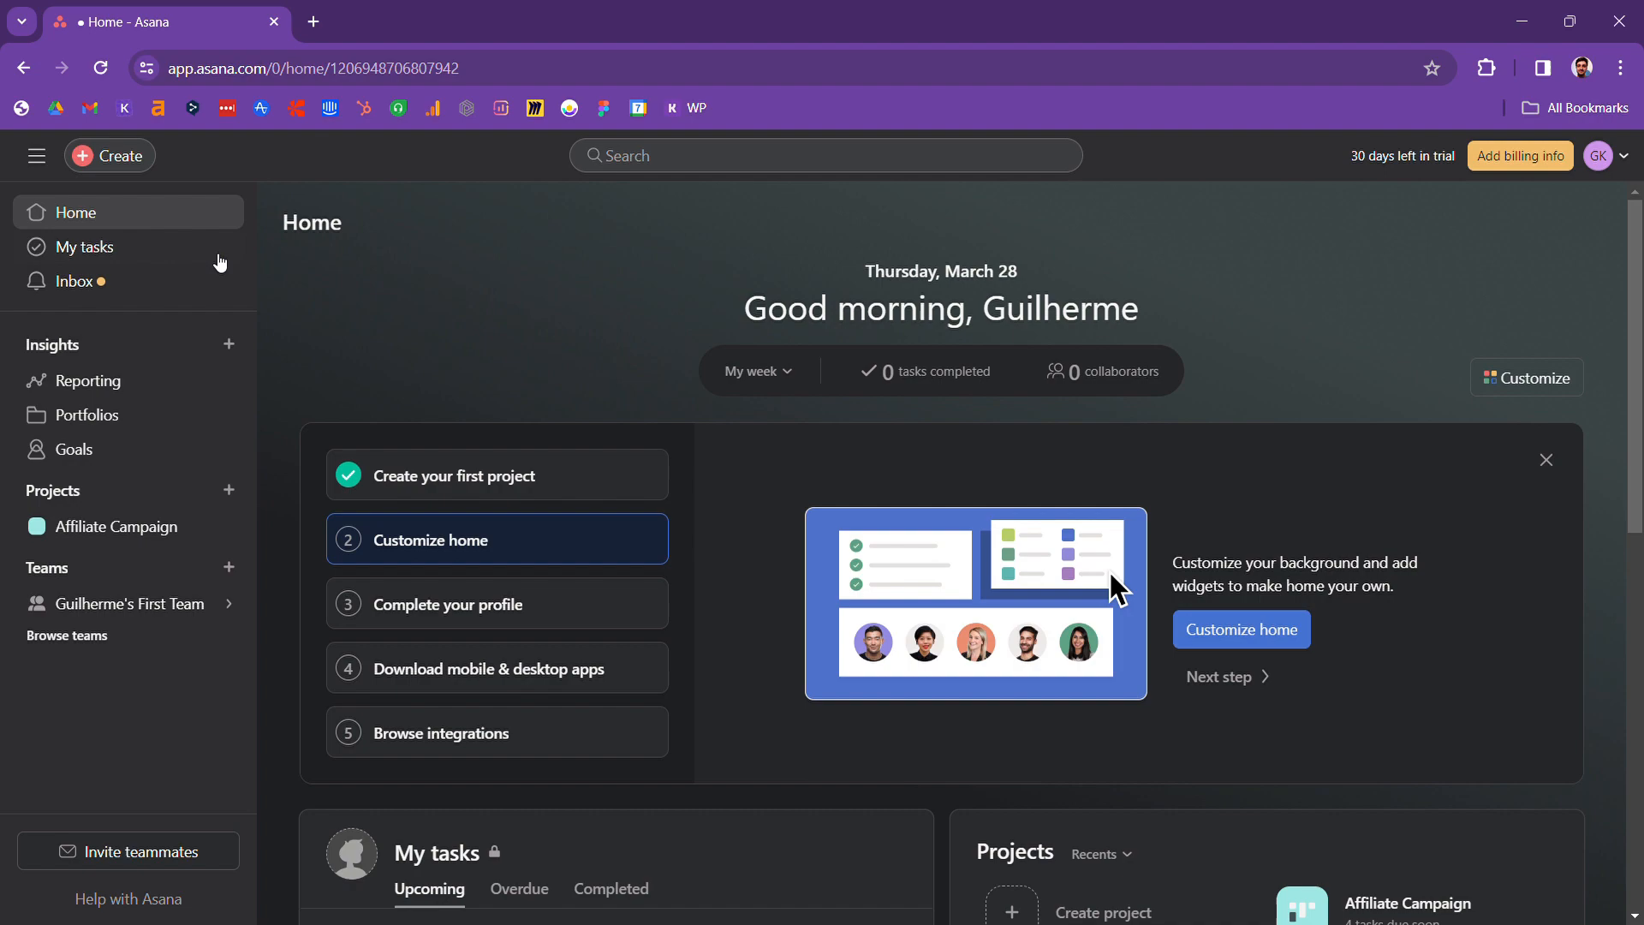
- Scroll the Affiliate Campaign board's To do, Doing and Done columns
scroll("down", 3)
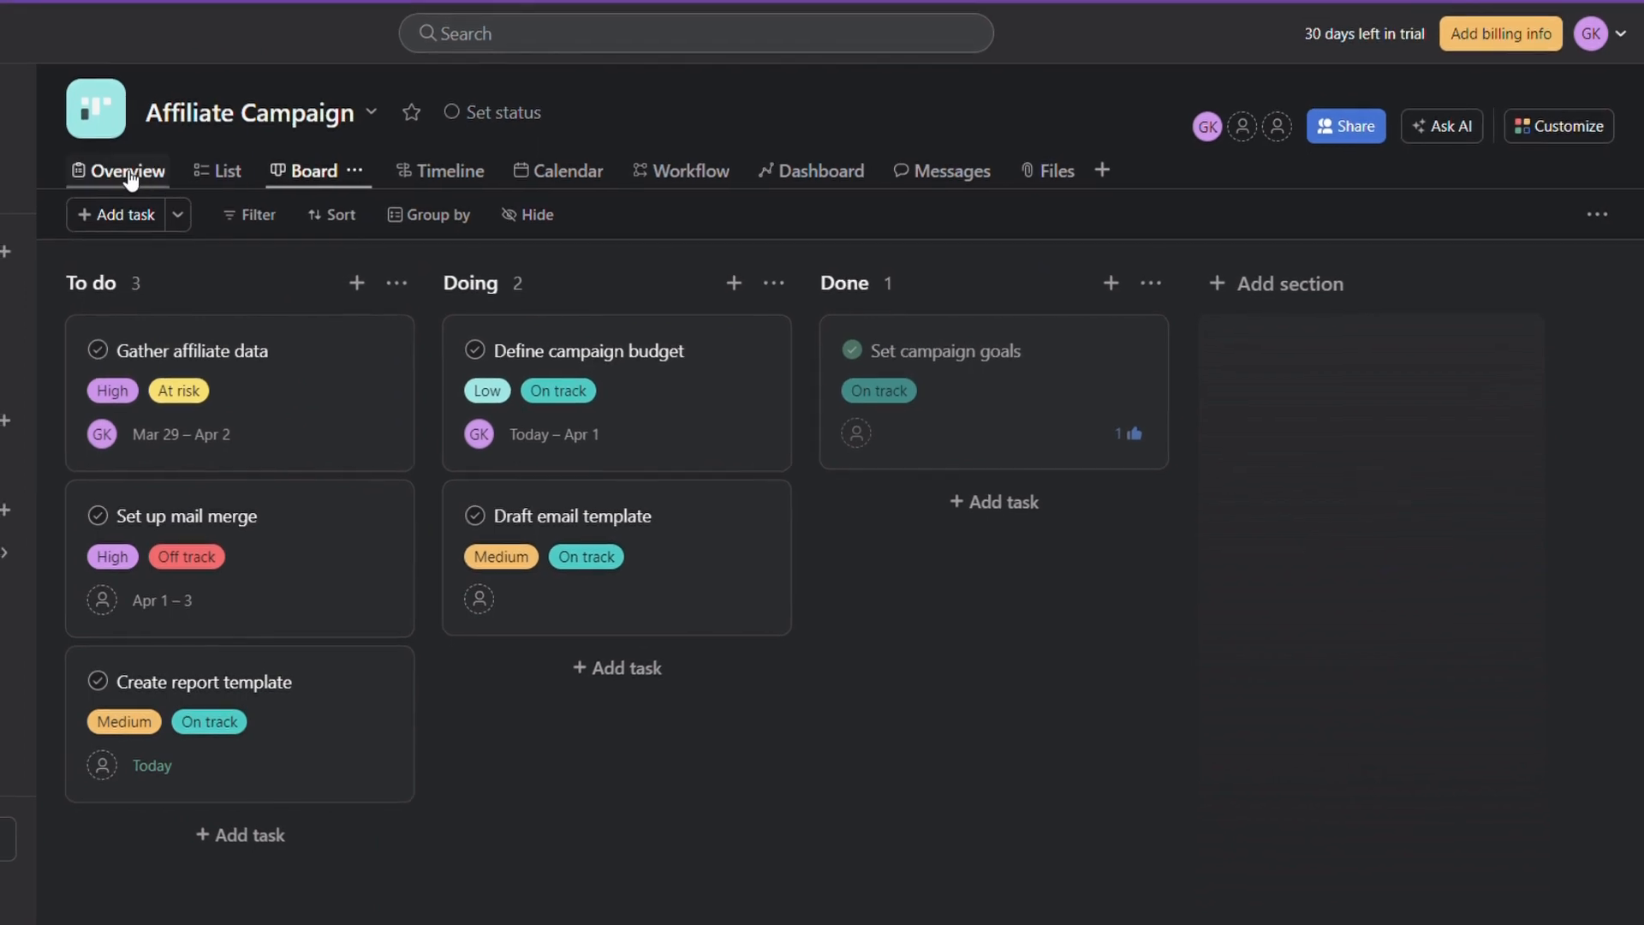
- Browse the List, Timeline, Calendar and Dashboard views, then open the Messages page
left_click(123, 171)
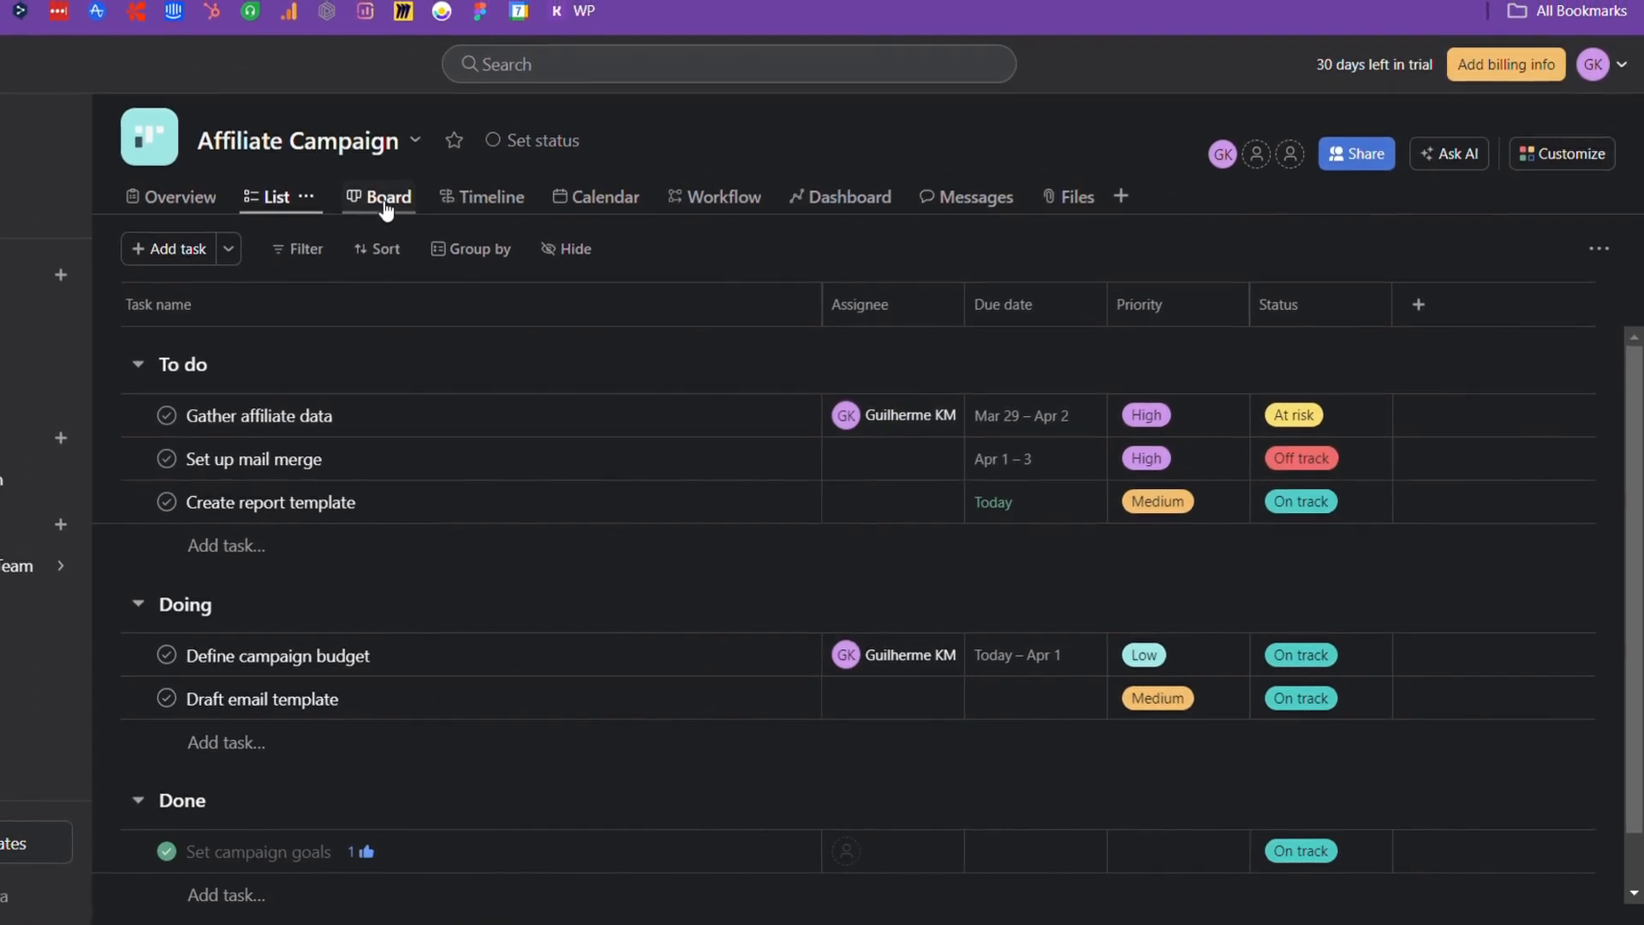
left_click(490, 197)
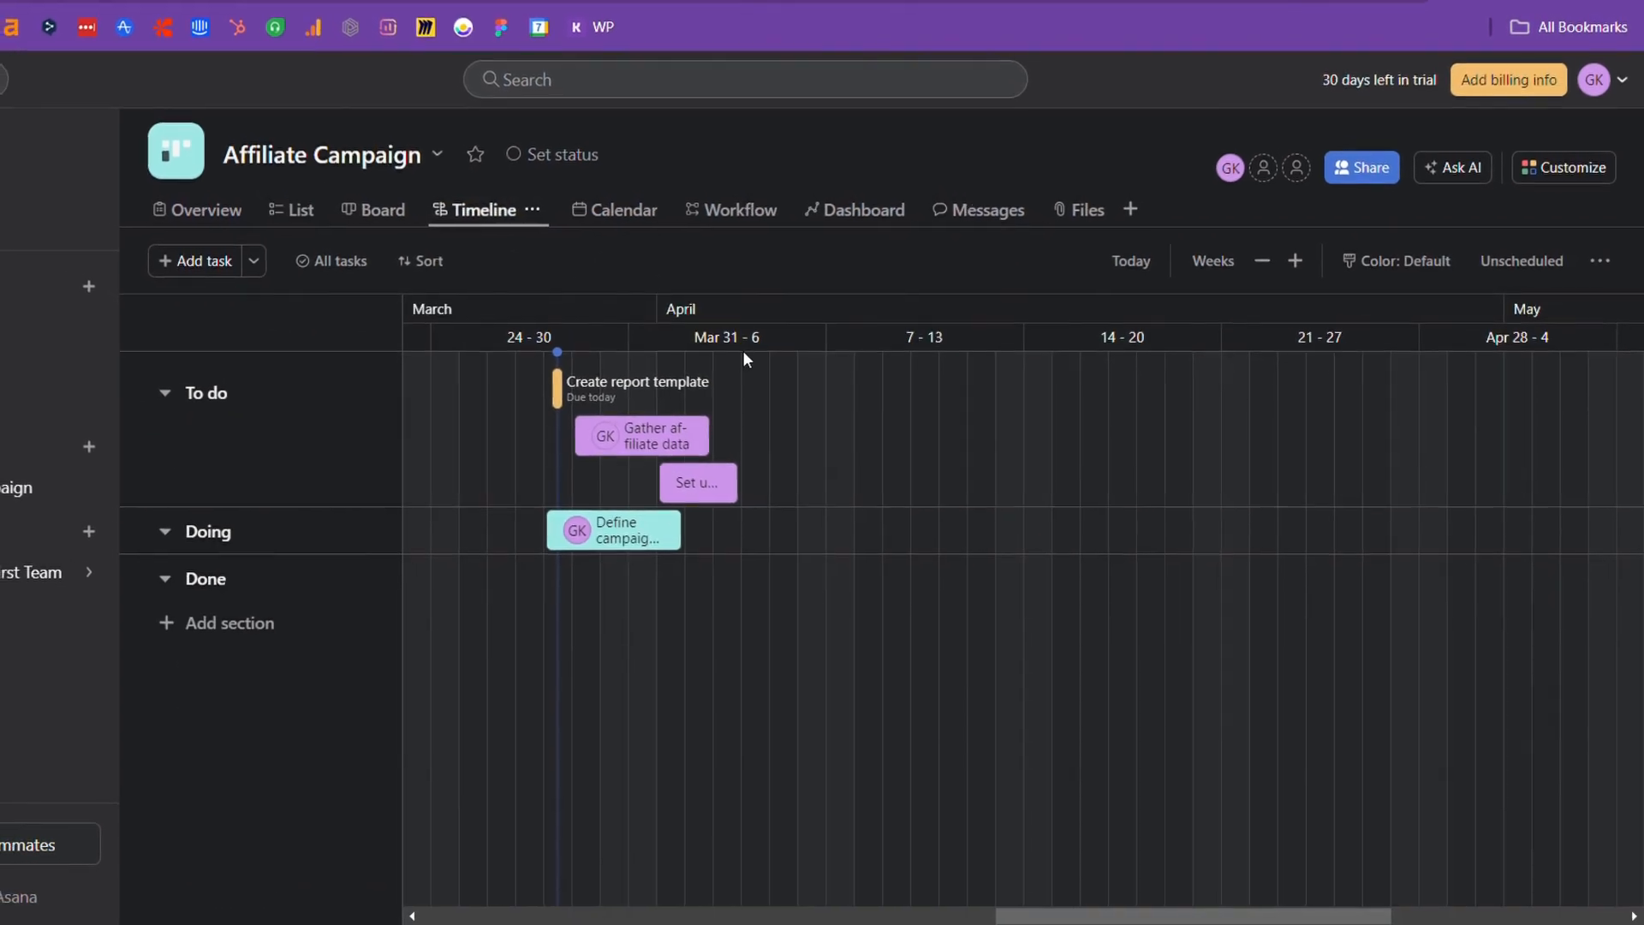
left_click(622, 210)
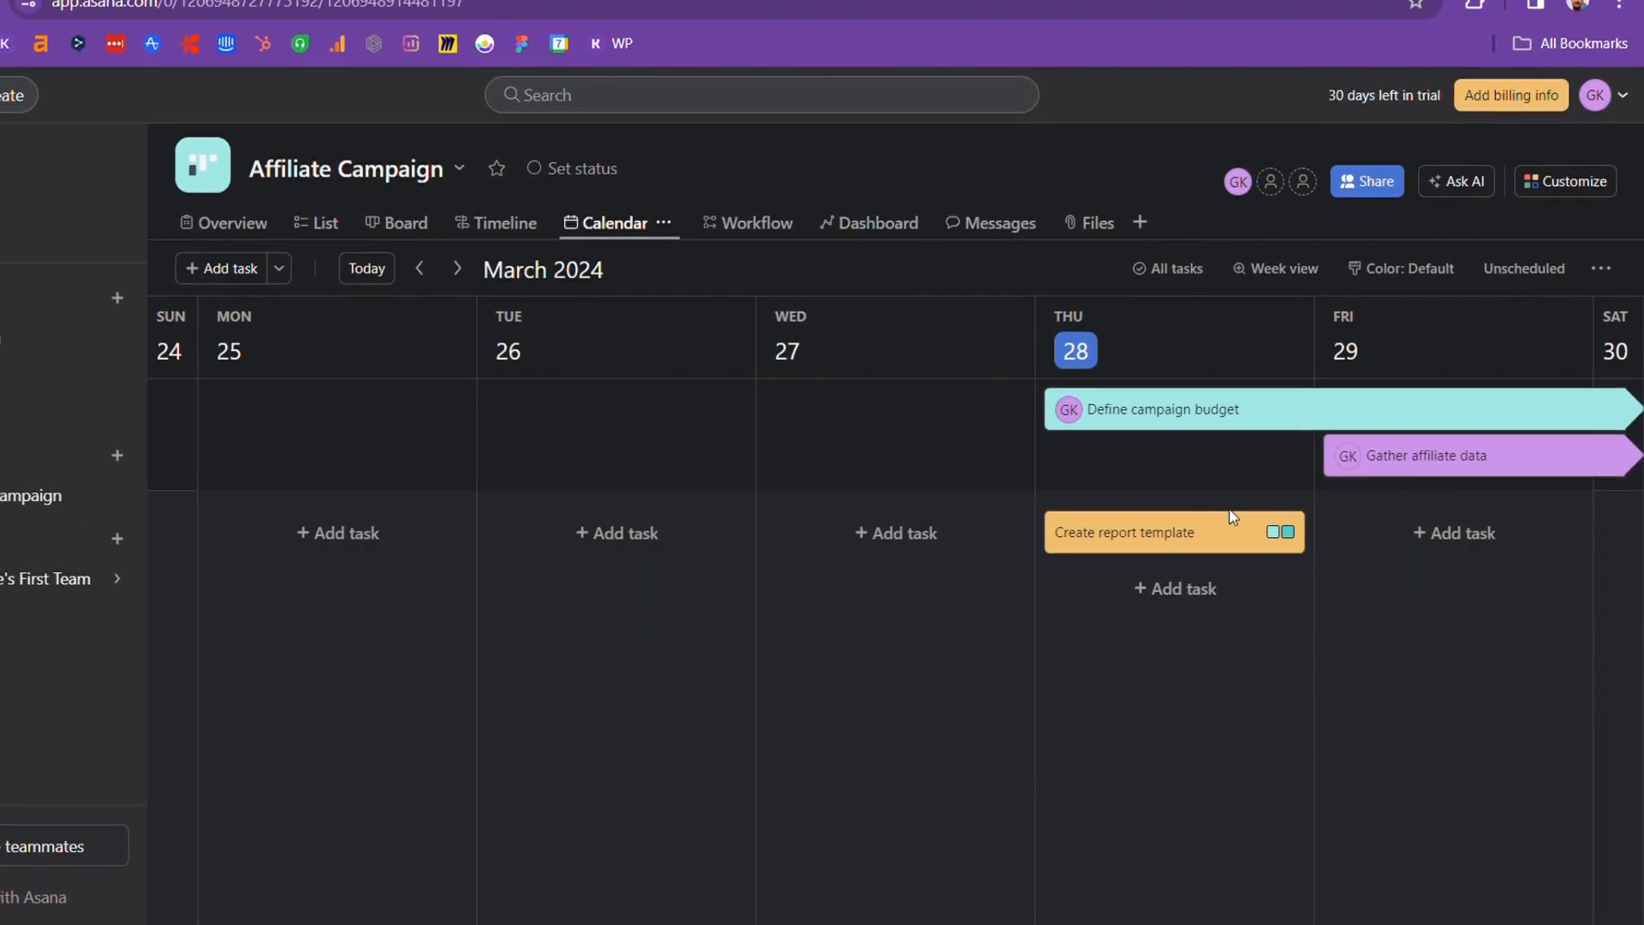
left_click(878, 223)
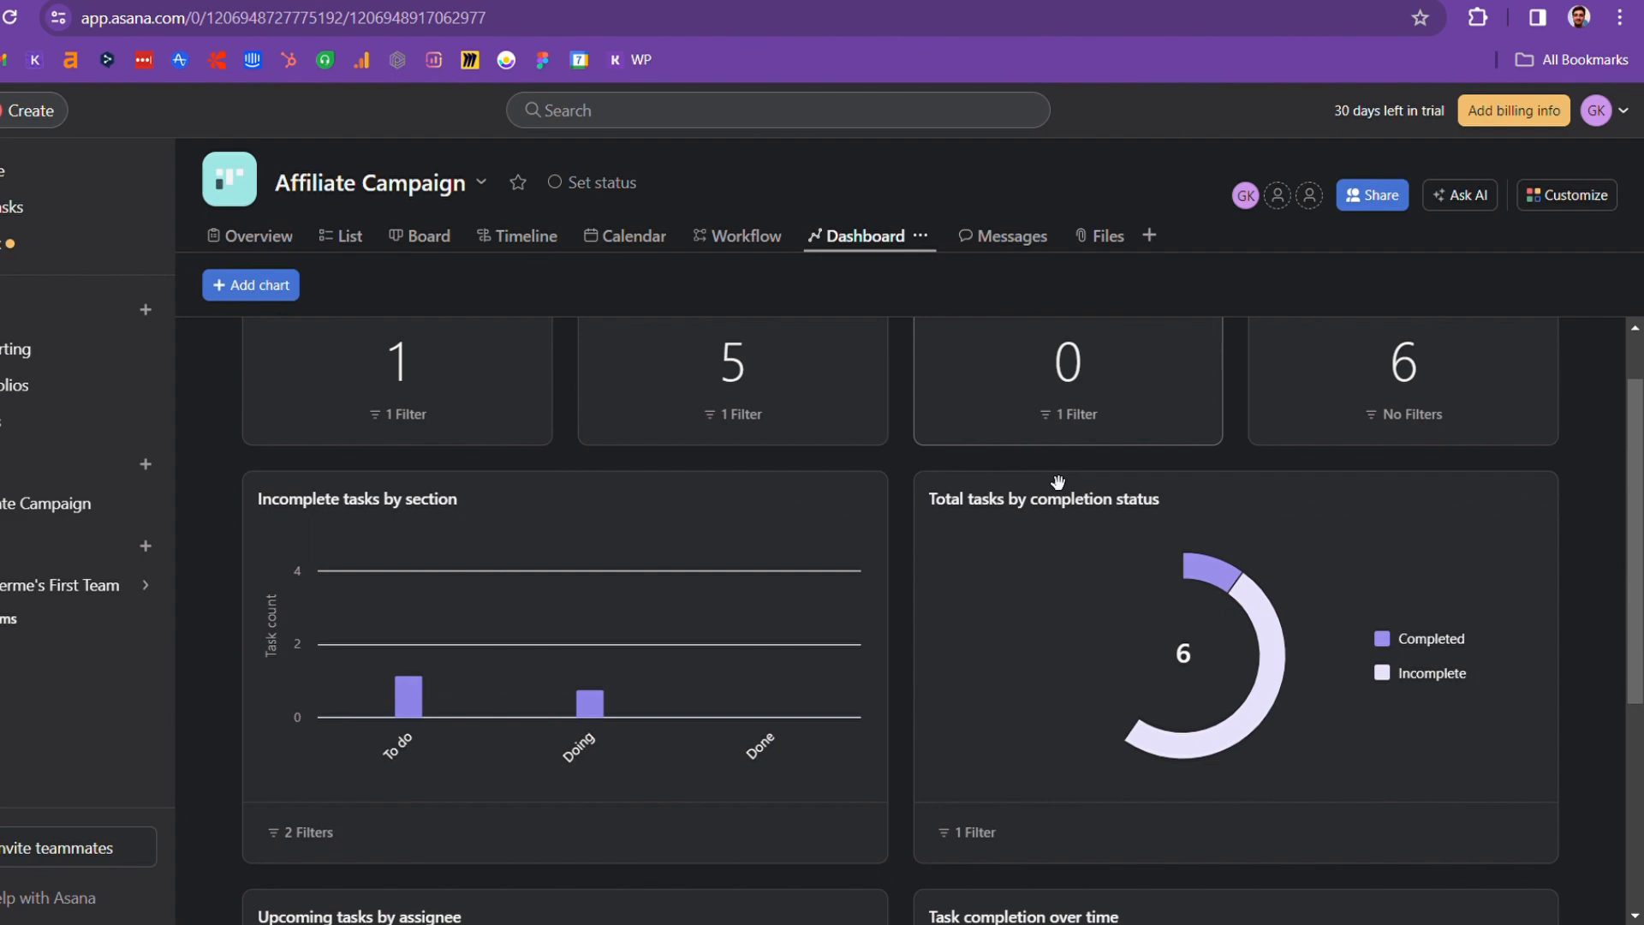
scroll("down", 3)
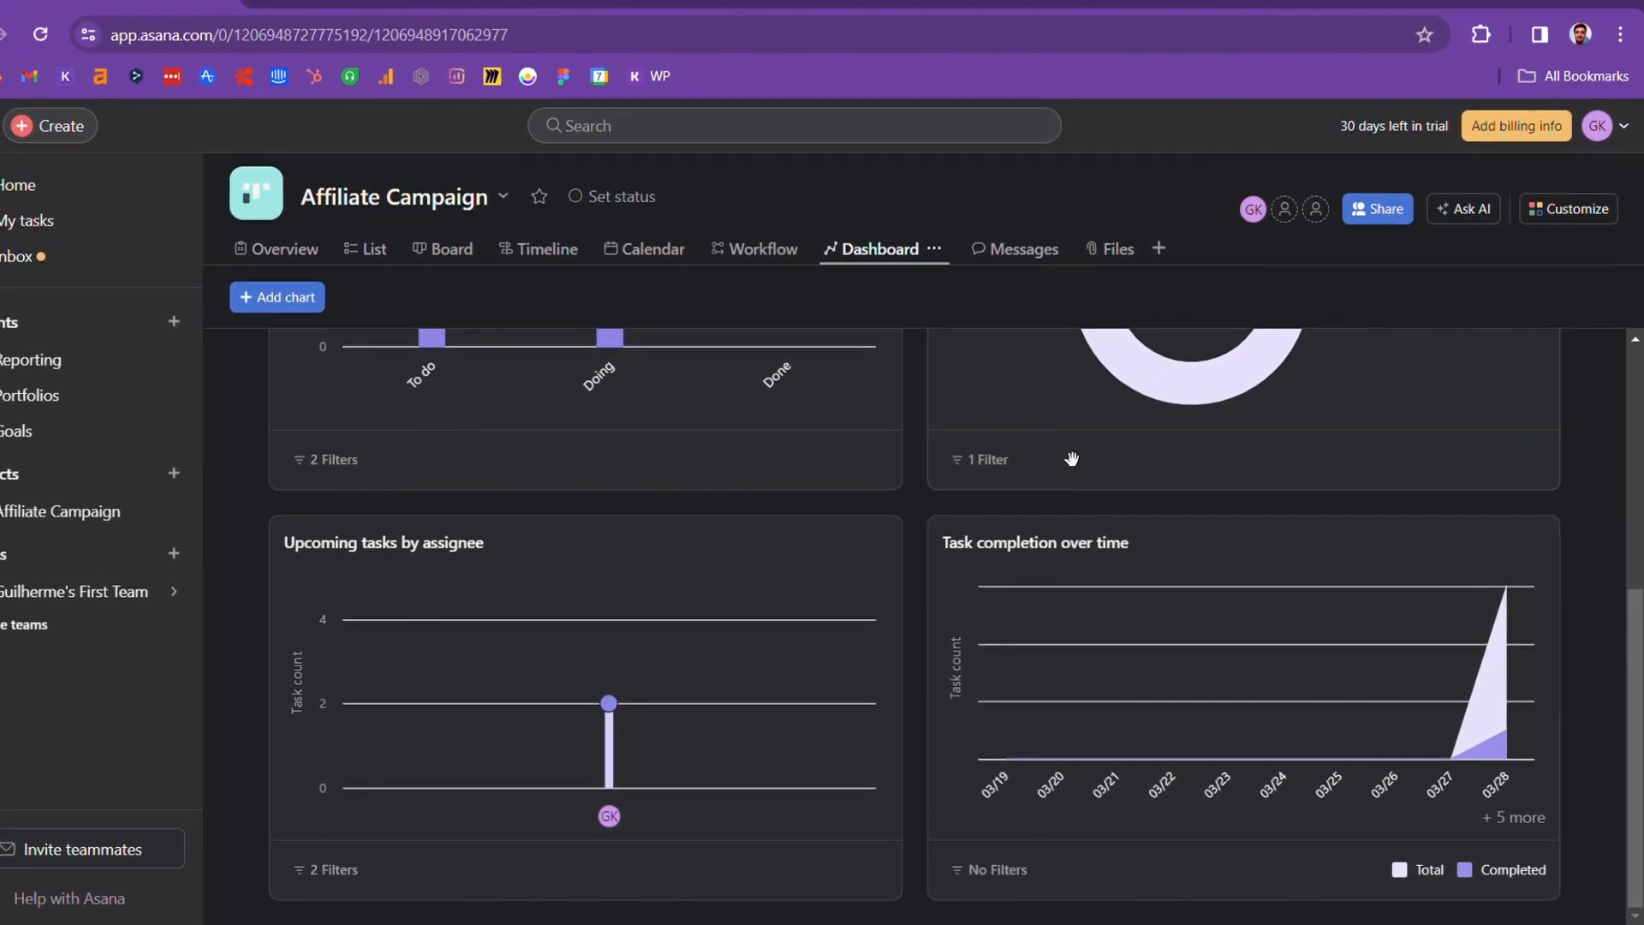
left_click(1015, 249)
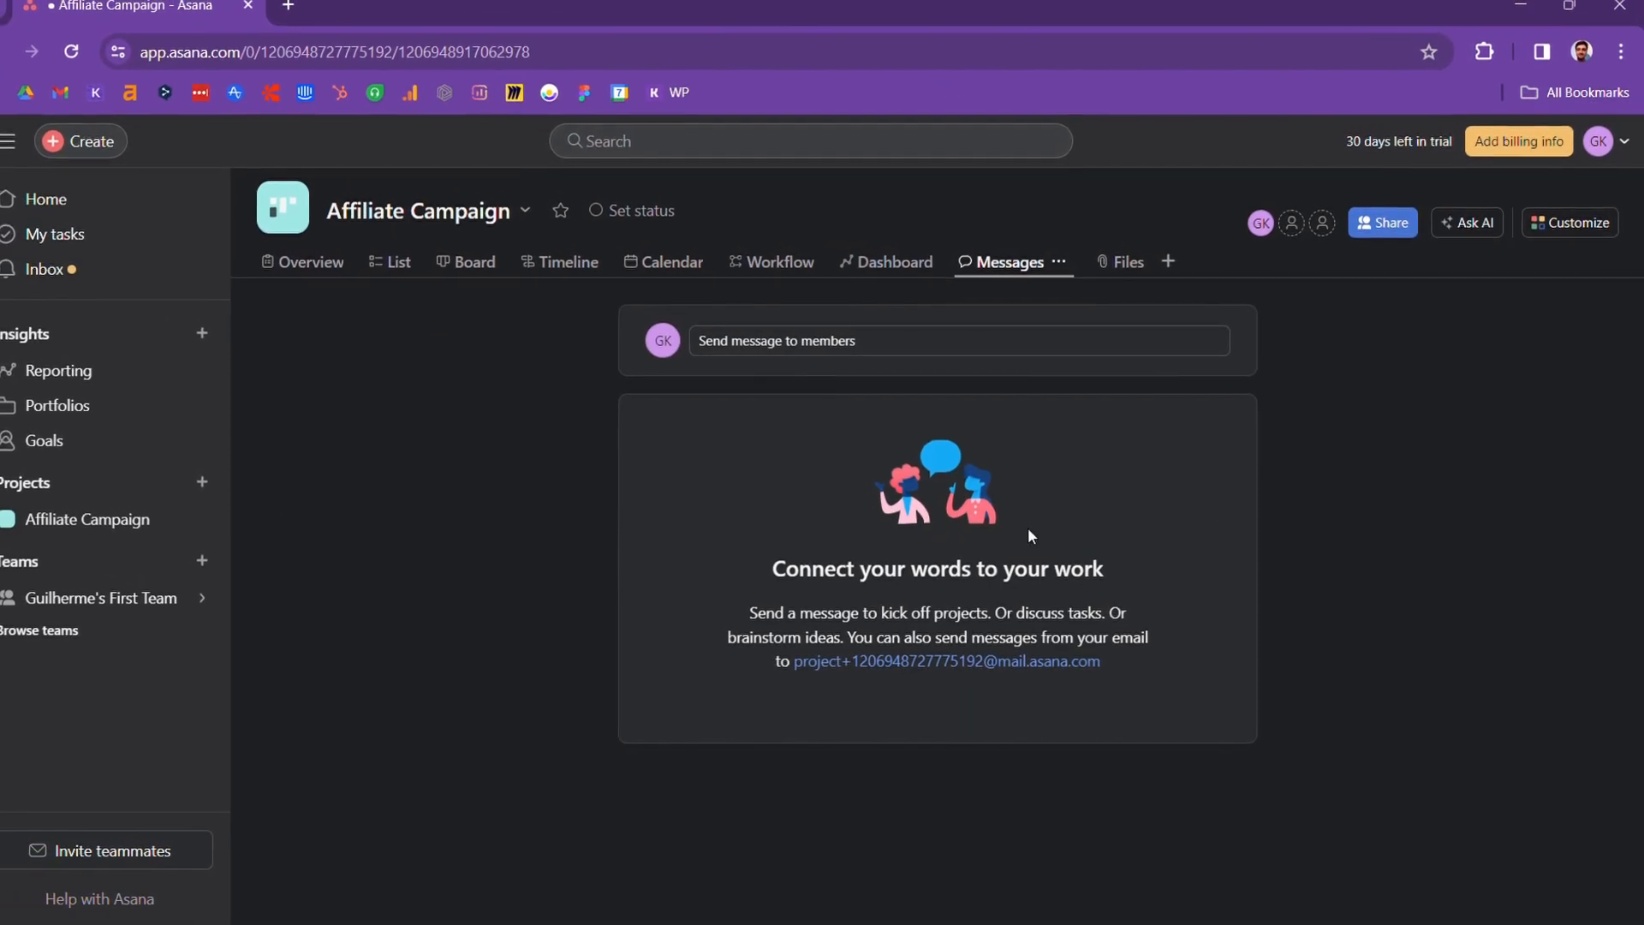
left_click(959, 341)
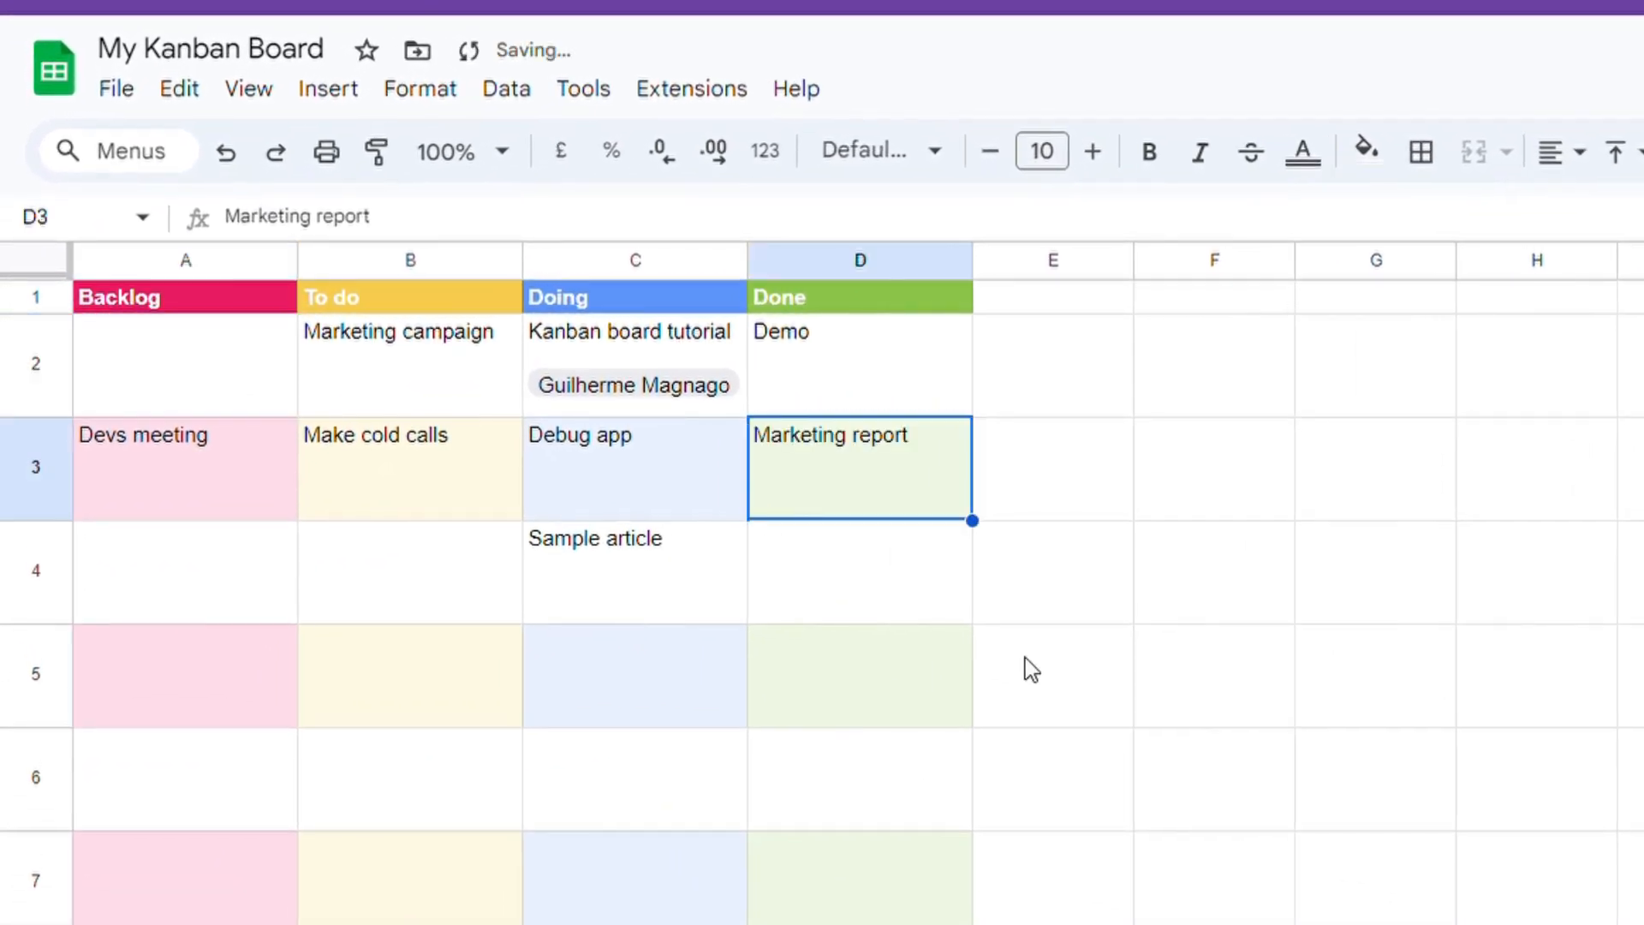
- Move the Make cold calls task to another column on the Kanban sheet
left_click(635, 354)
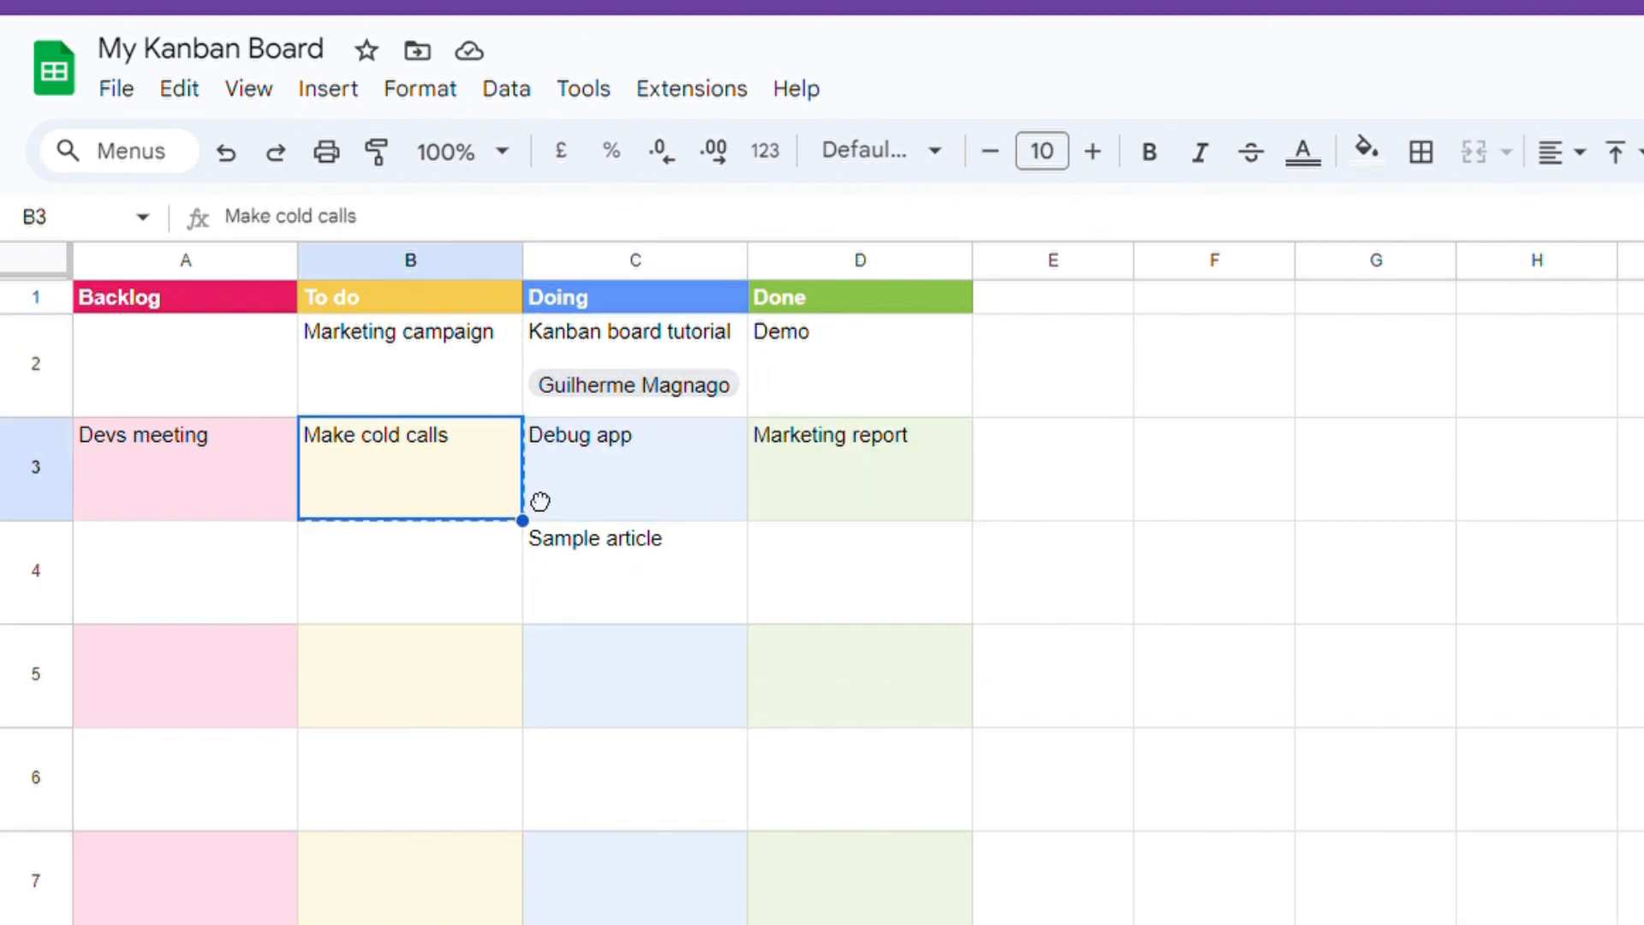
left_click_drag(410, 469, 524, 578)
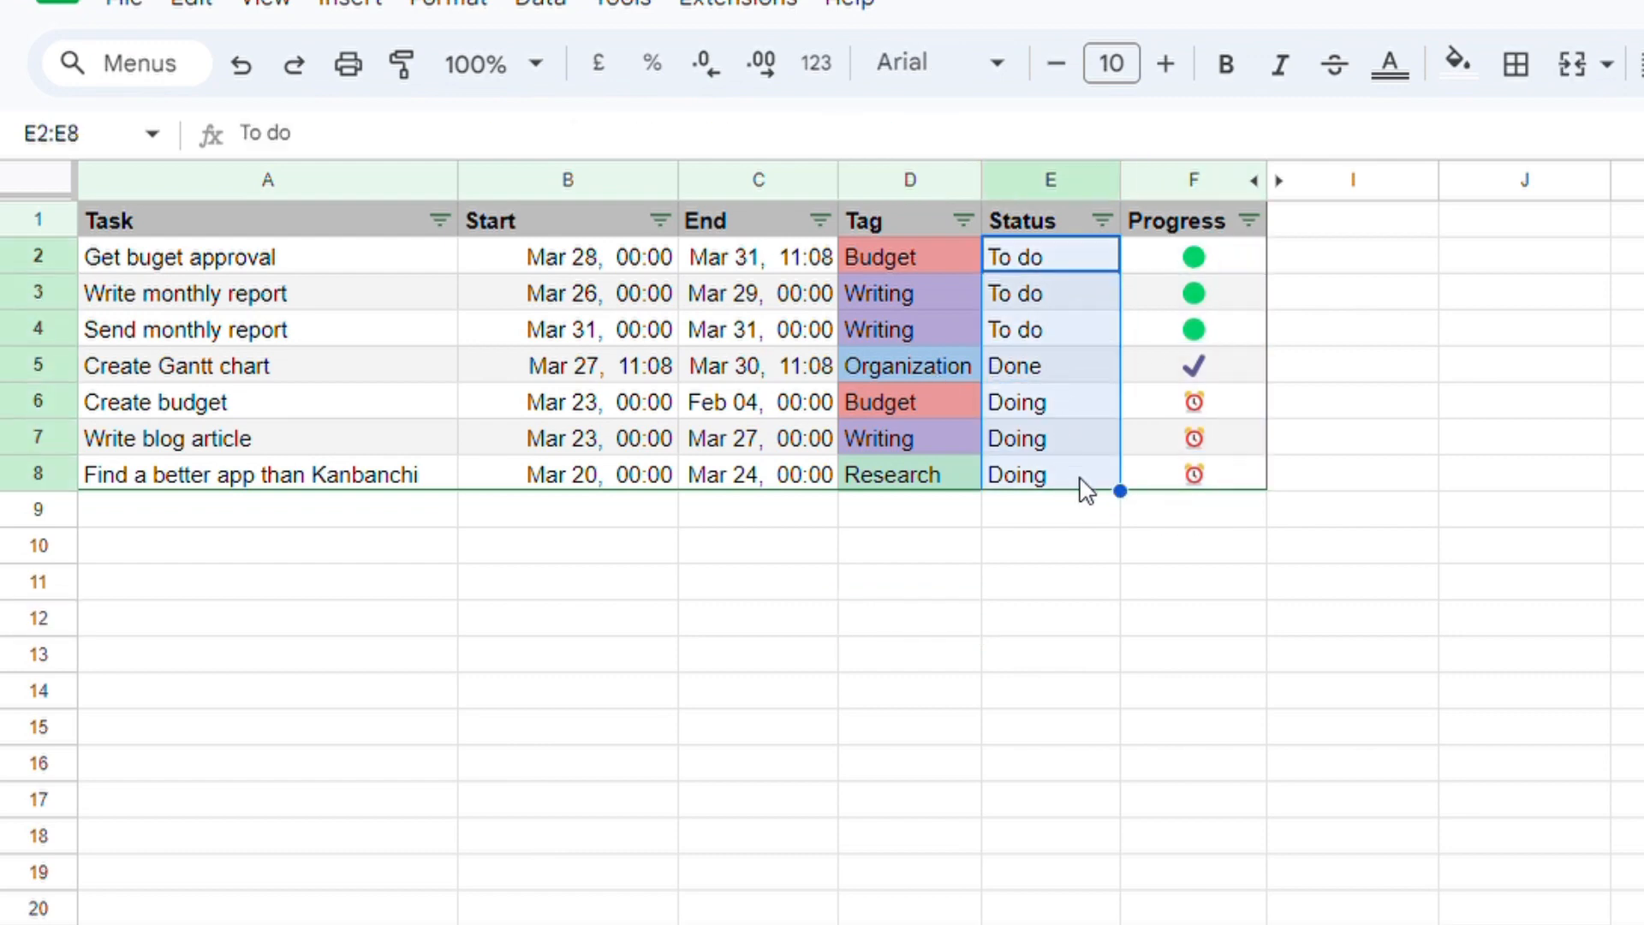
scroll("down", 3)
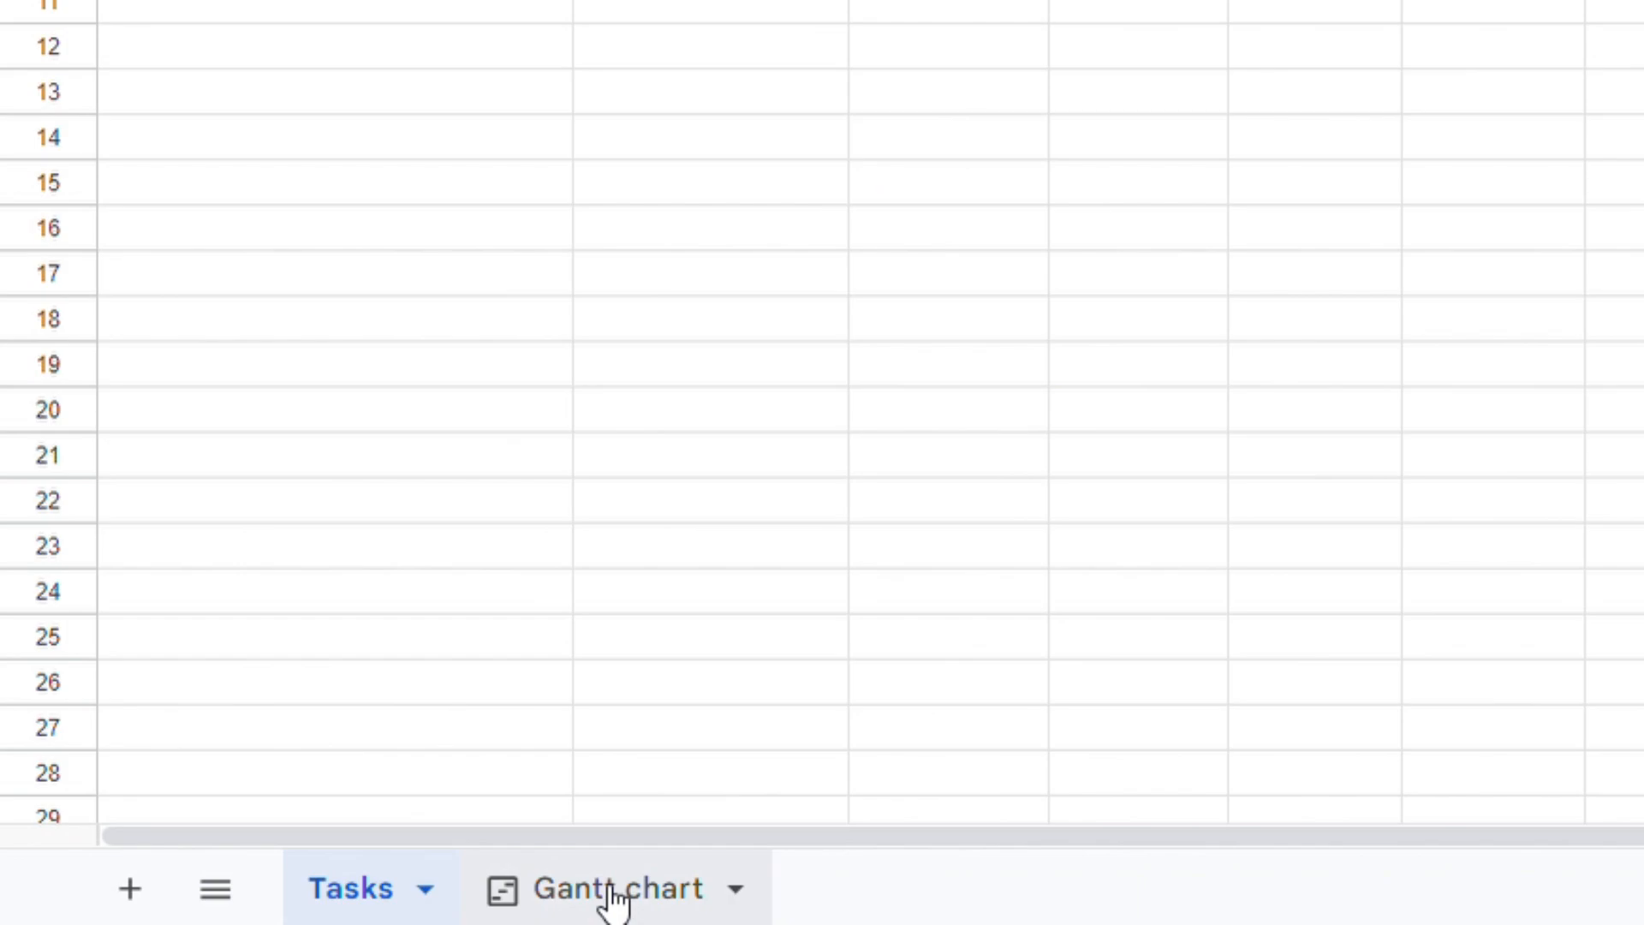
- View the Gantt chart sheet, then run Time Tracker's start-timer script
left_click(620, 888)
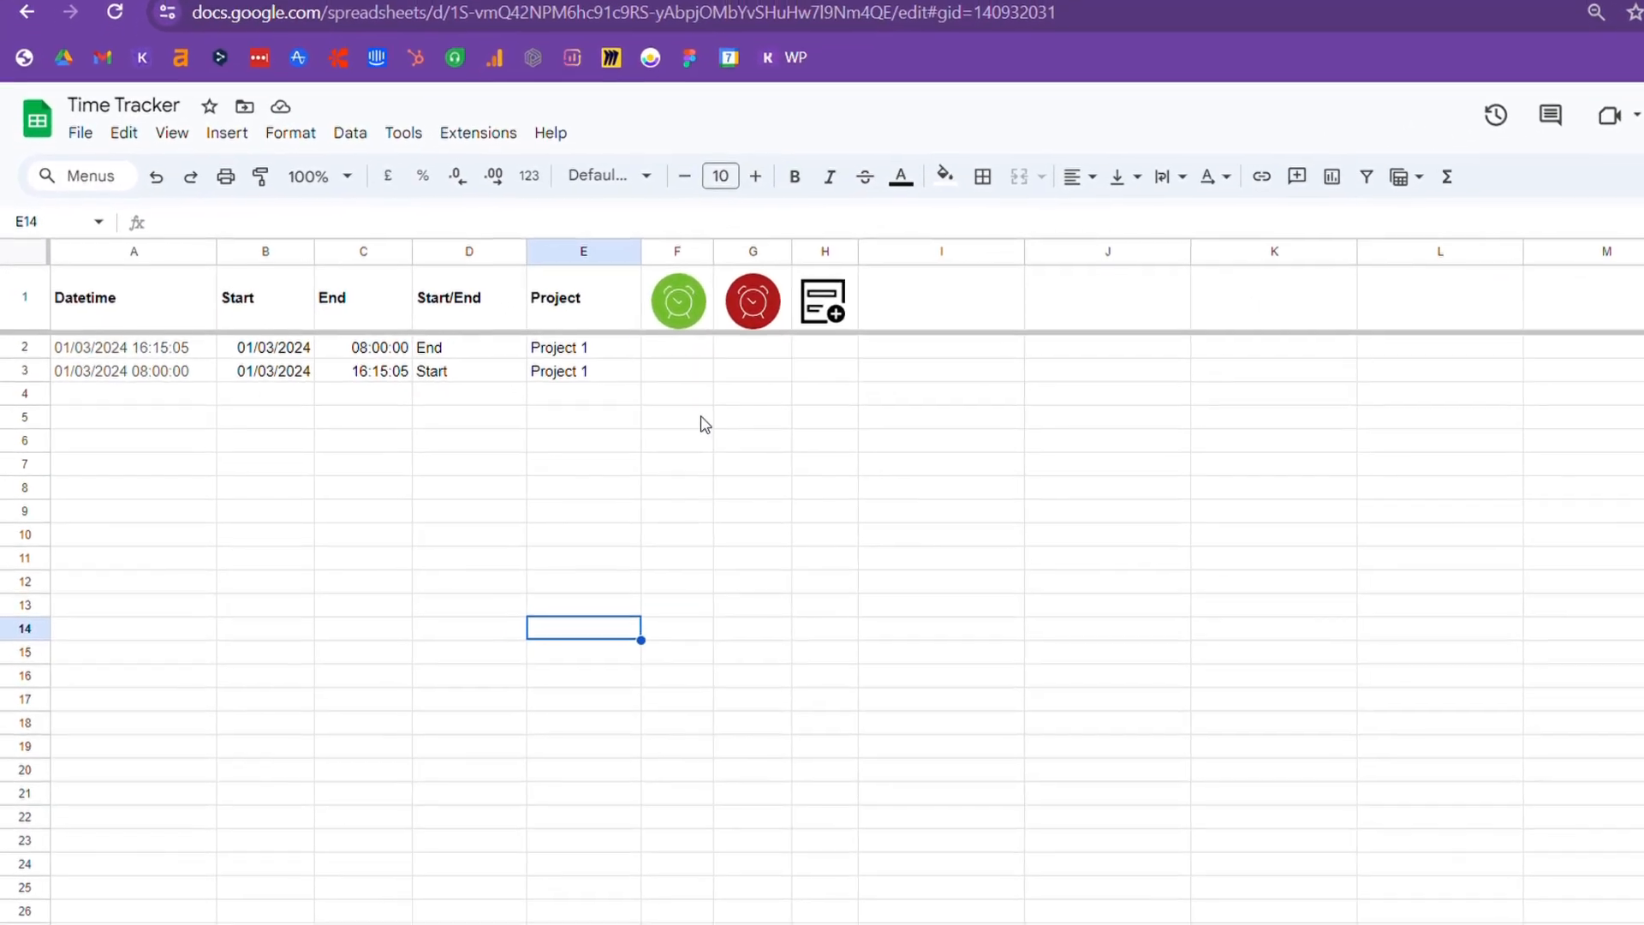
left_click(678, 301)
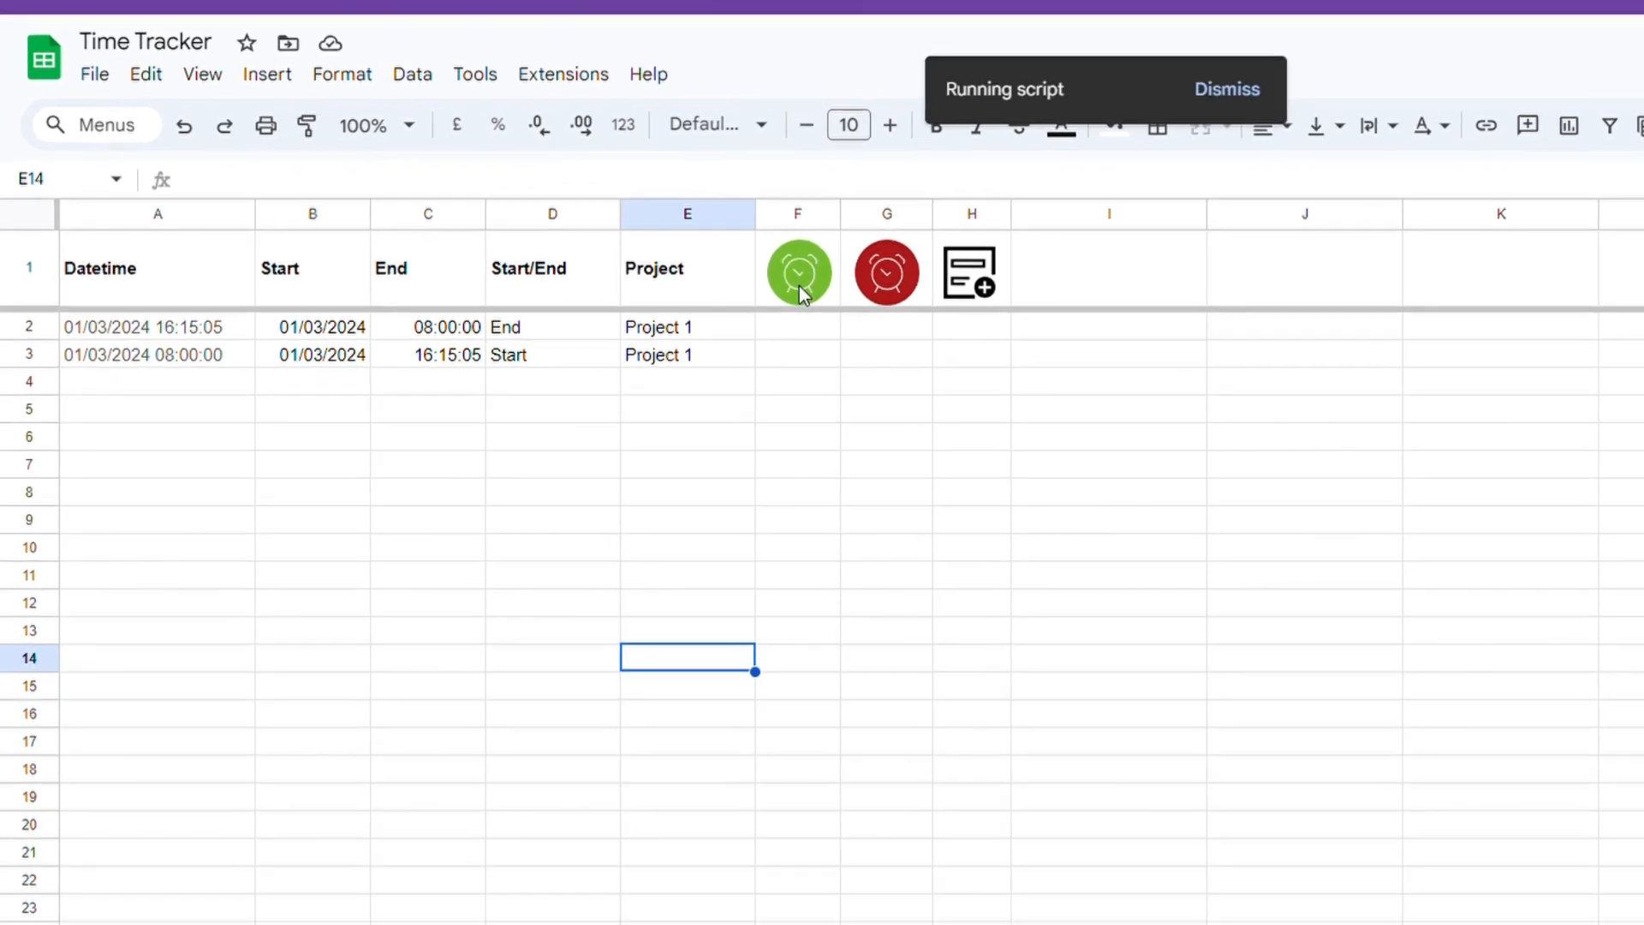
left_click(798, 270)
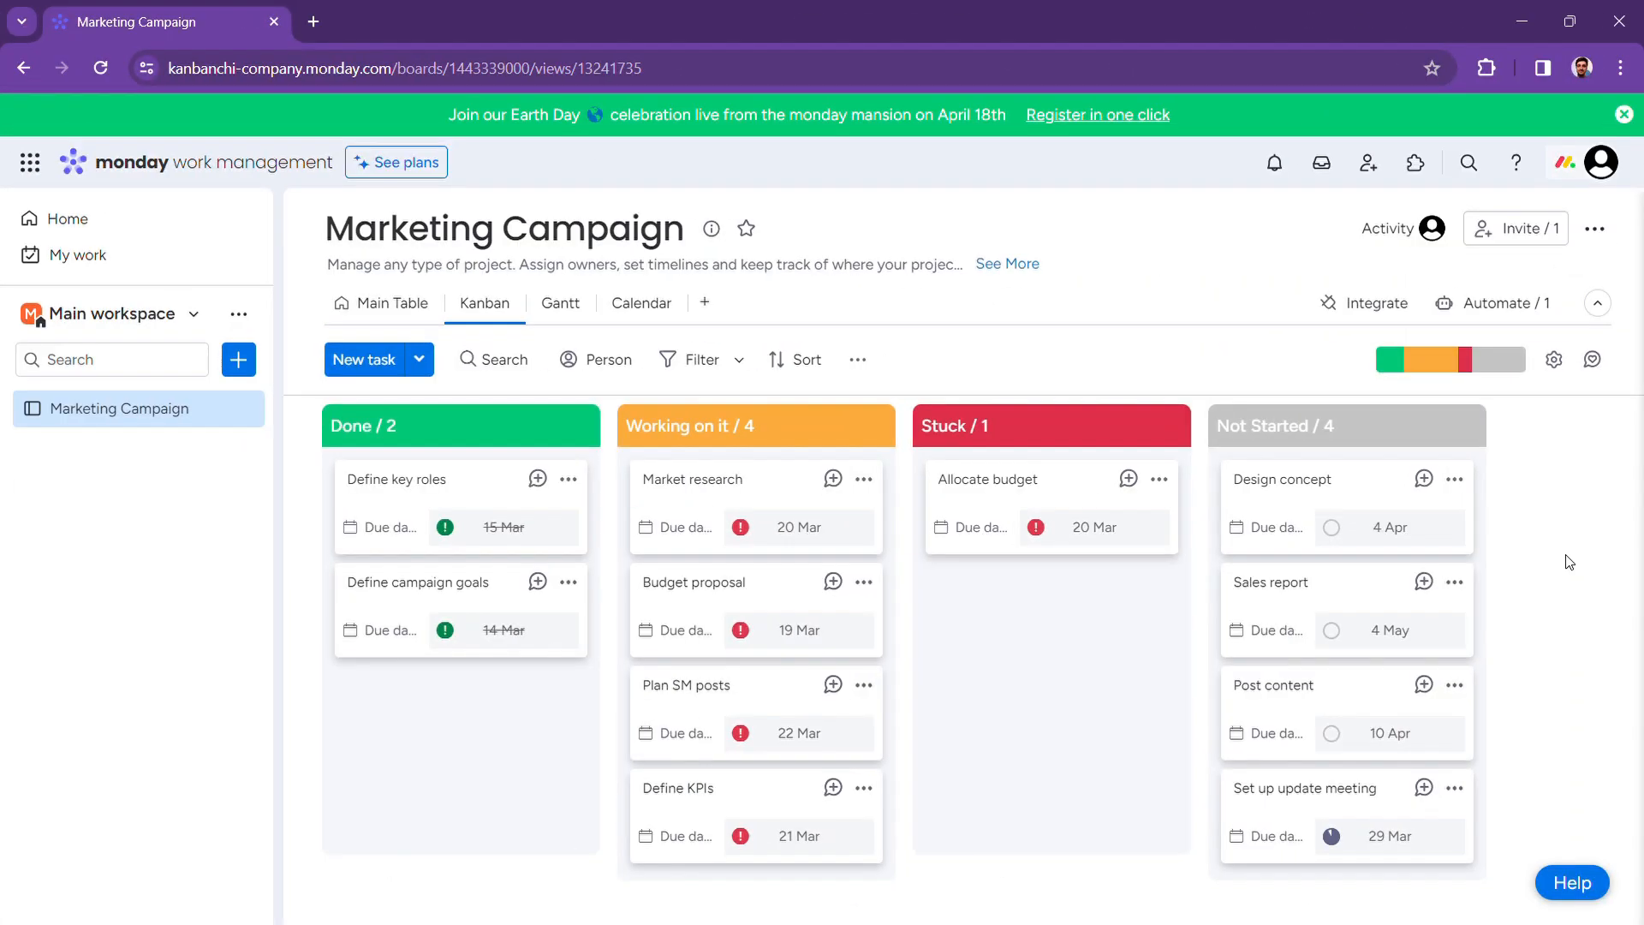
mouse_move(1184, 295)
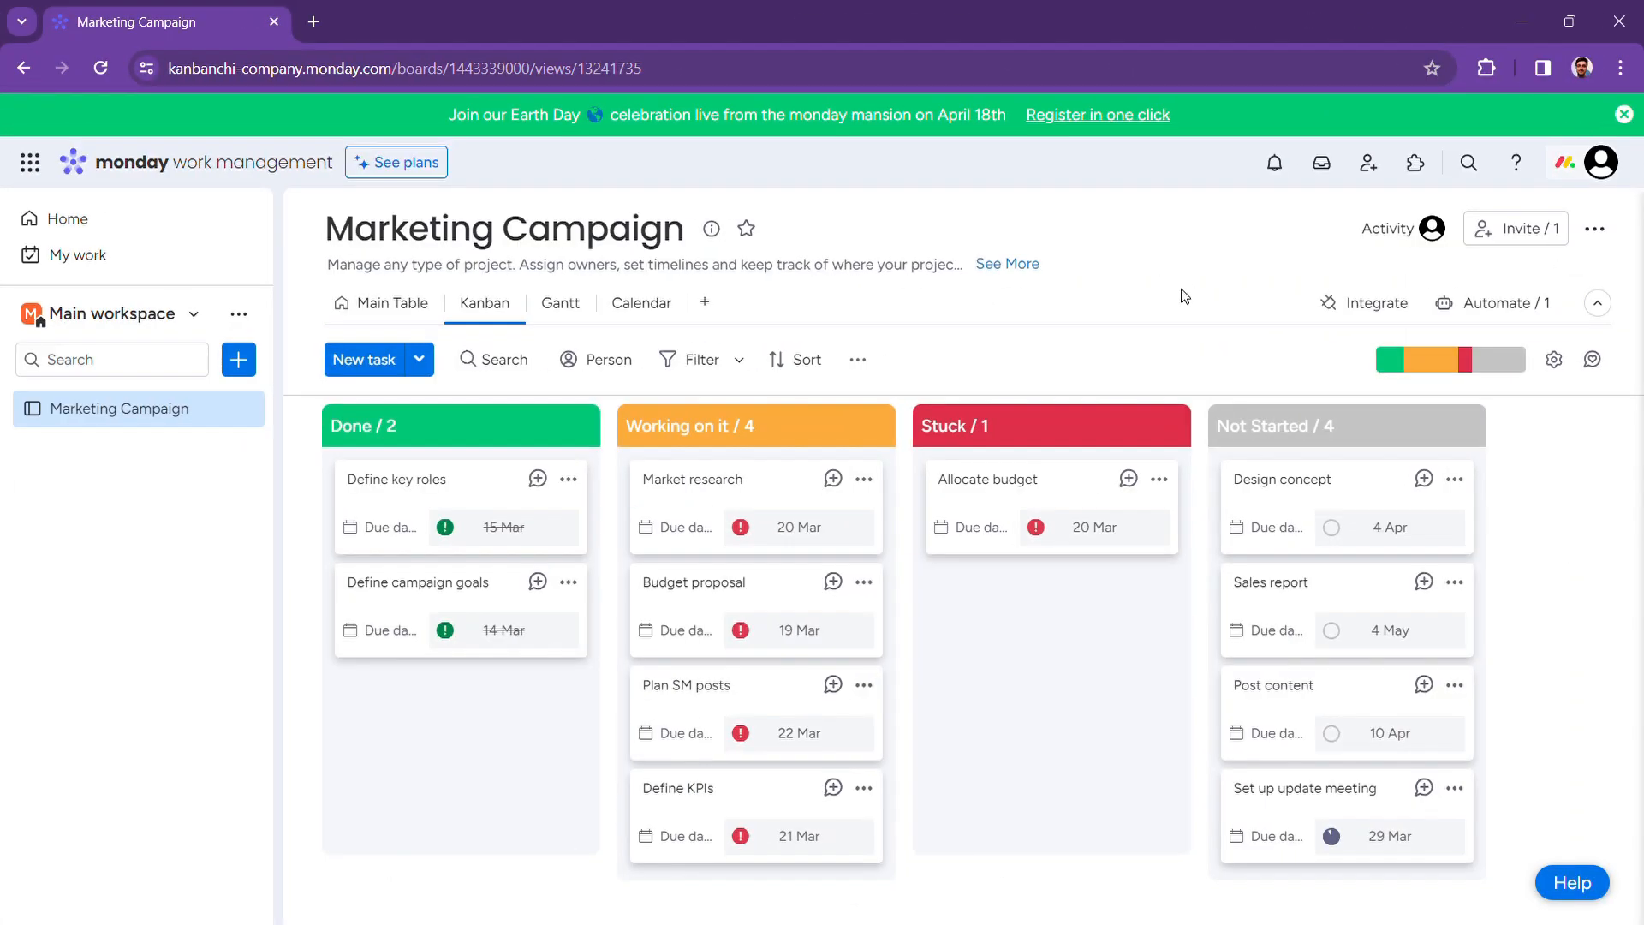
mouse_move(794, 339)
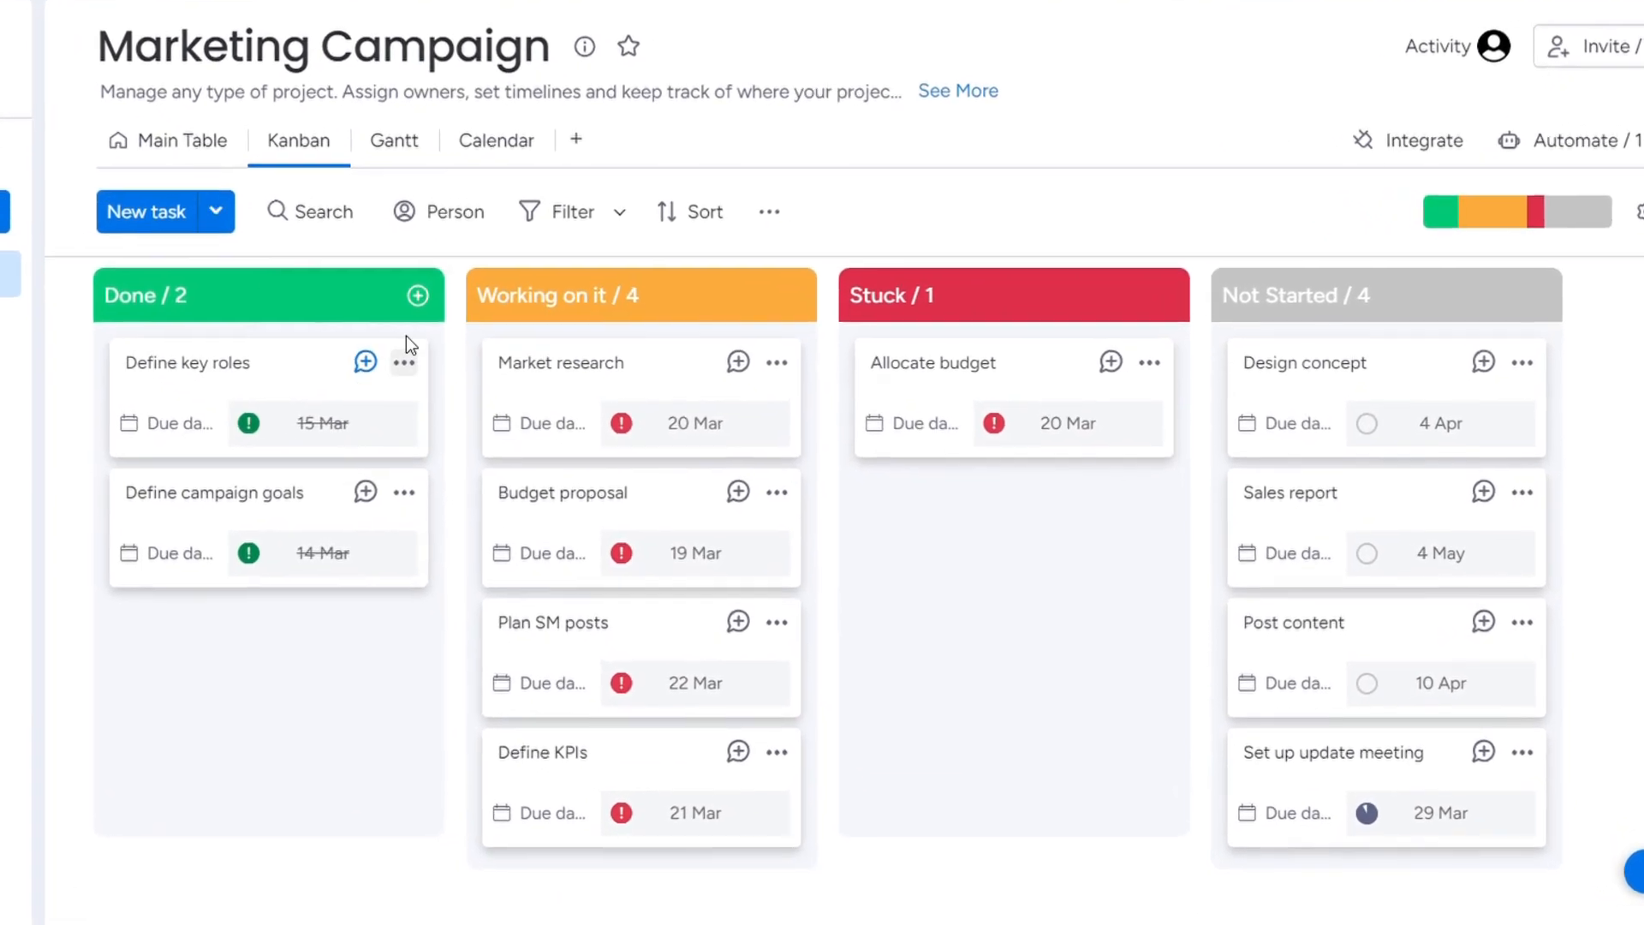
- View the Marketing Campaign board as a Gantt timeline, then as a calendar, scrolling to the battery widget
left_click(393, 141)
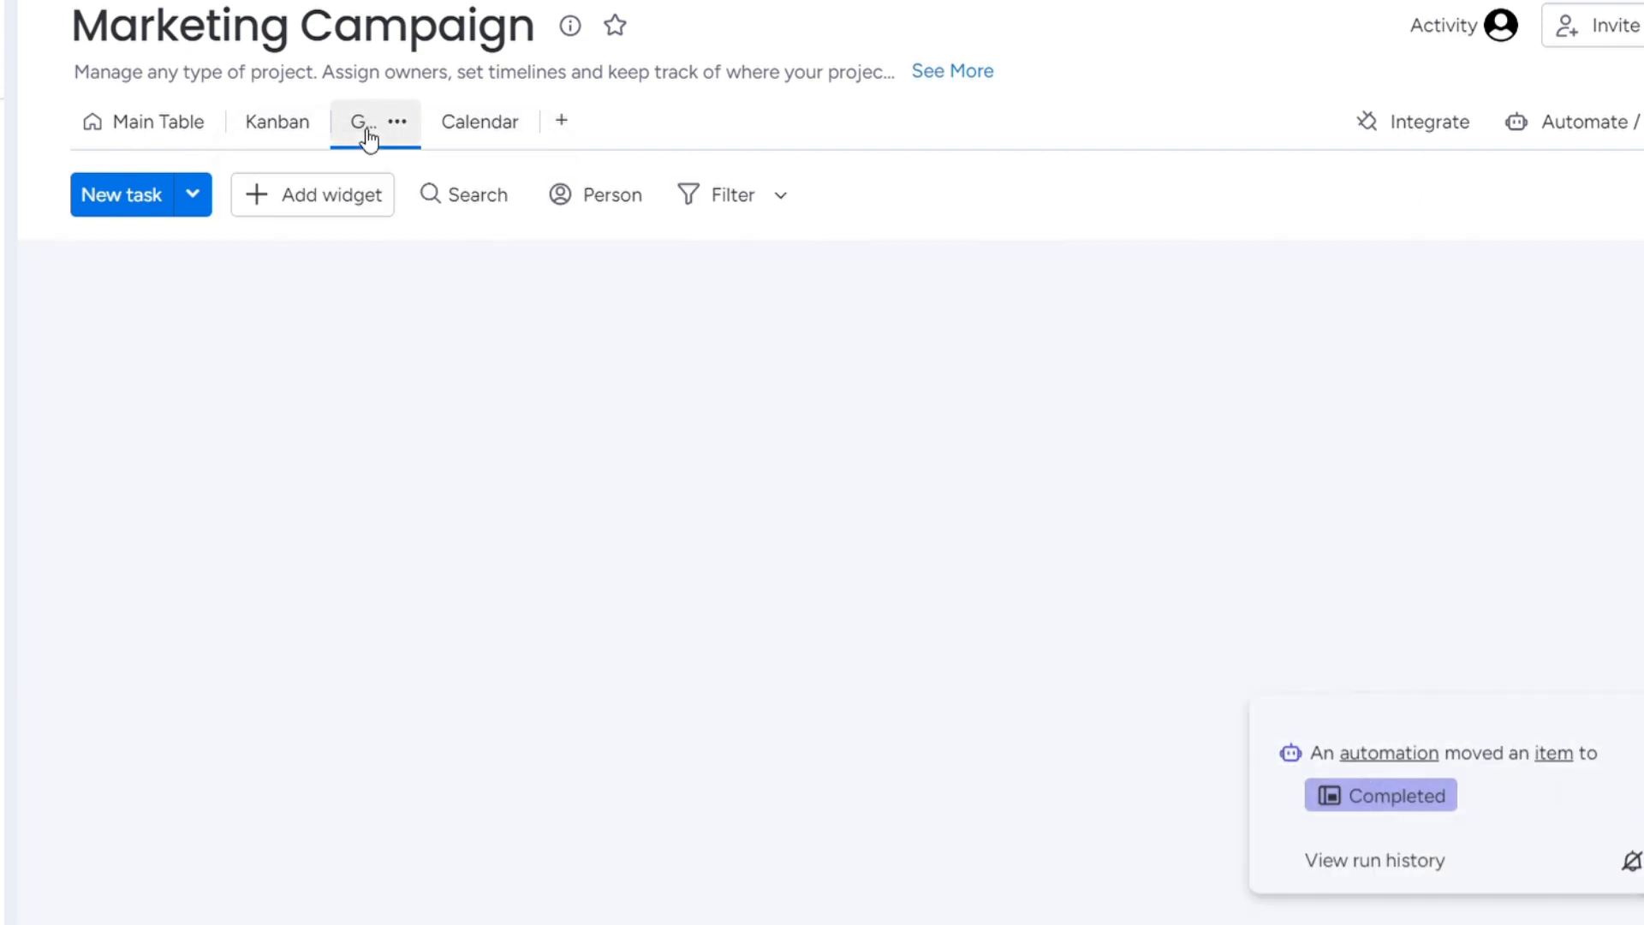
left_click(358, 121)
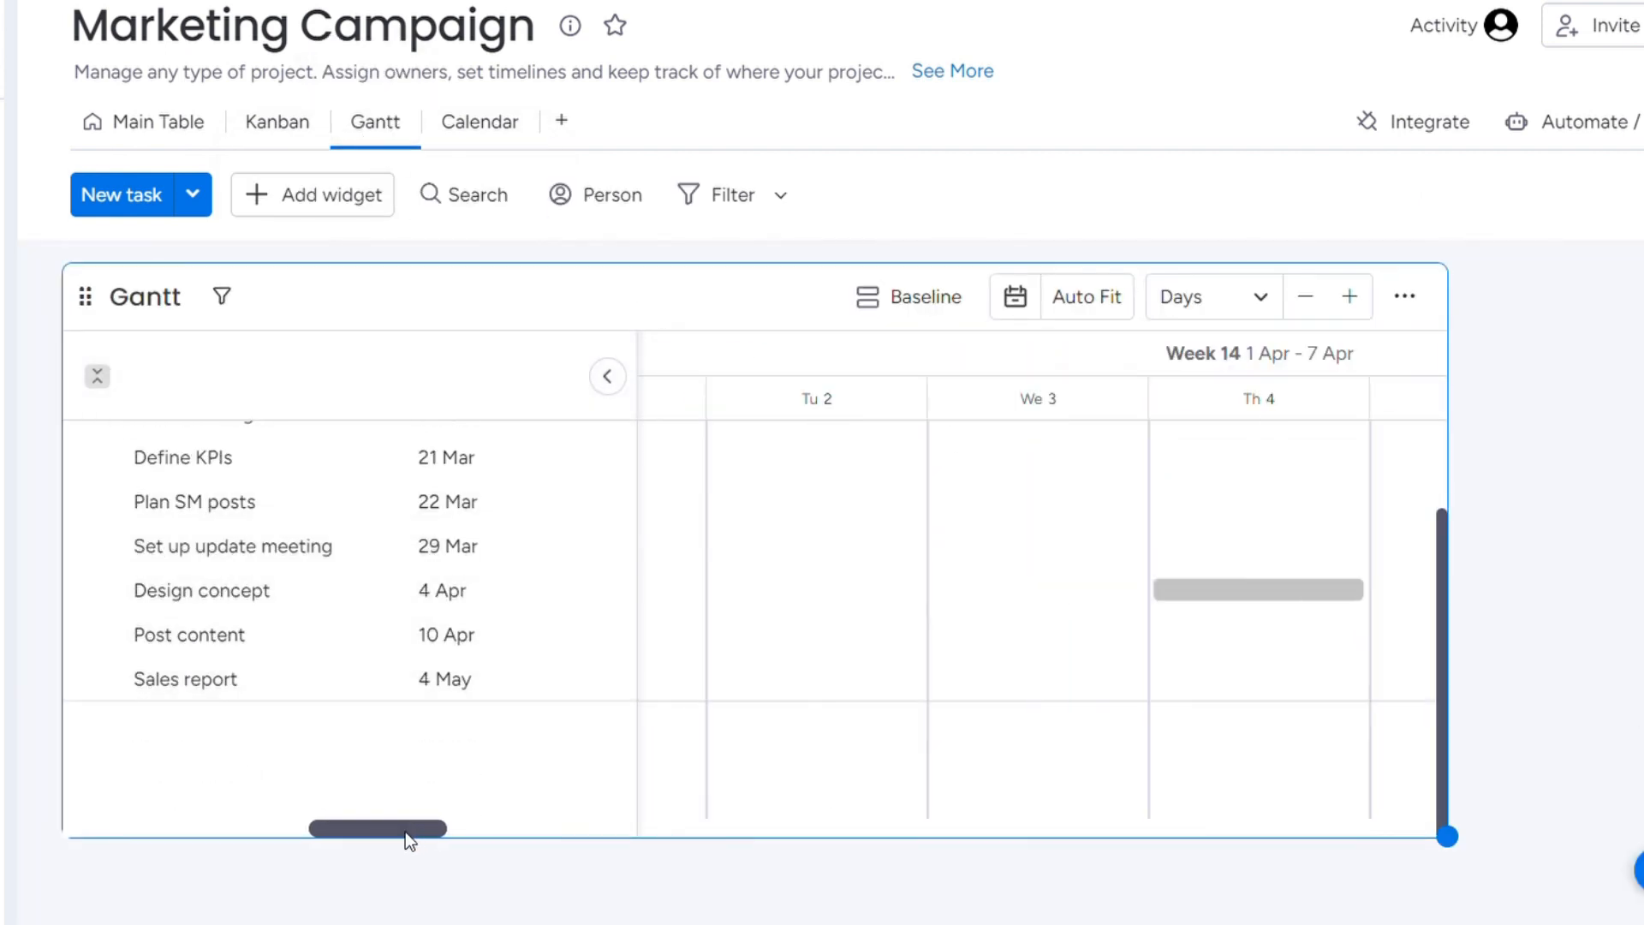
left_click(479, 122)
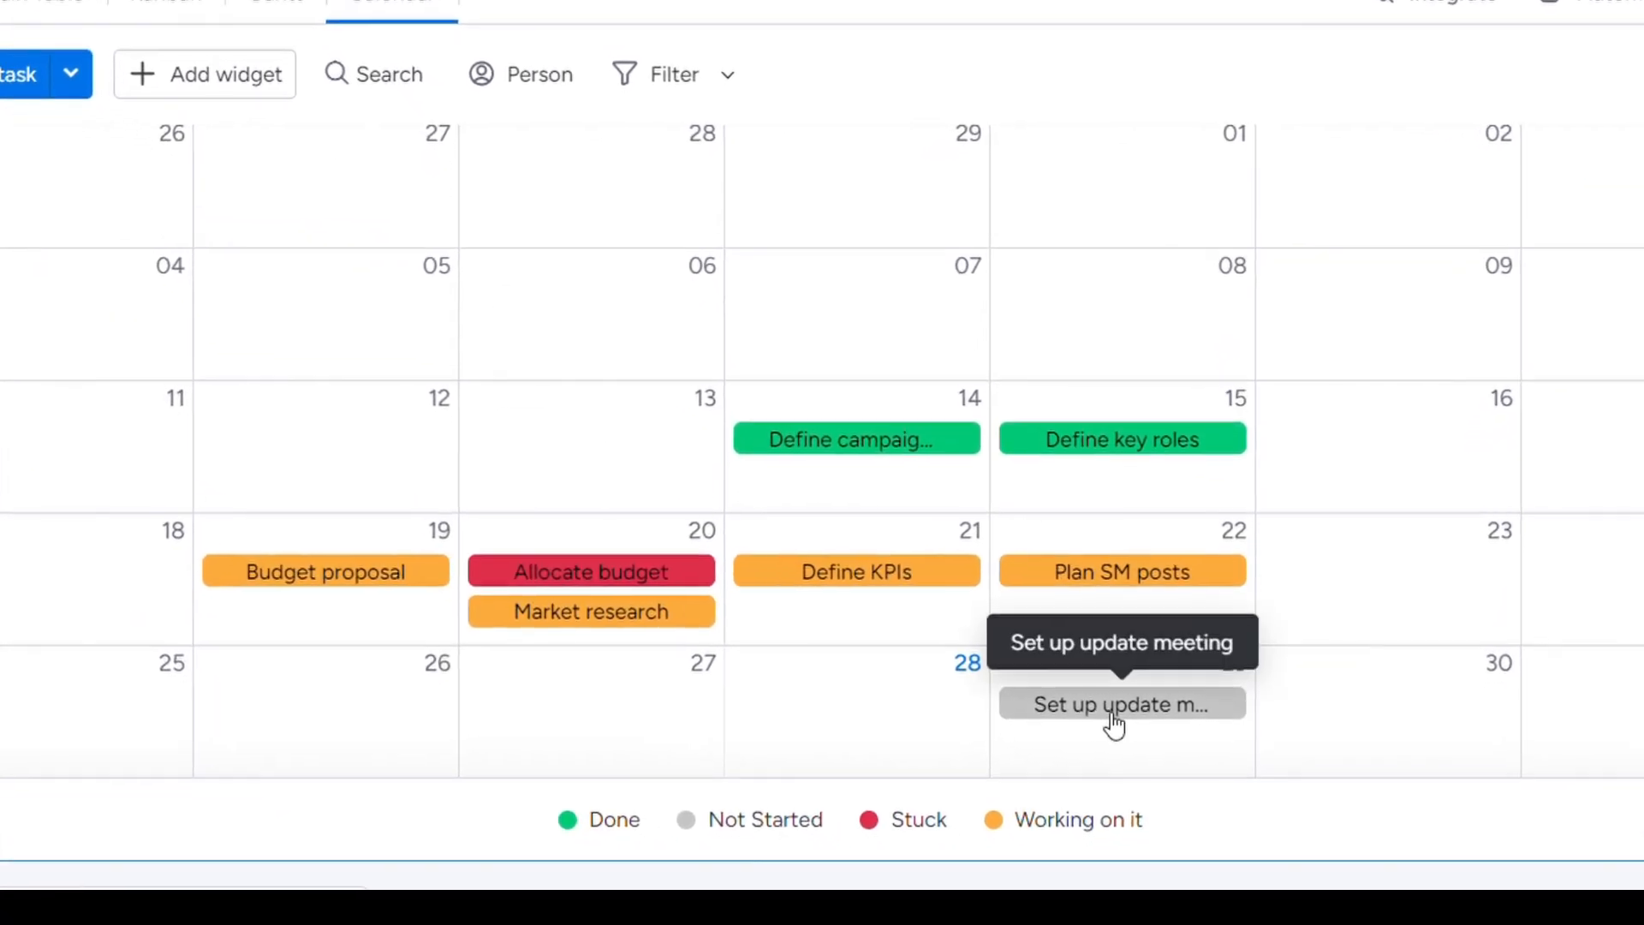
scroll("down", 3)
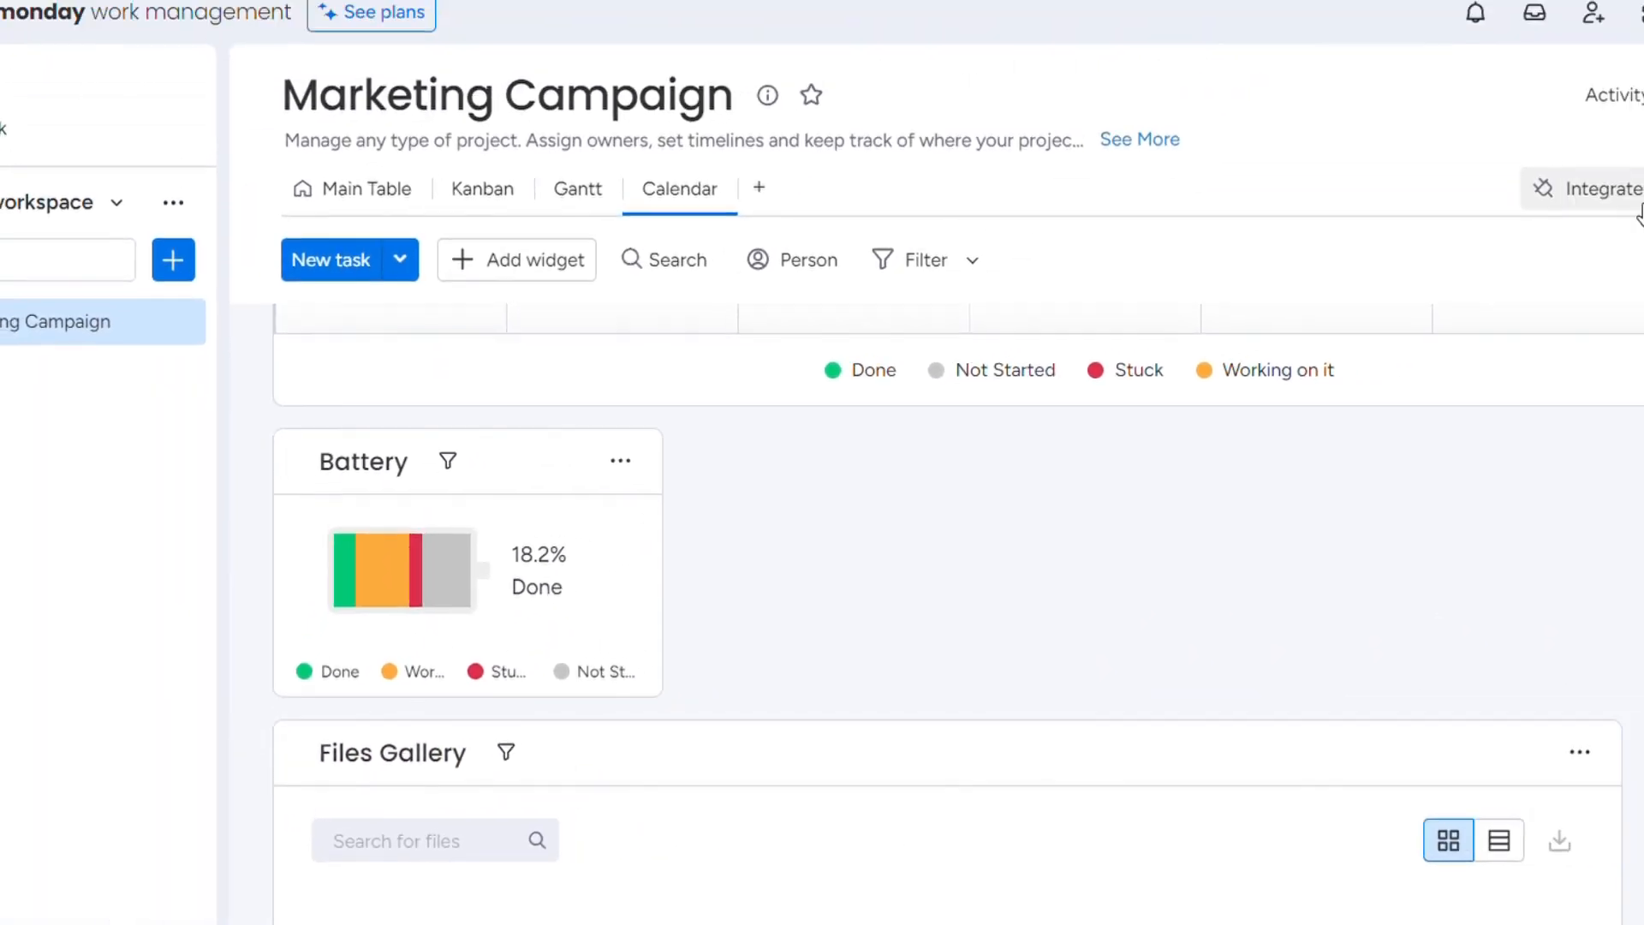
- Open Integrate from the board header and scroll the integration templates
left_click(1593, 190)
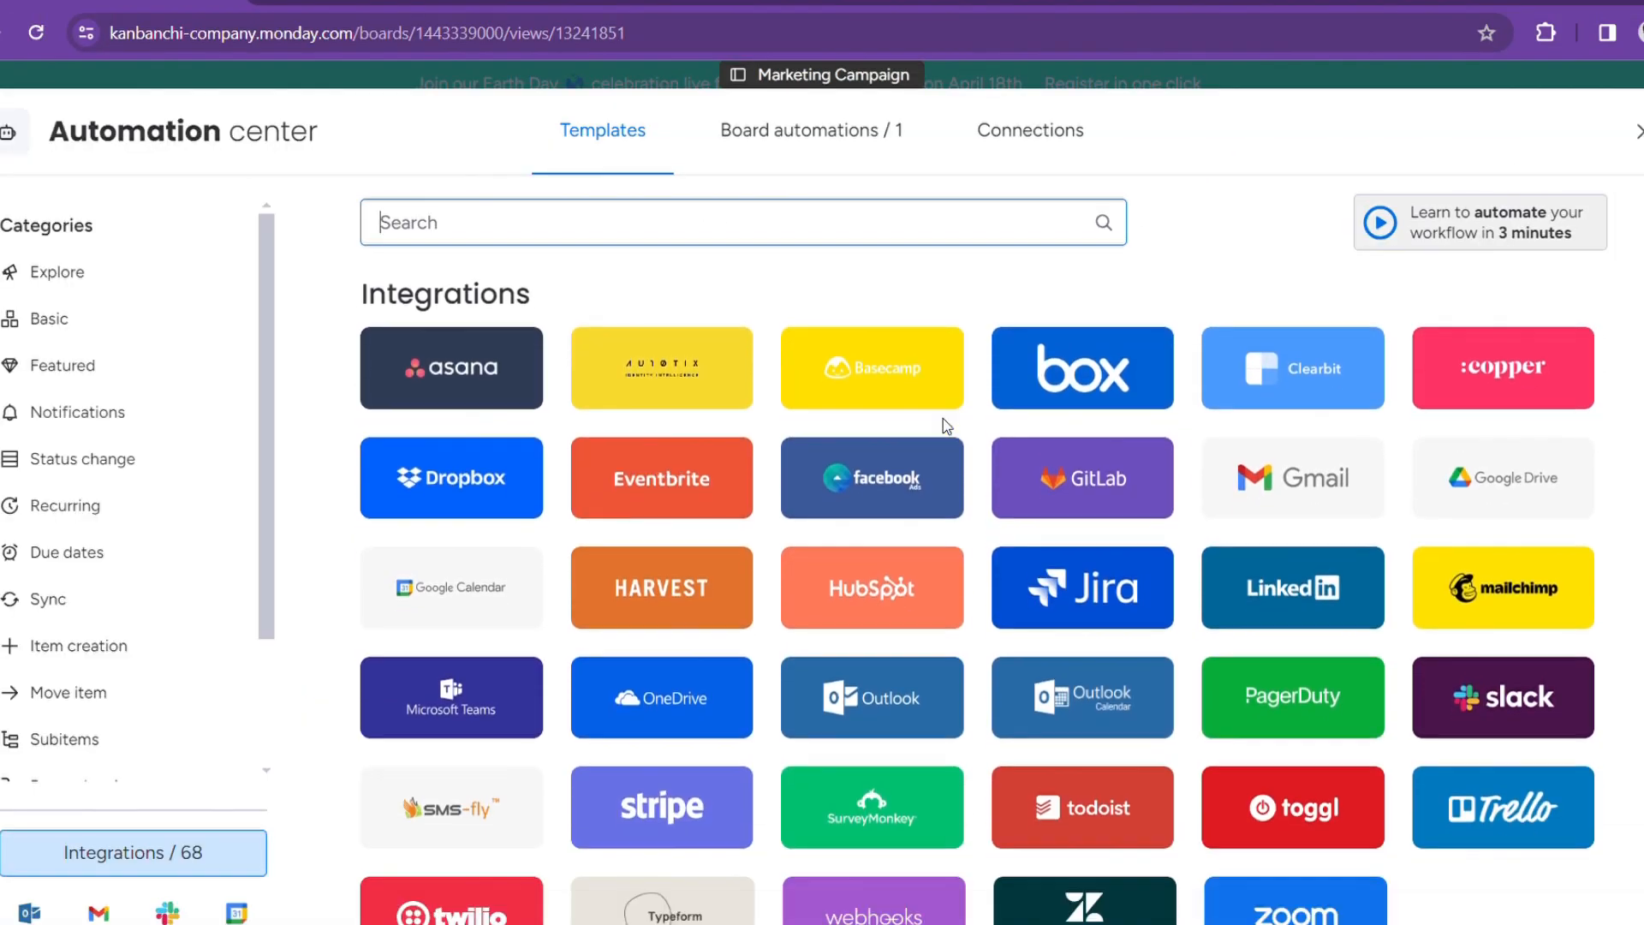
scroll("down", 3)
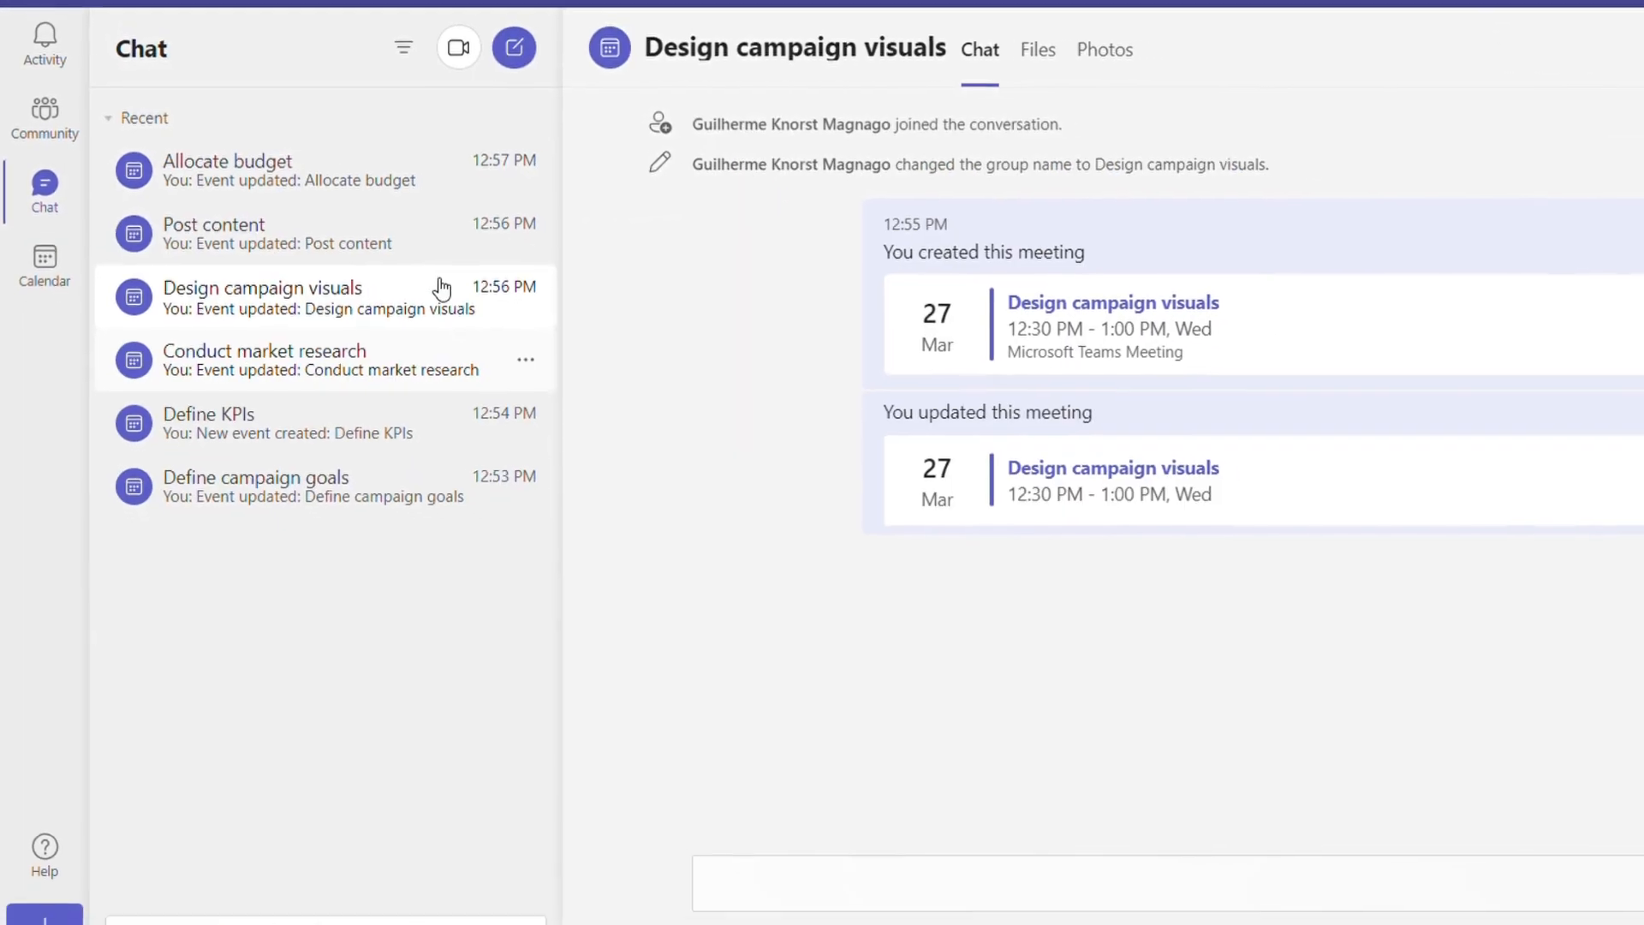
- Browse the Post content and Define campaign goals chats and activity, then save a new meeting
left_click(214, 233)
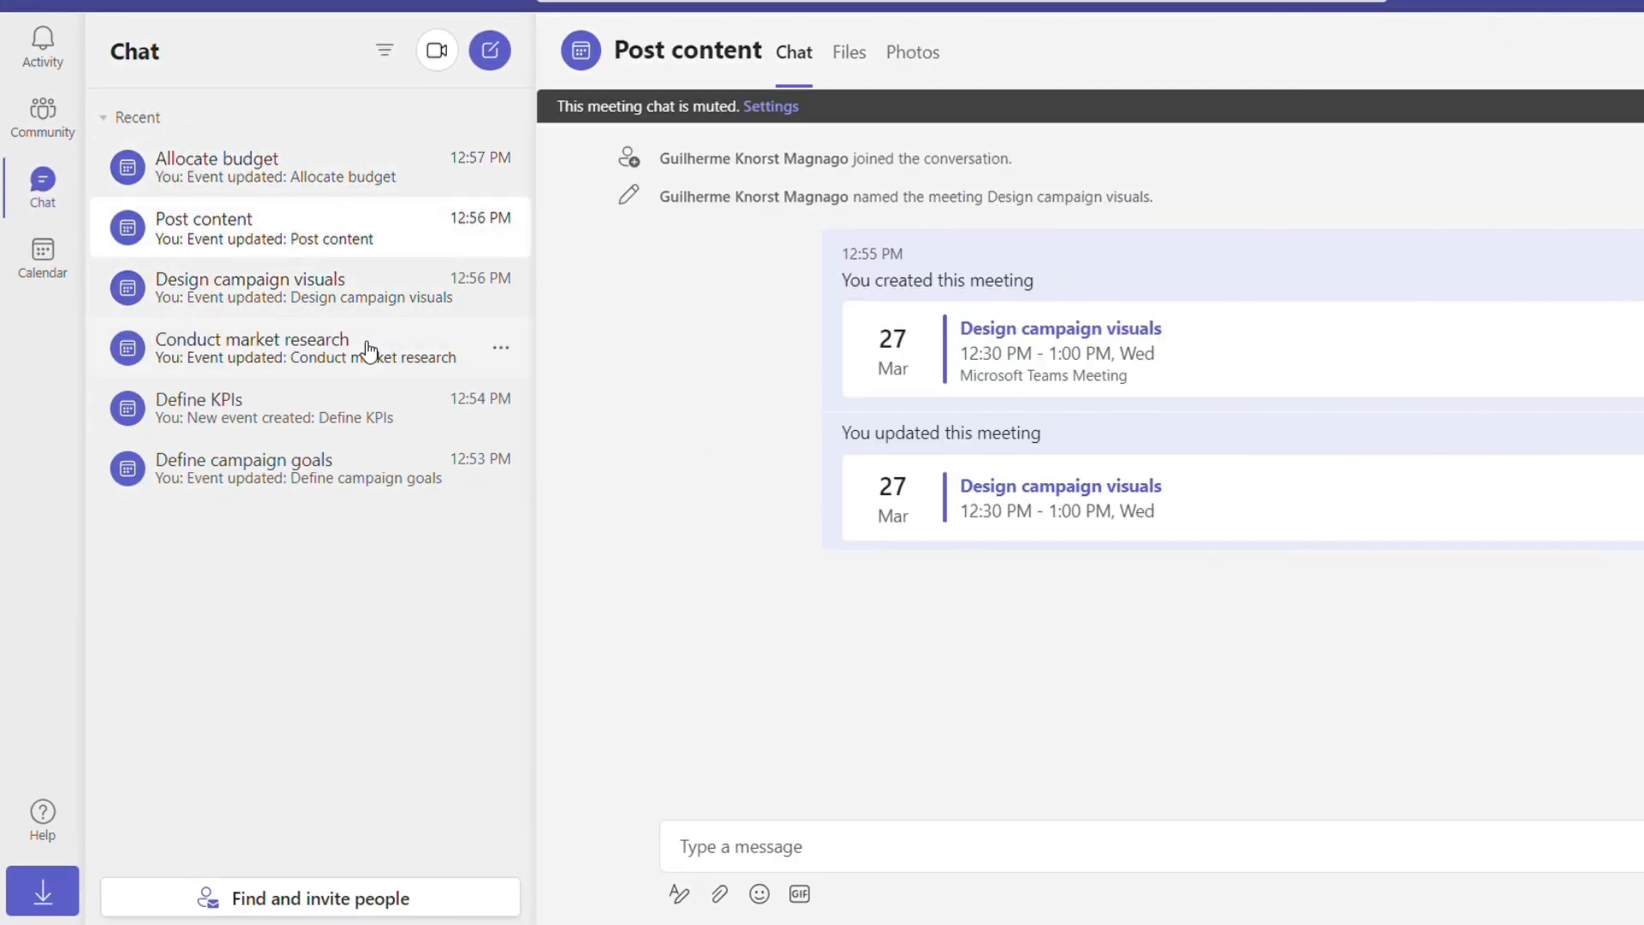
left_click(243, 468)
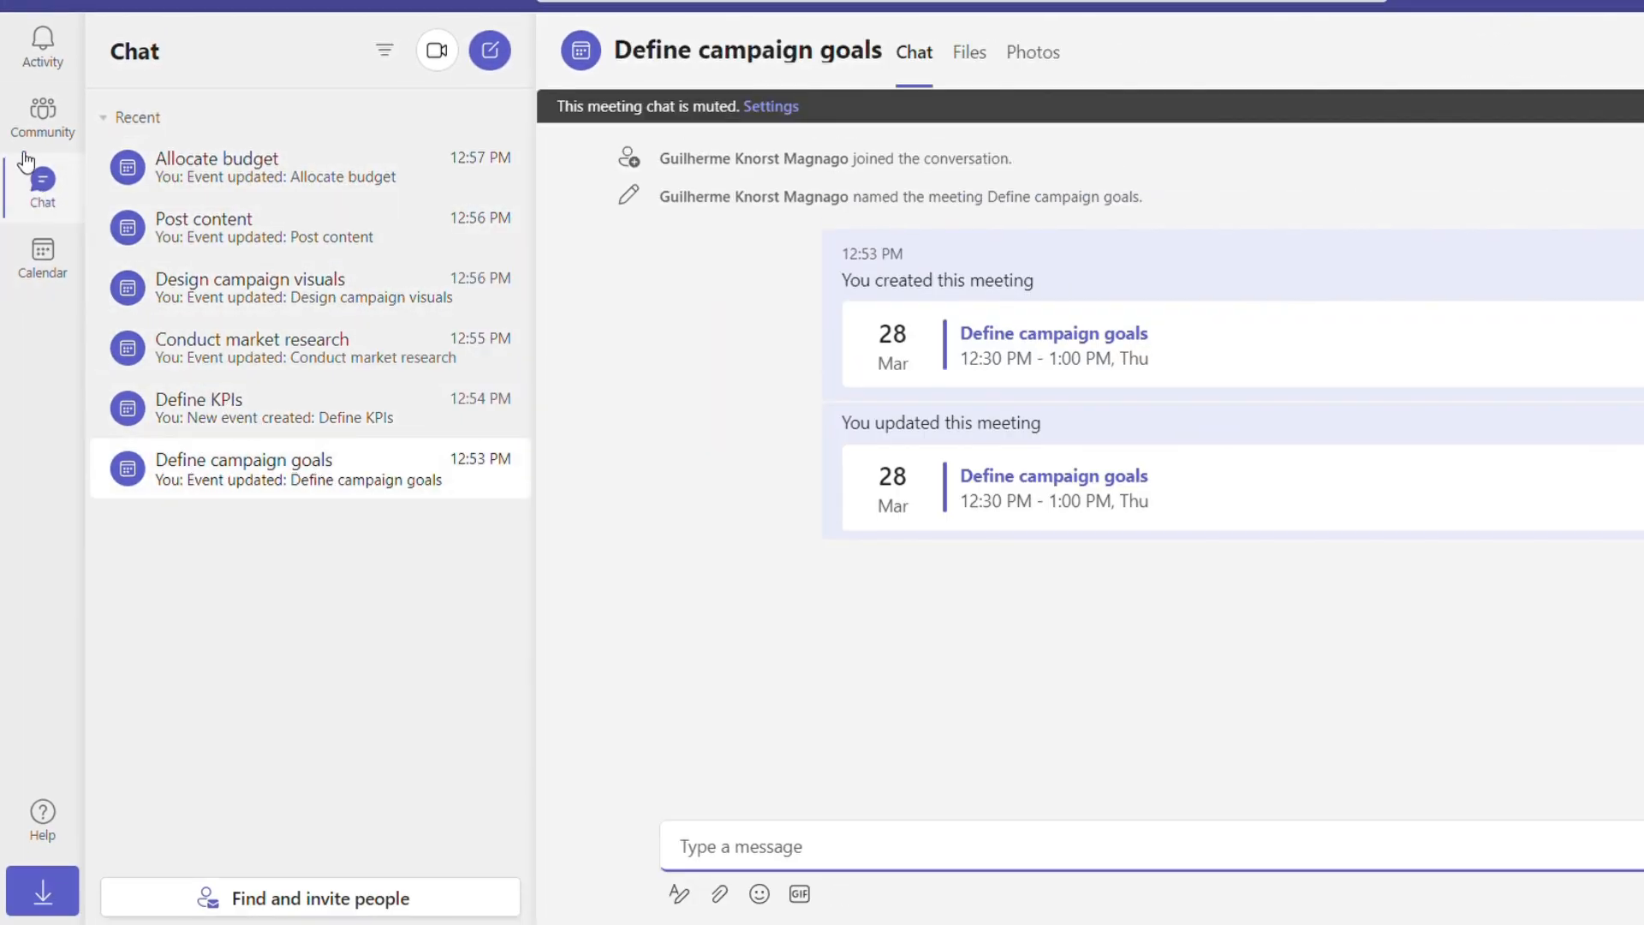
left_click(42, 41)
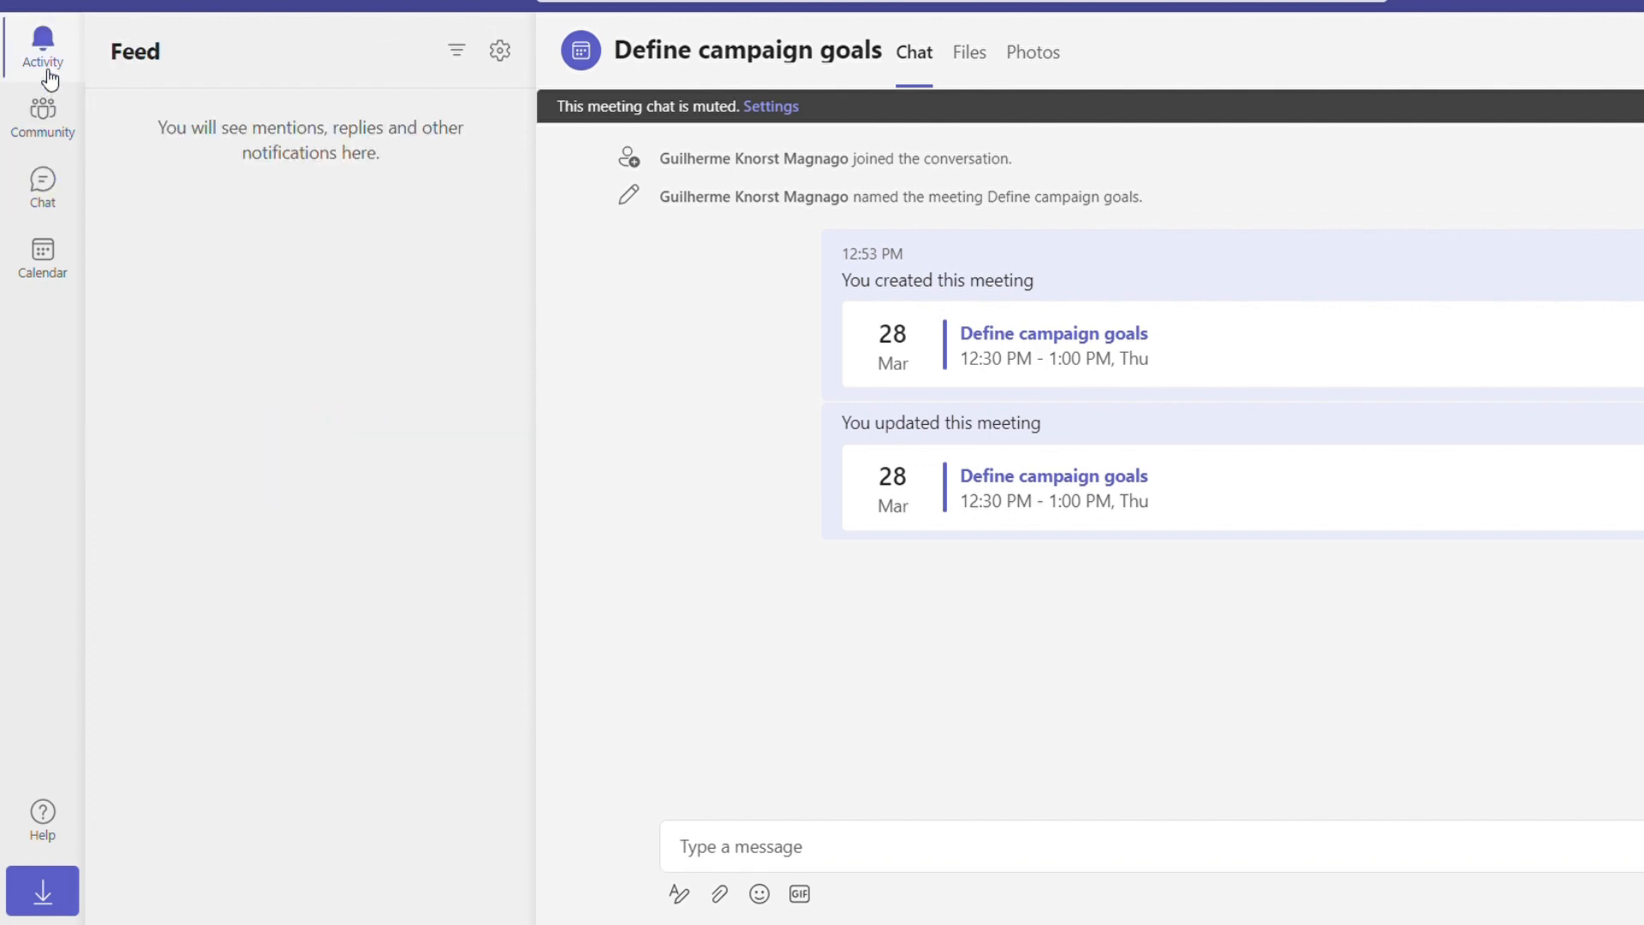
left_click(42, 257)
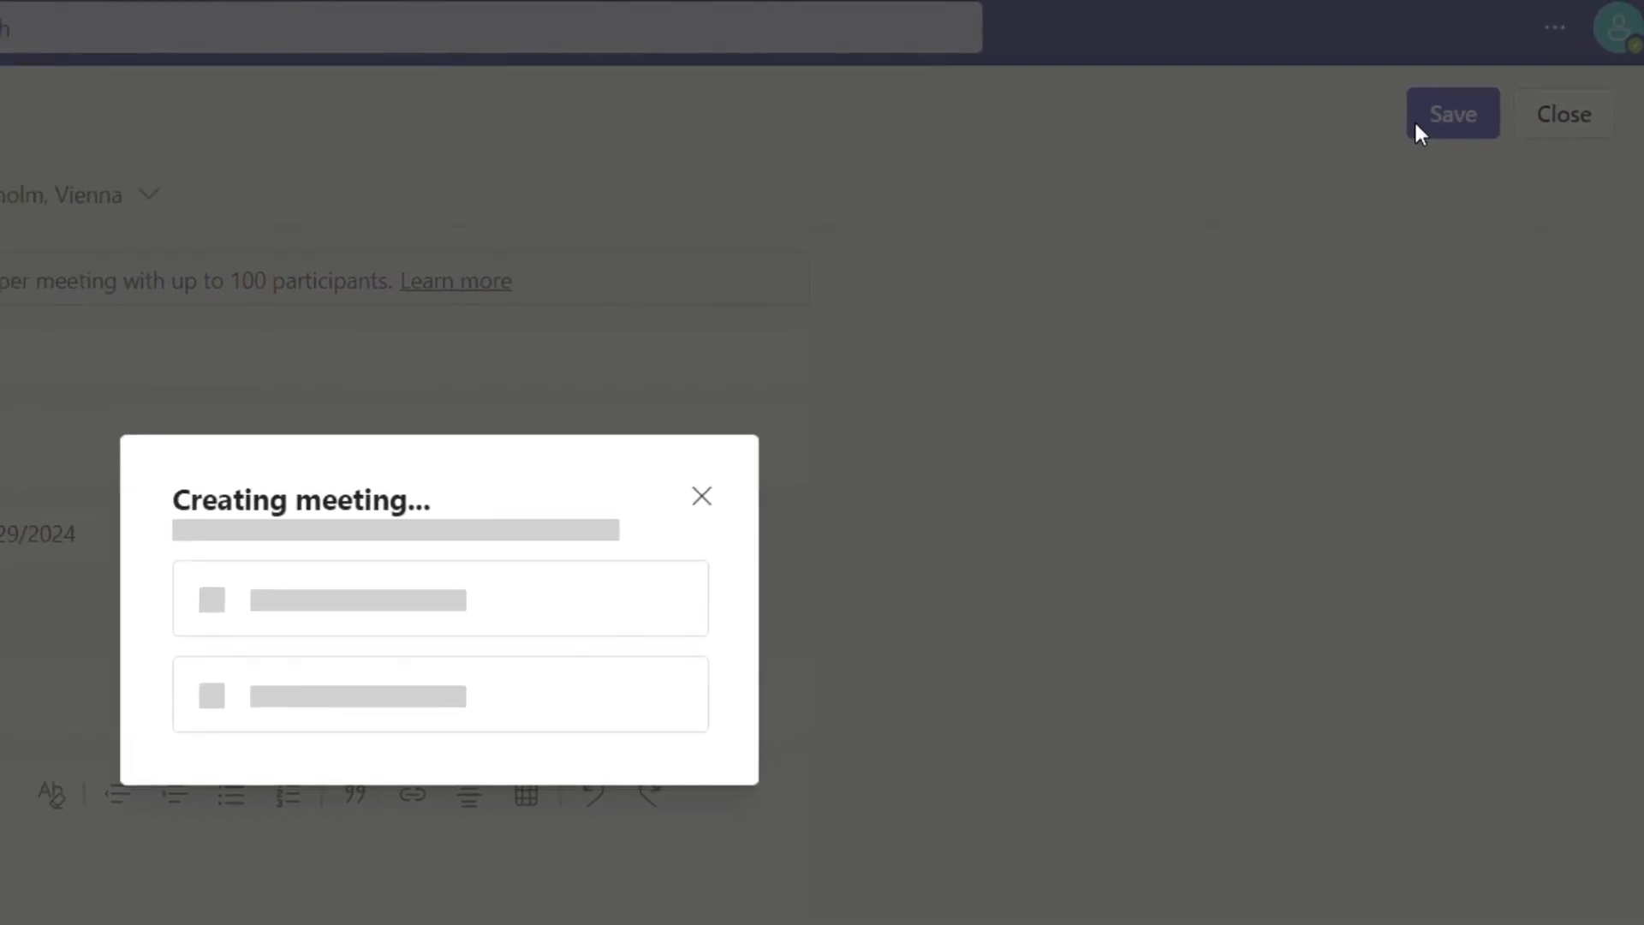
left_click(1454, 113)
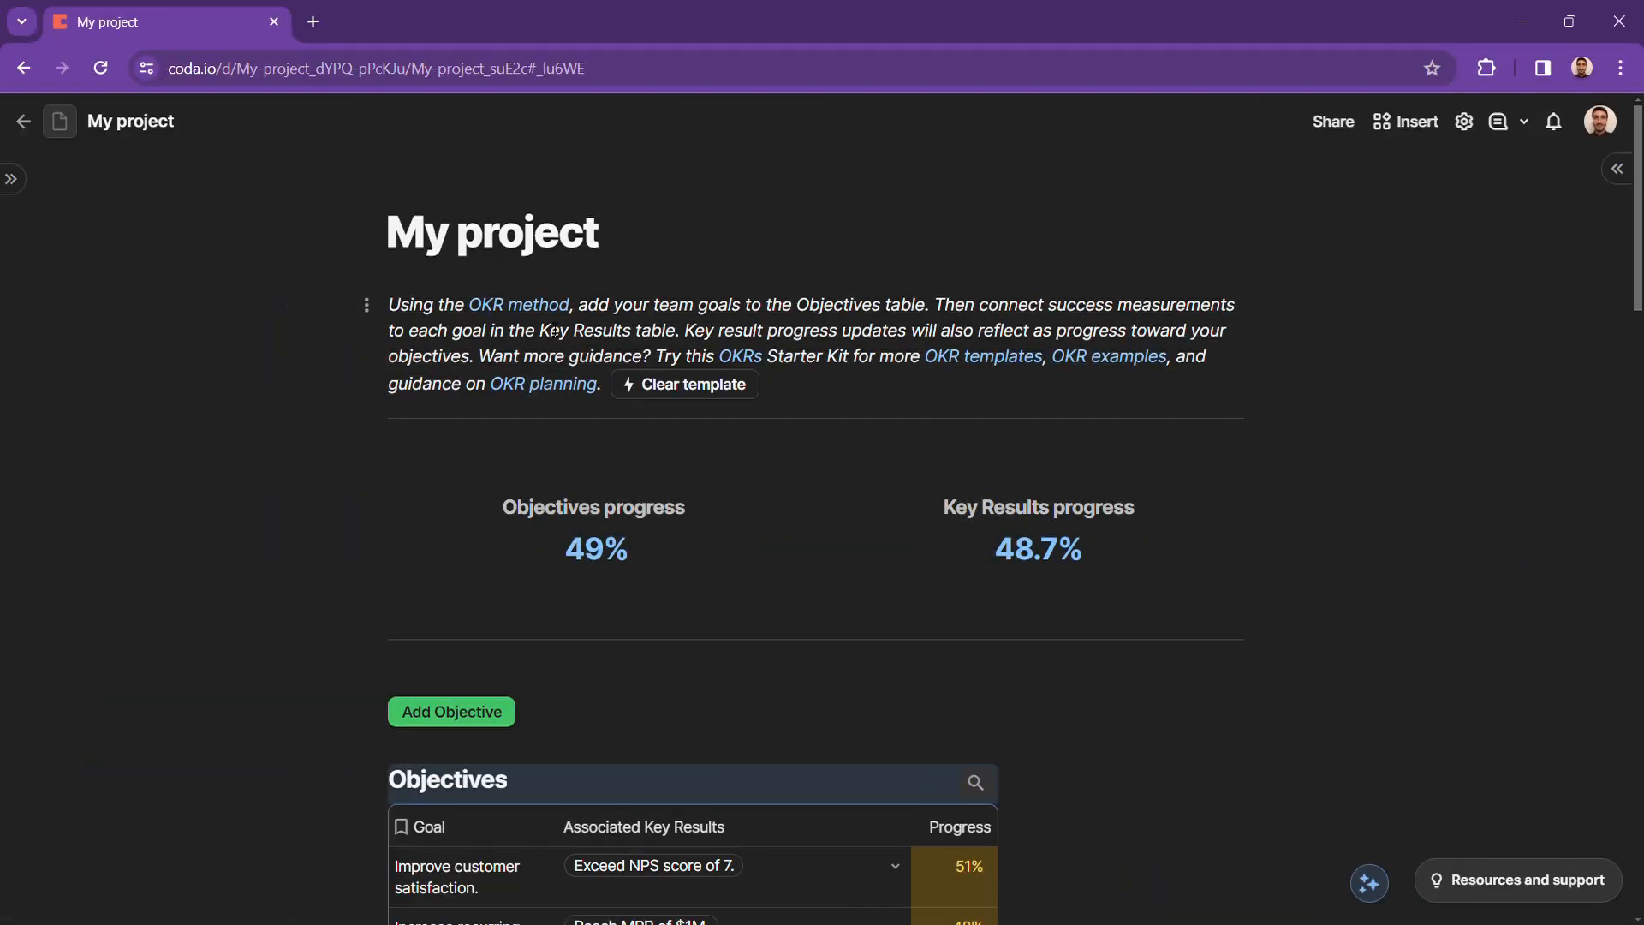
scroll("down", 3)
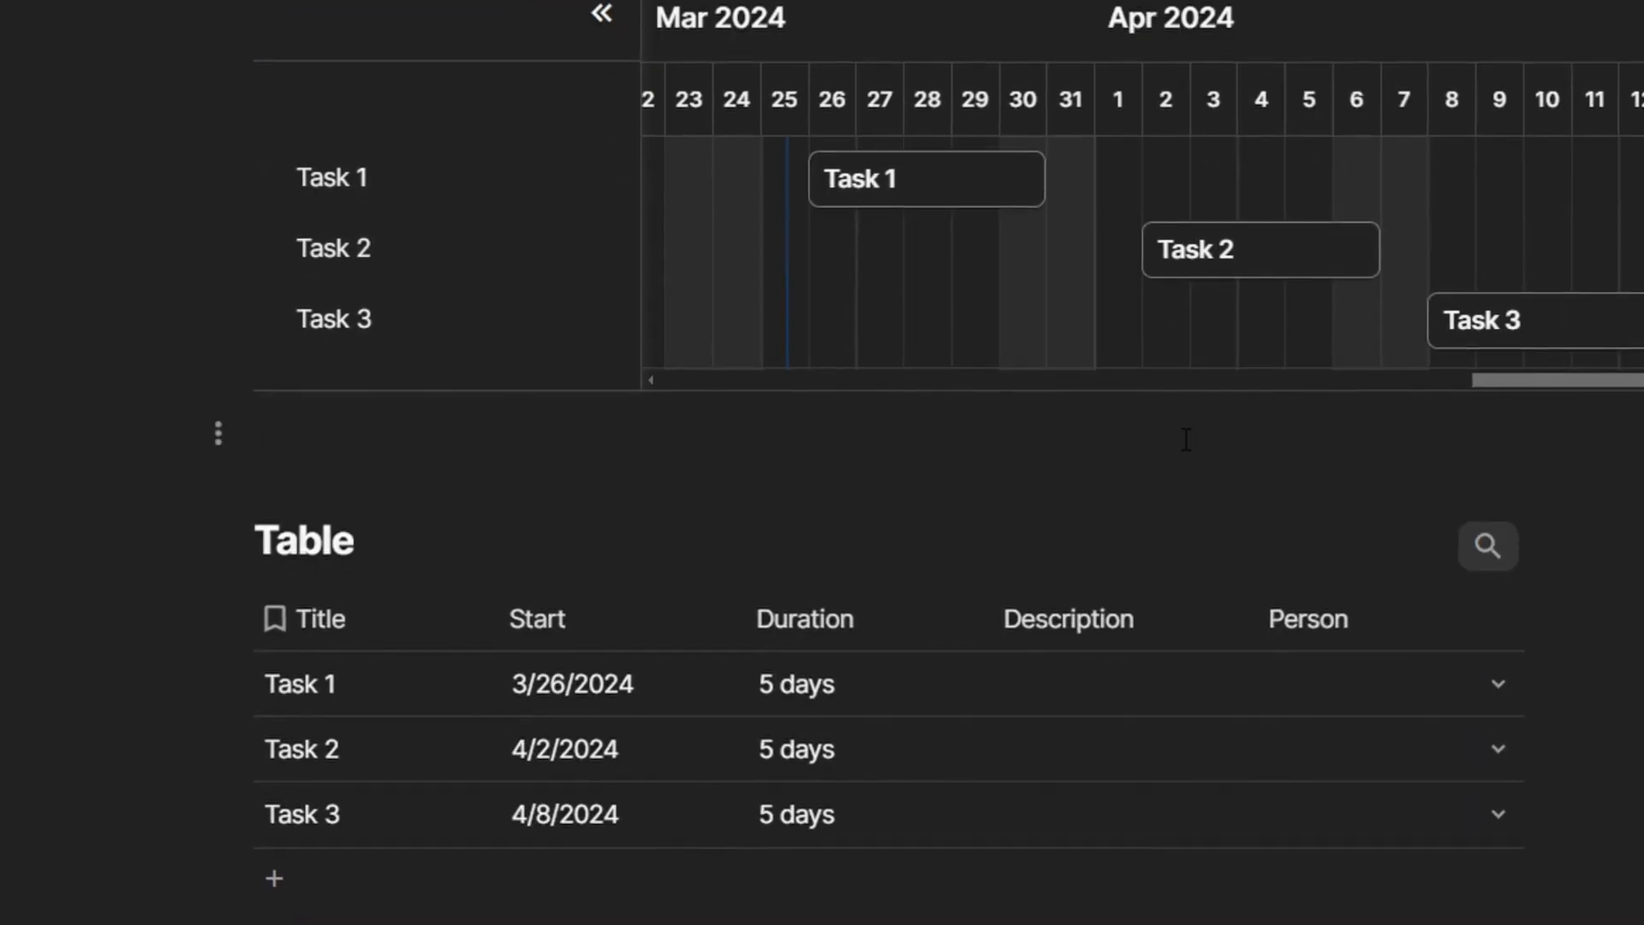
scroll("down", 3)
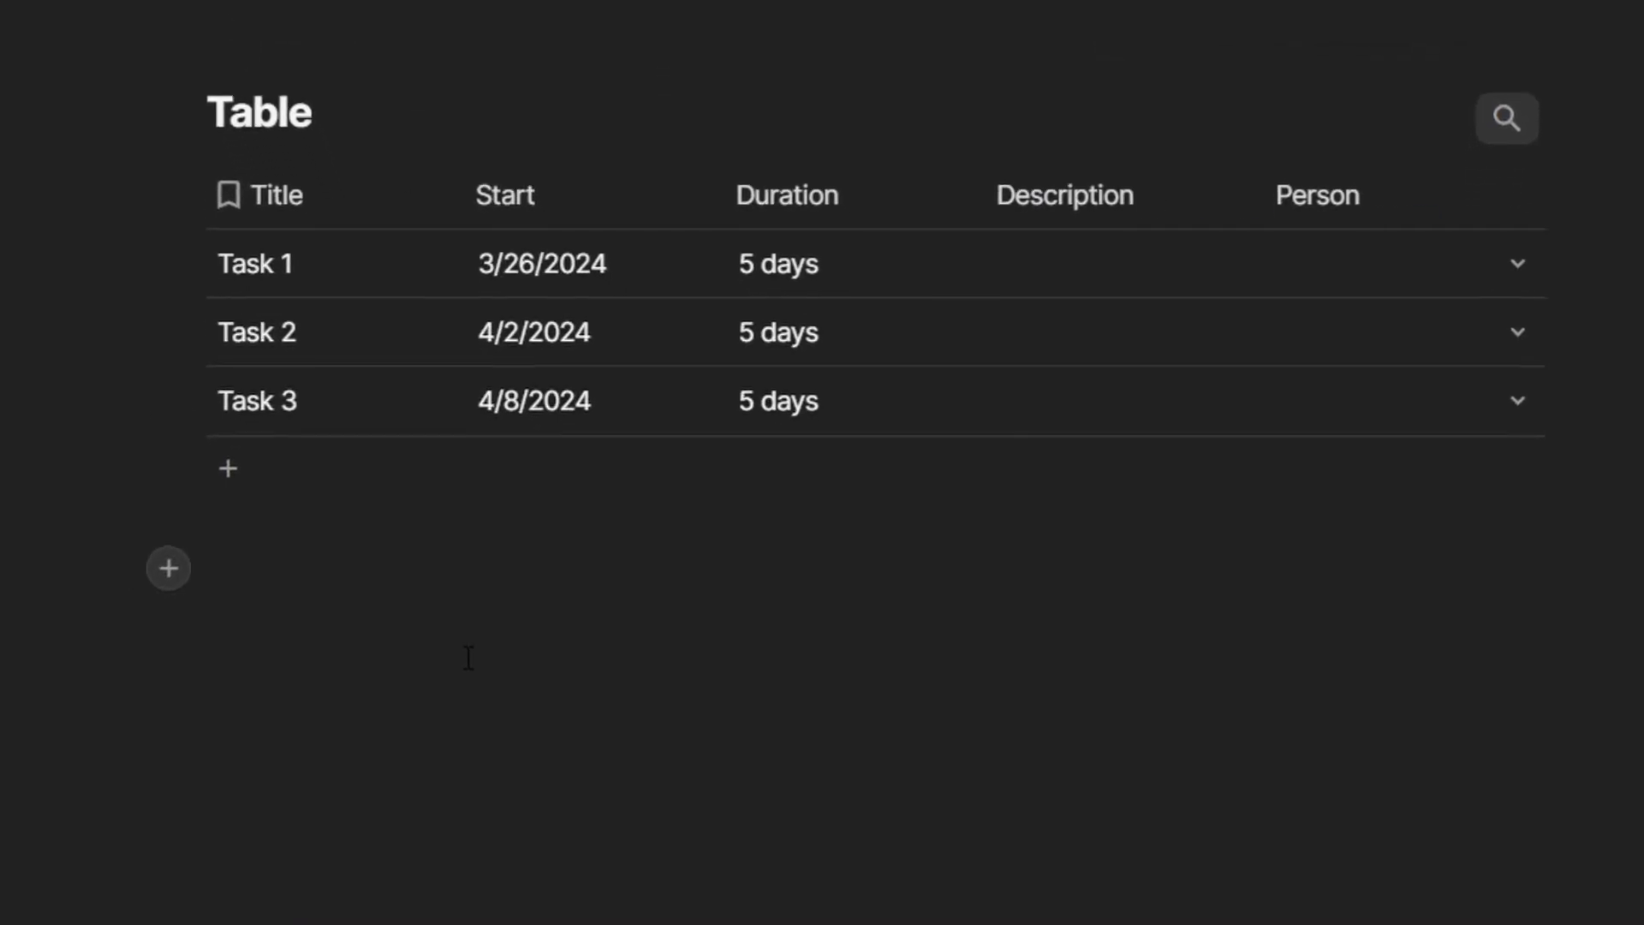
type("@Guilherme Magnago")
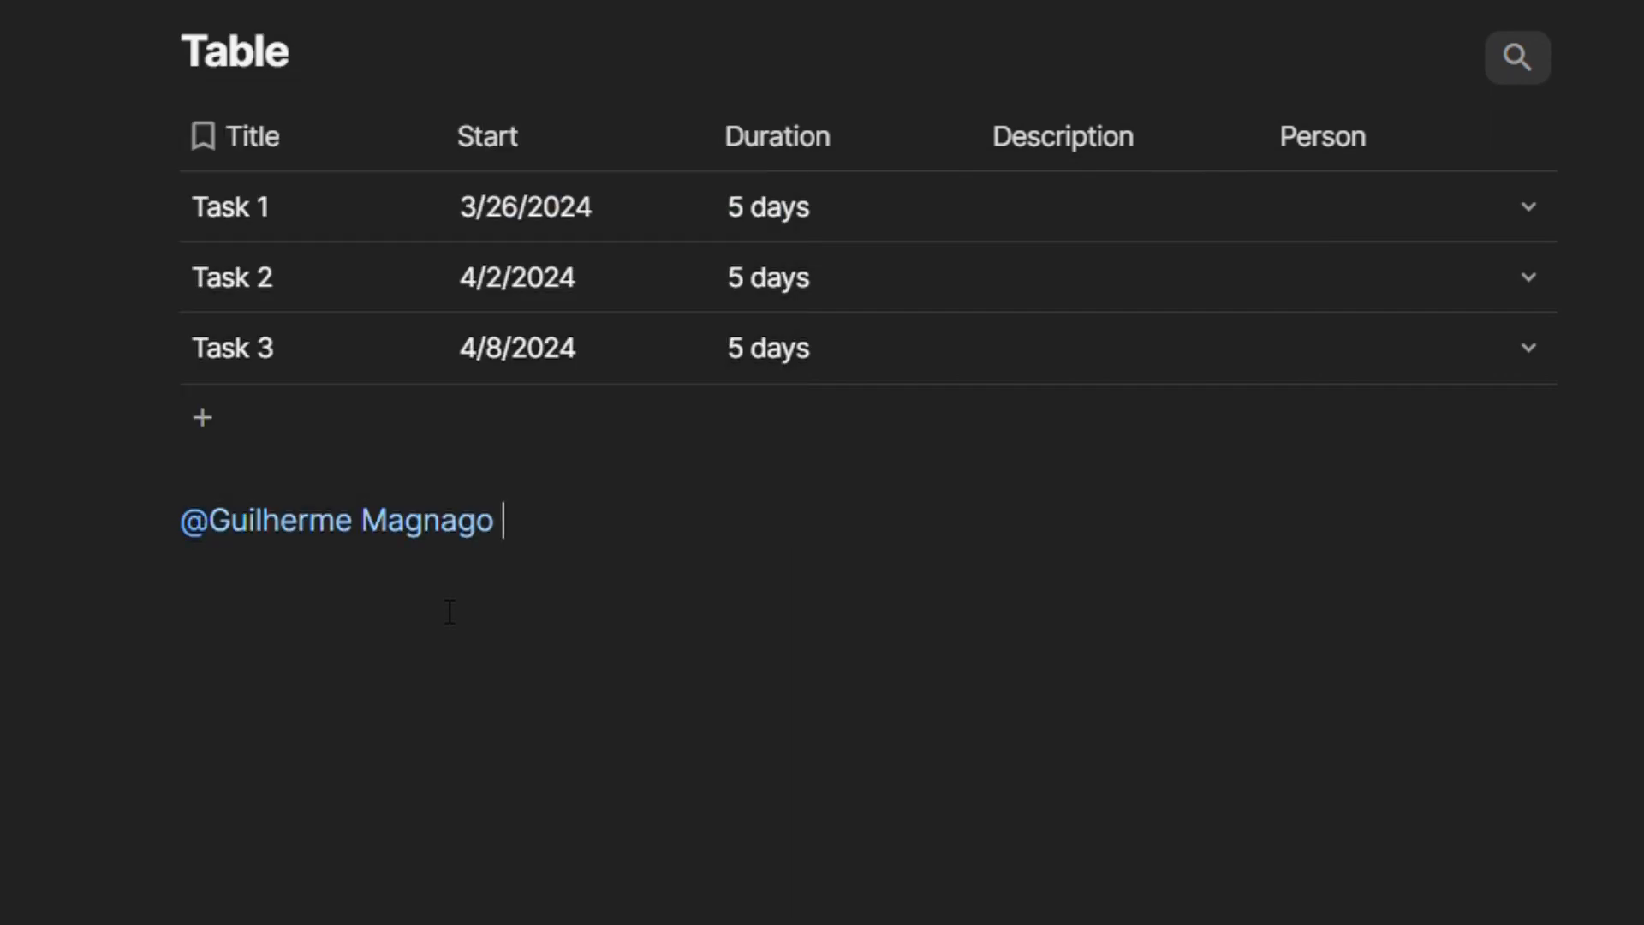
type("check this out")
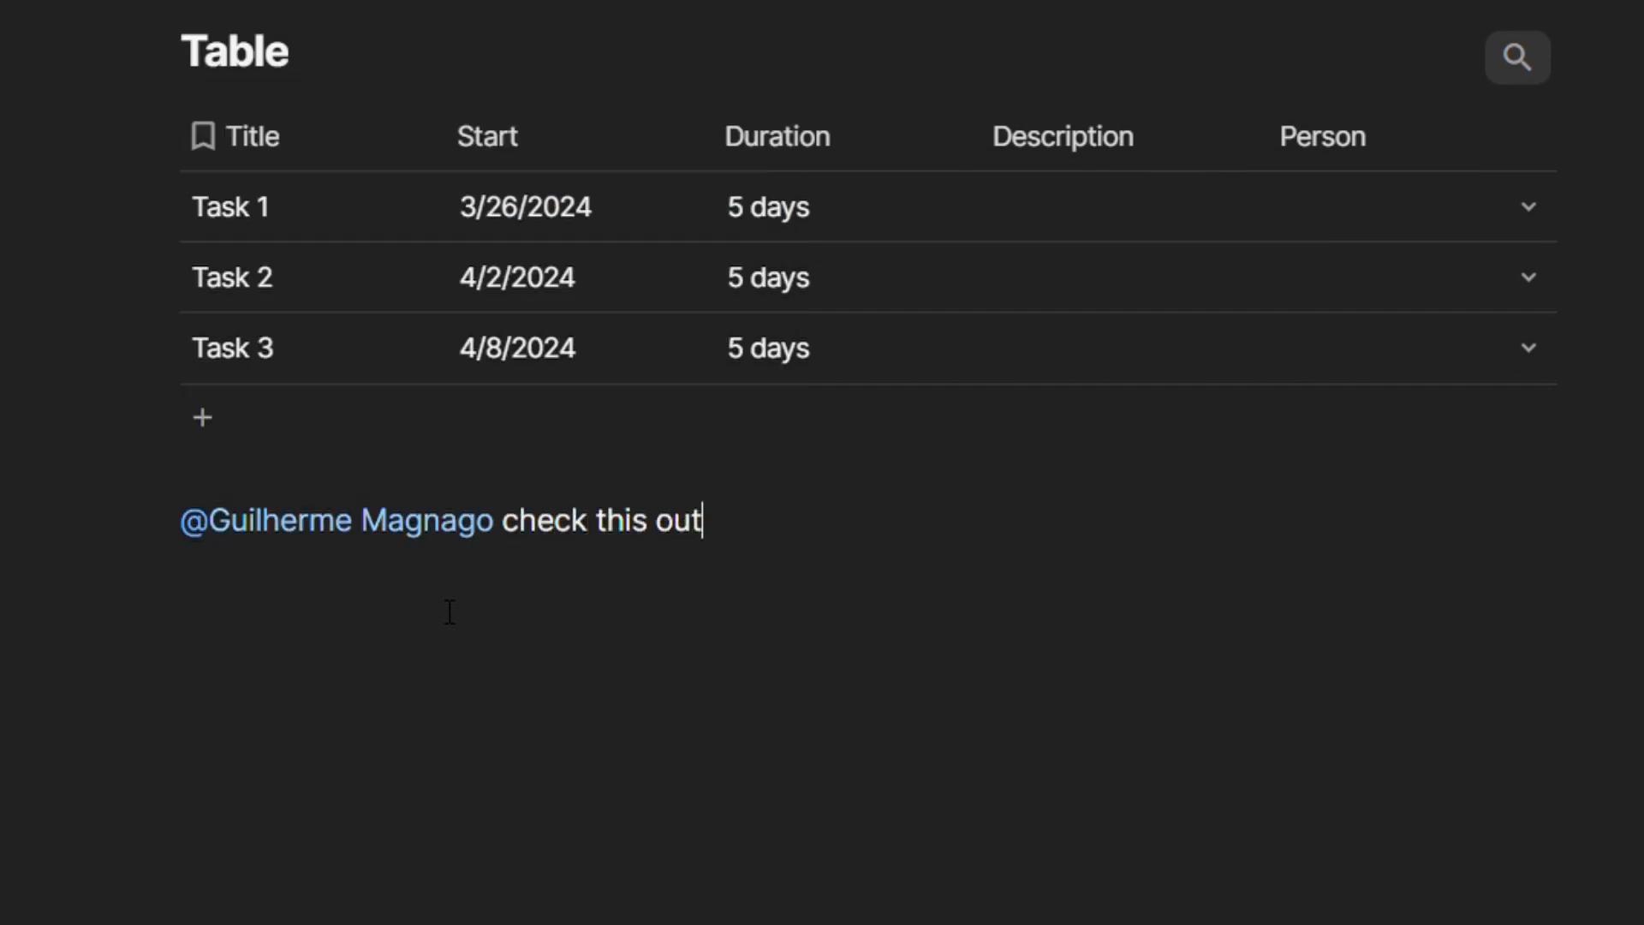
key("Enter")
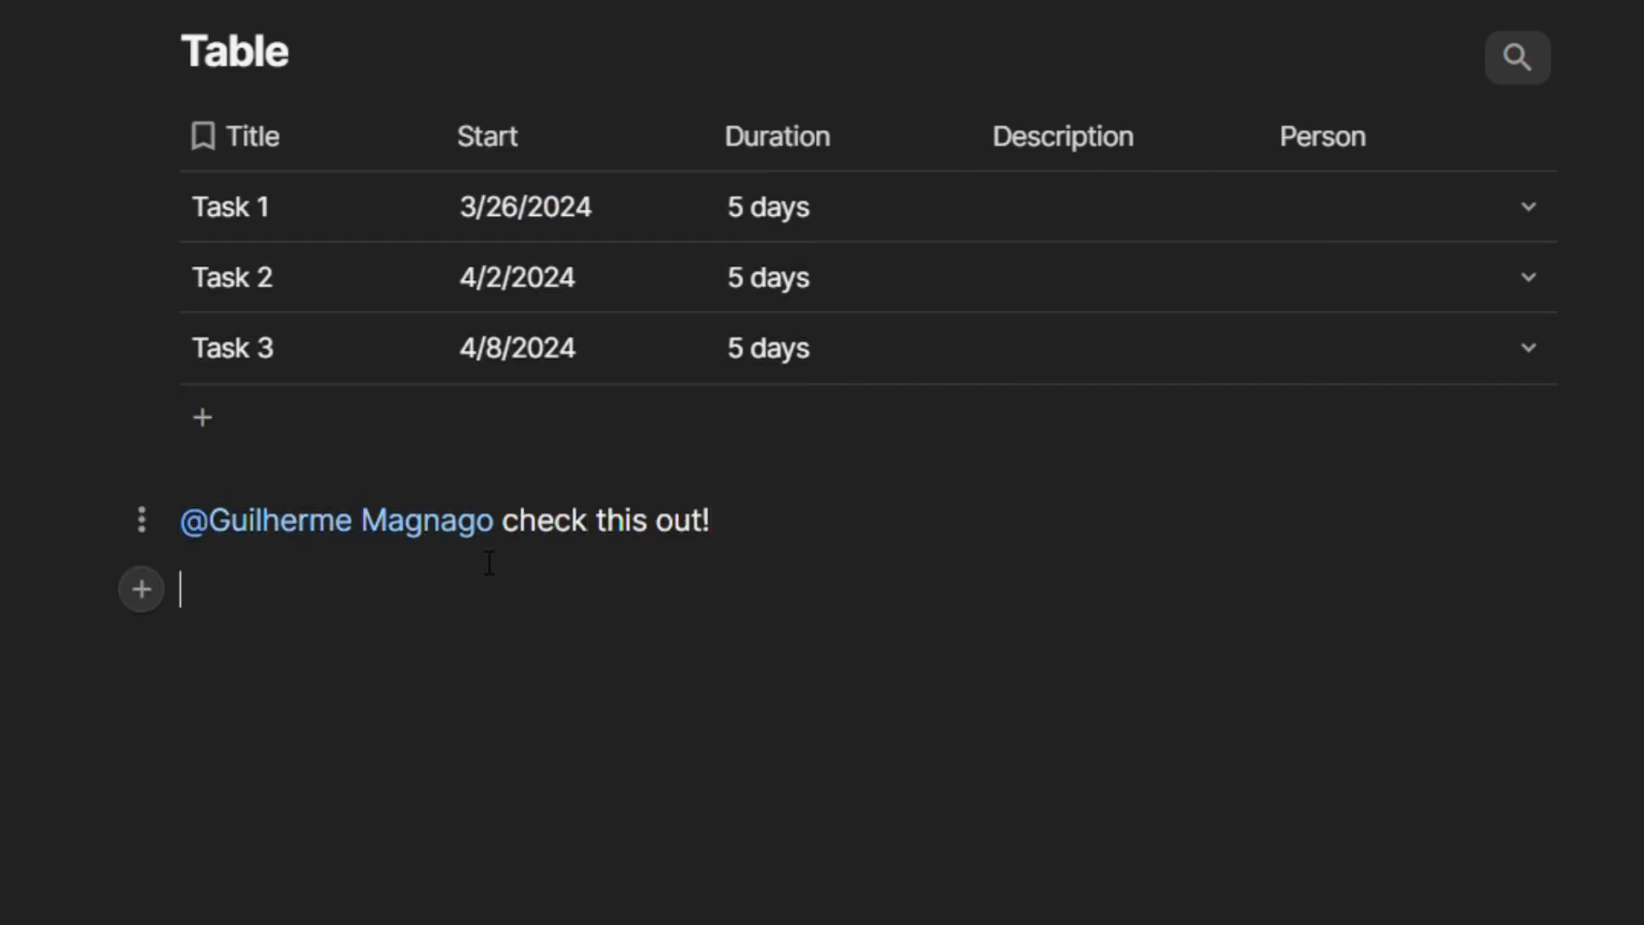
type("/calen")
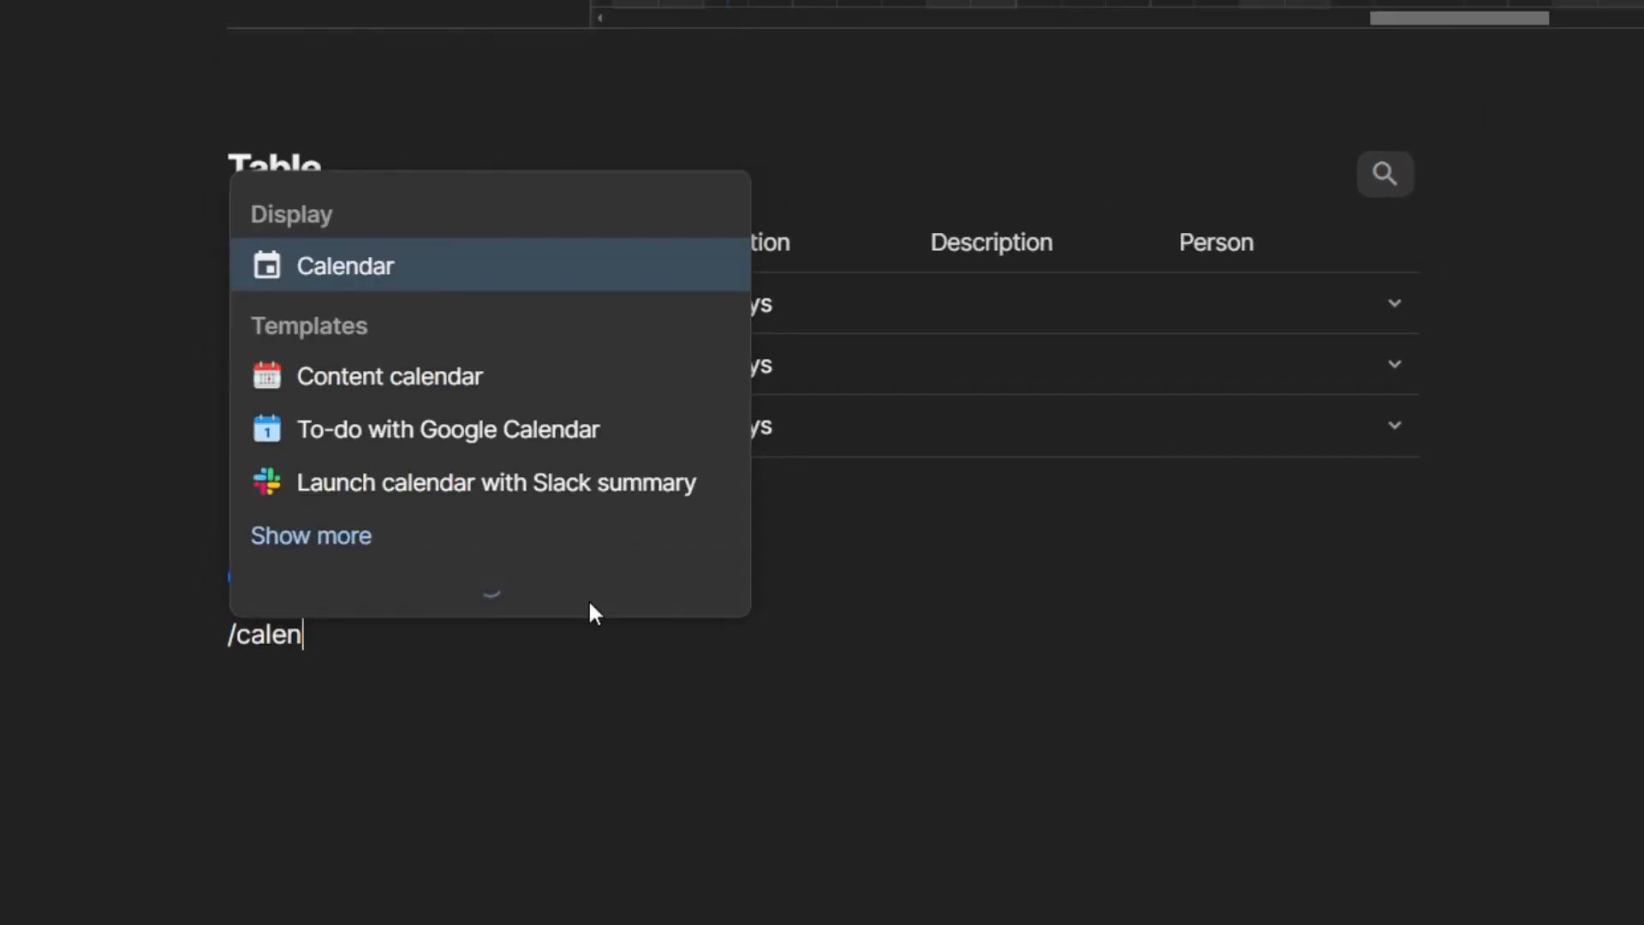
- Insert a calendar of the task table and scroll down to its March 2024 view
left_click(345, 266)
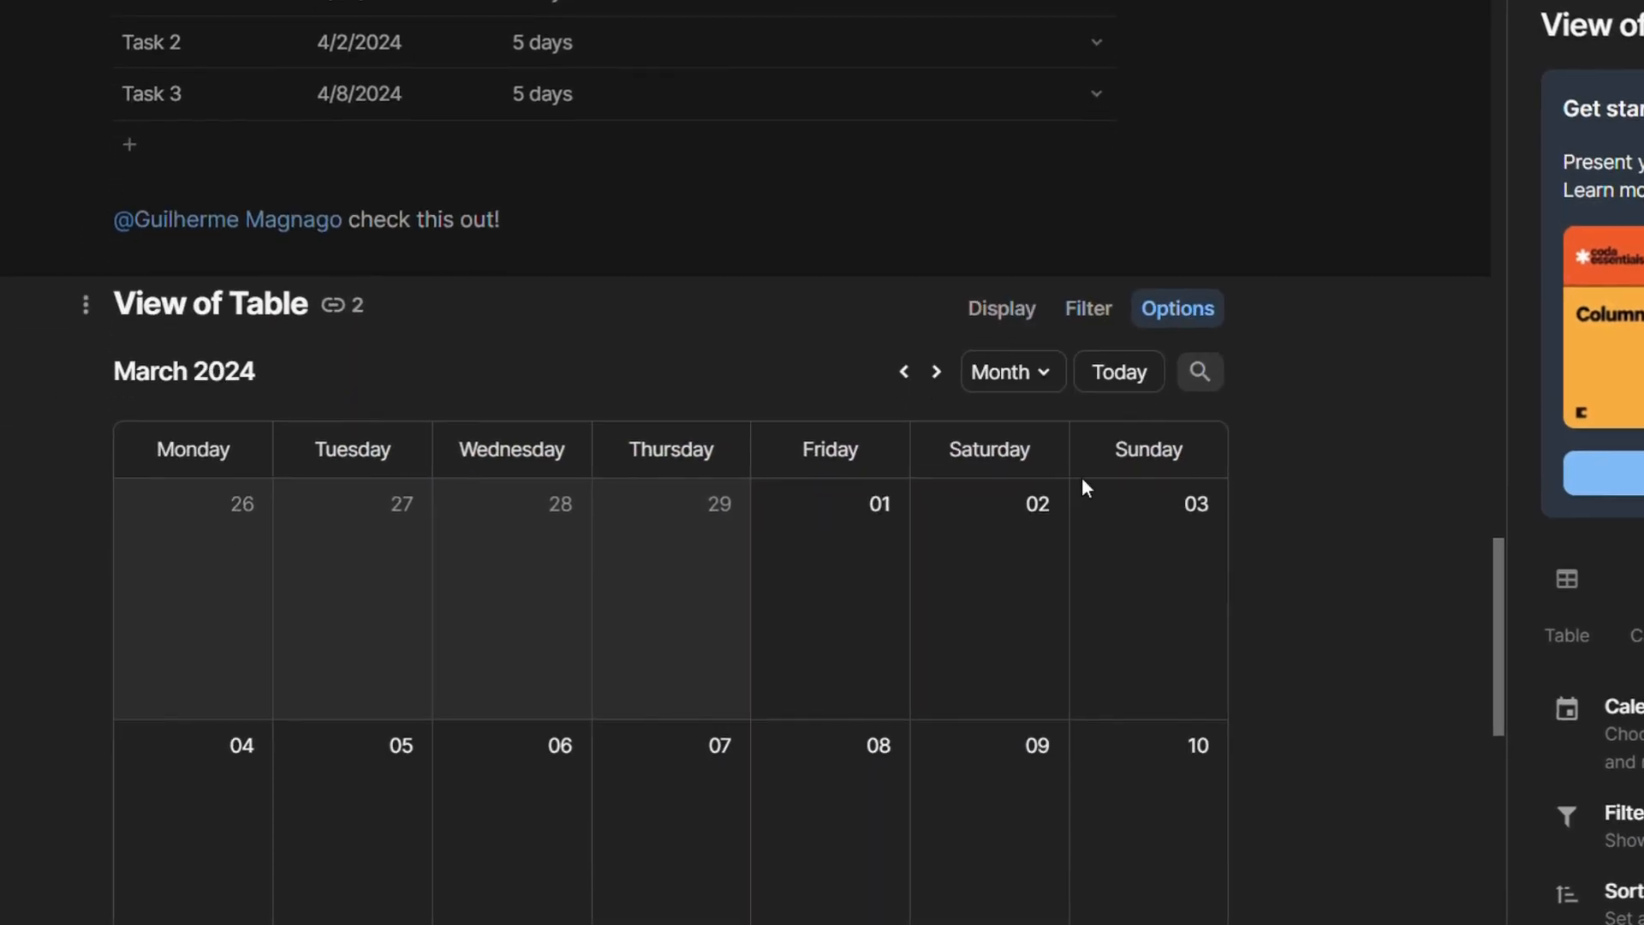
scroll("down", 3)
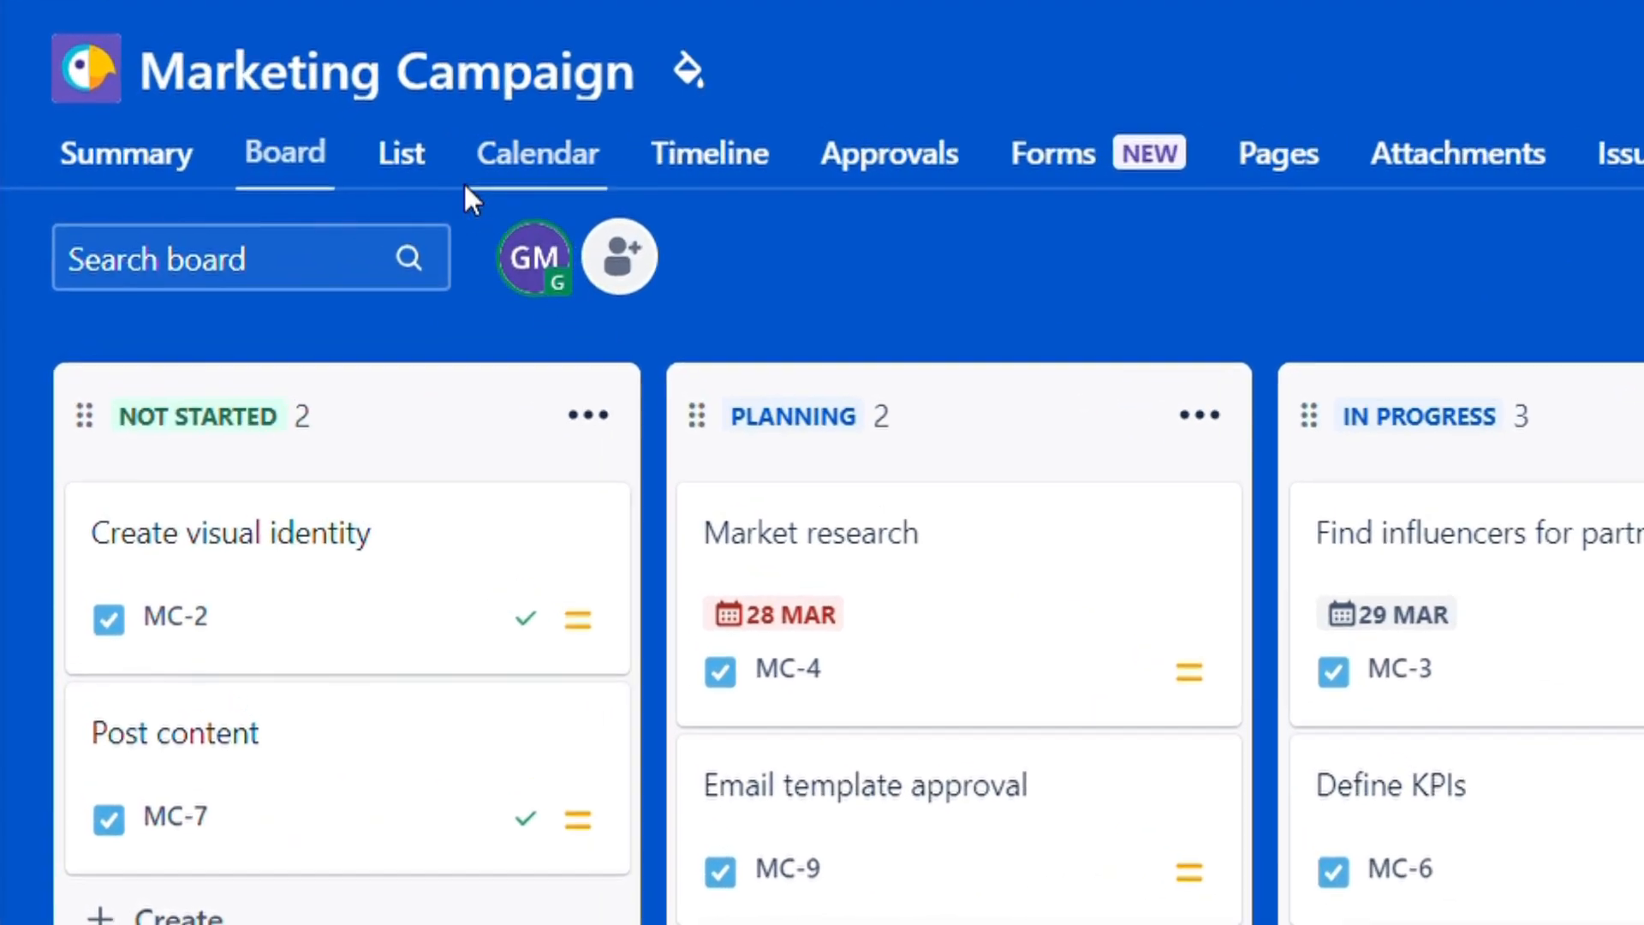
- View the Marketing Campaign project's calendar, timeline and approvals in Jira
left_click(400, 153)
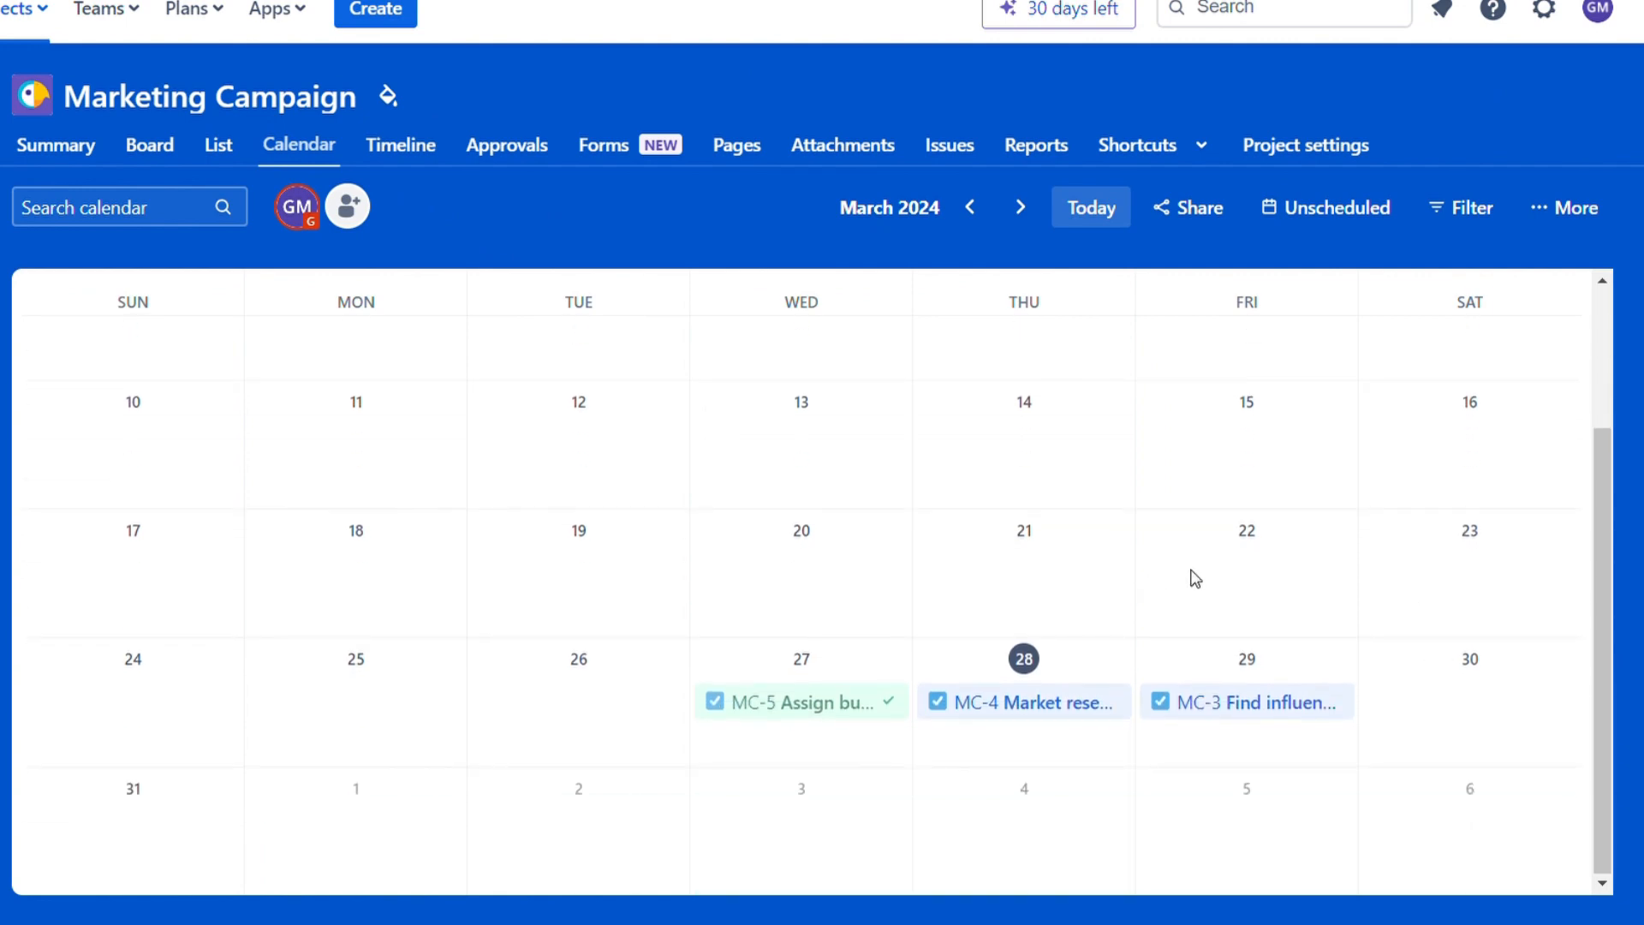
left_click(400, 144)
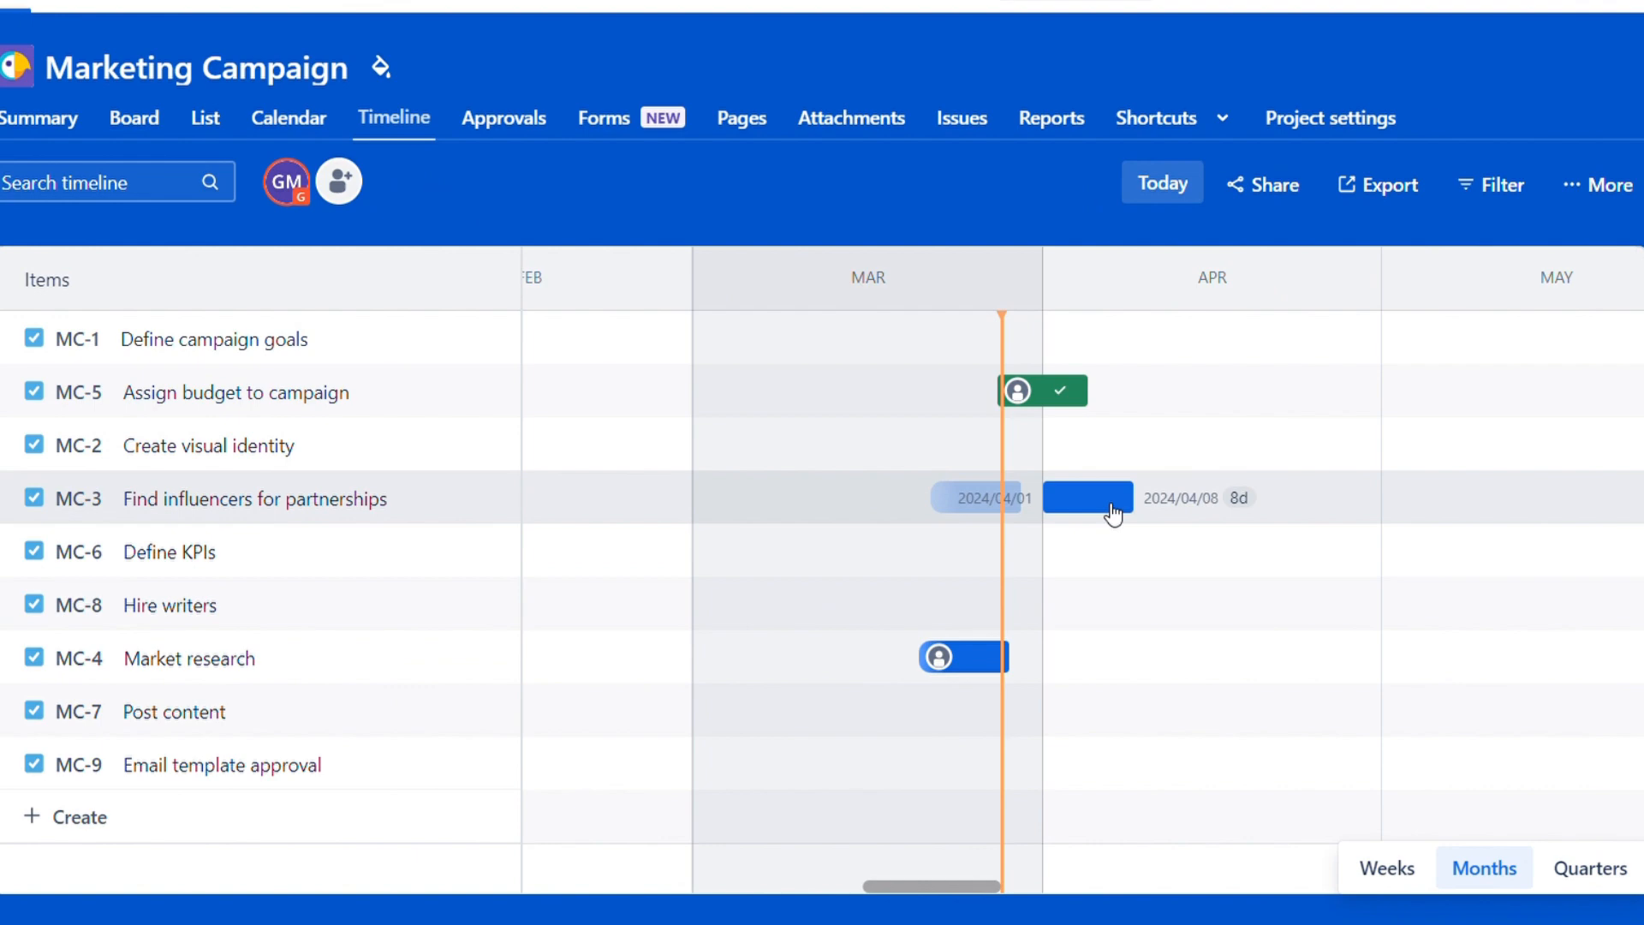
left_click(505, 119)
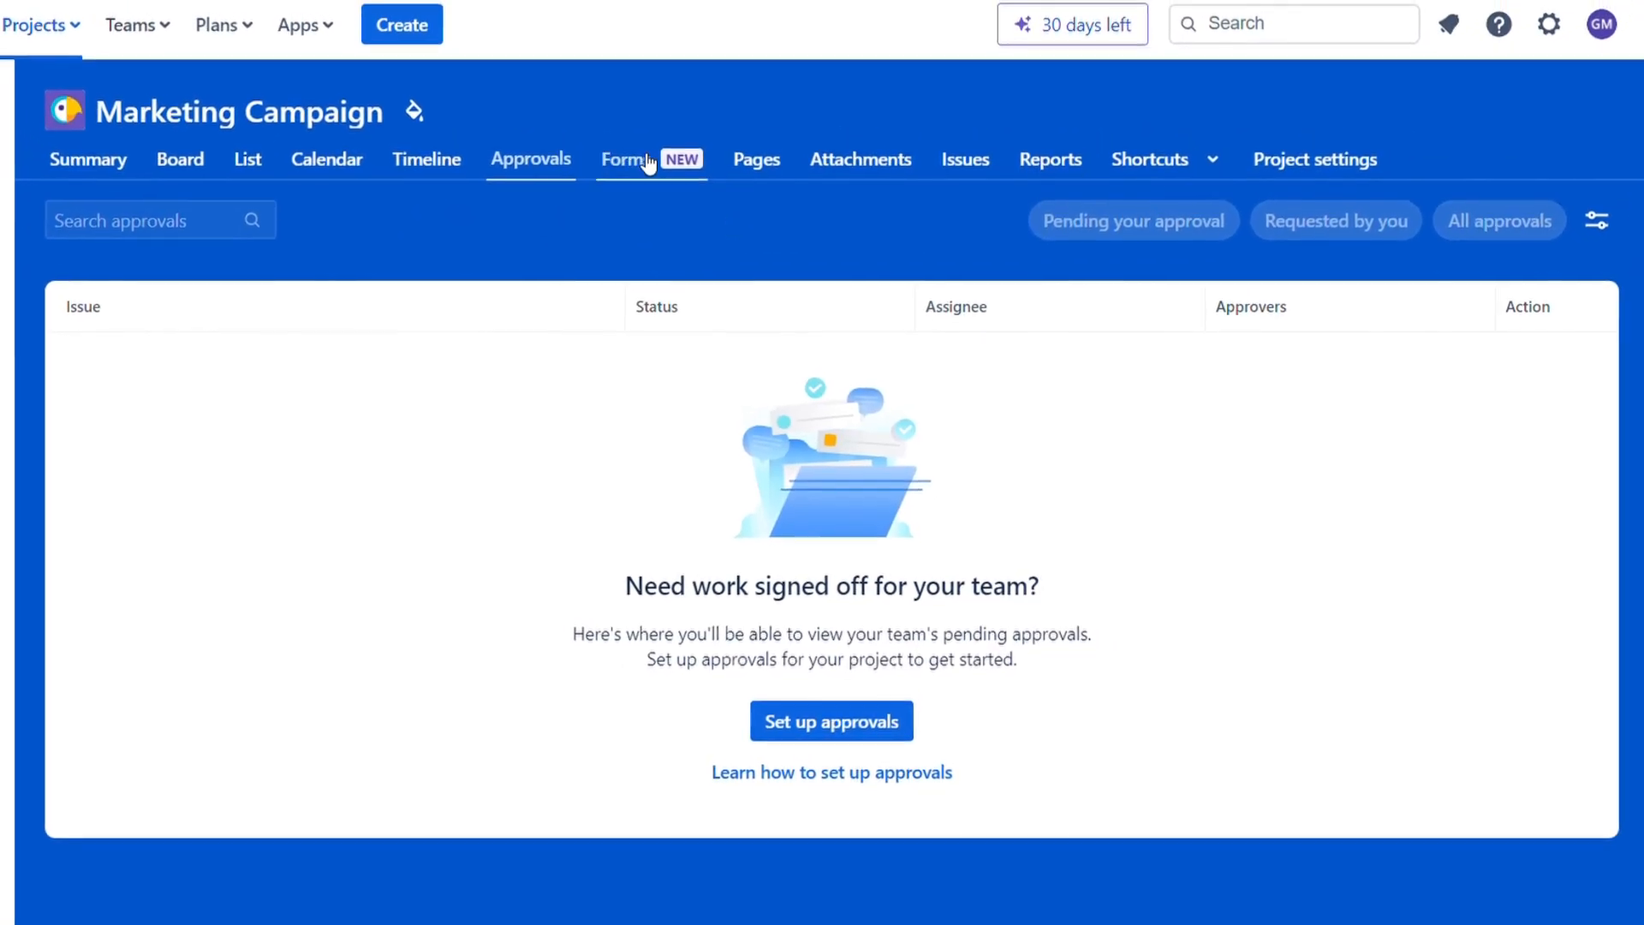
- Start a new form from the project's Forms page and scroll through its fields
left_click(625, 160)
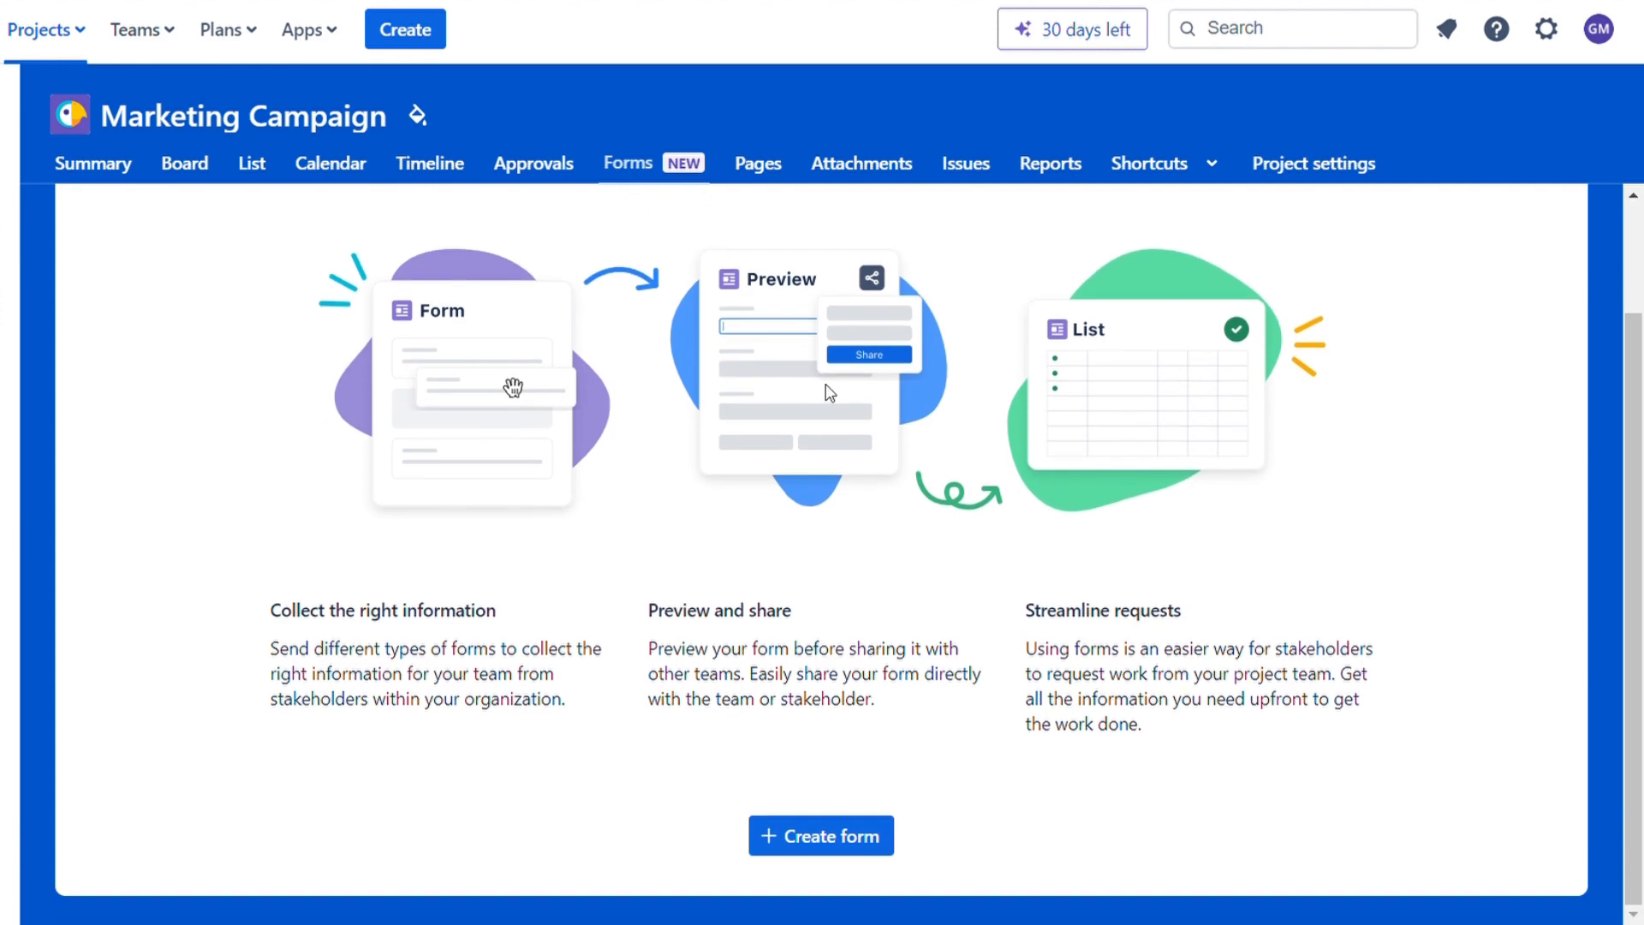
left_click(821, 836)
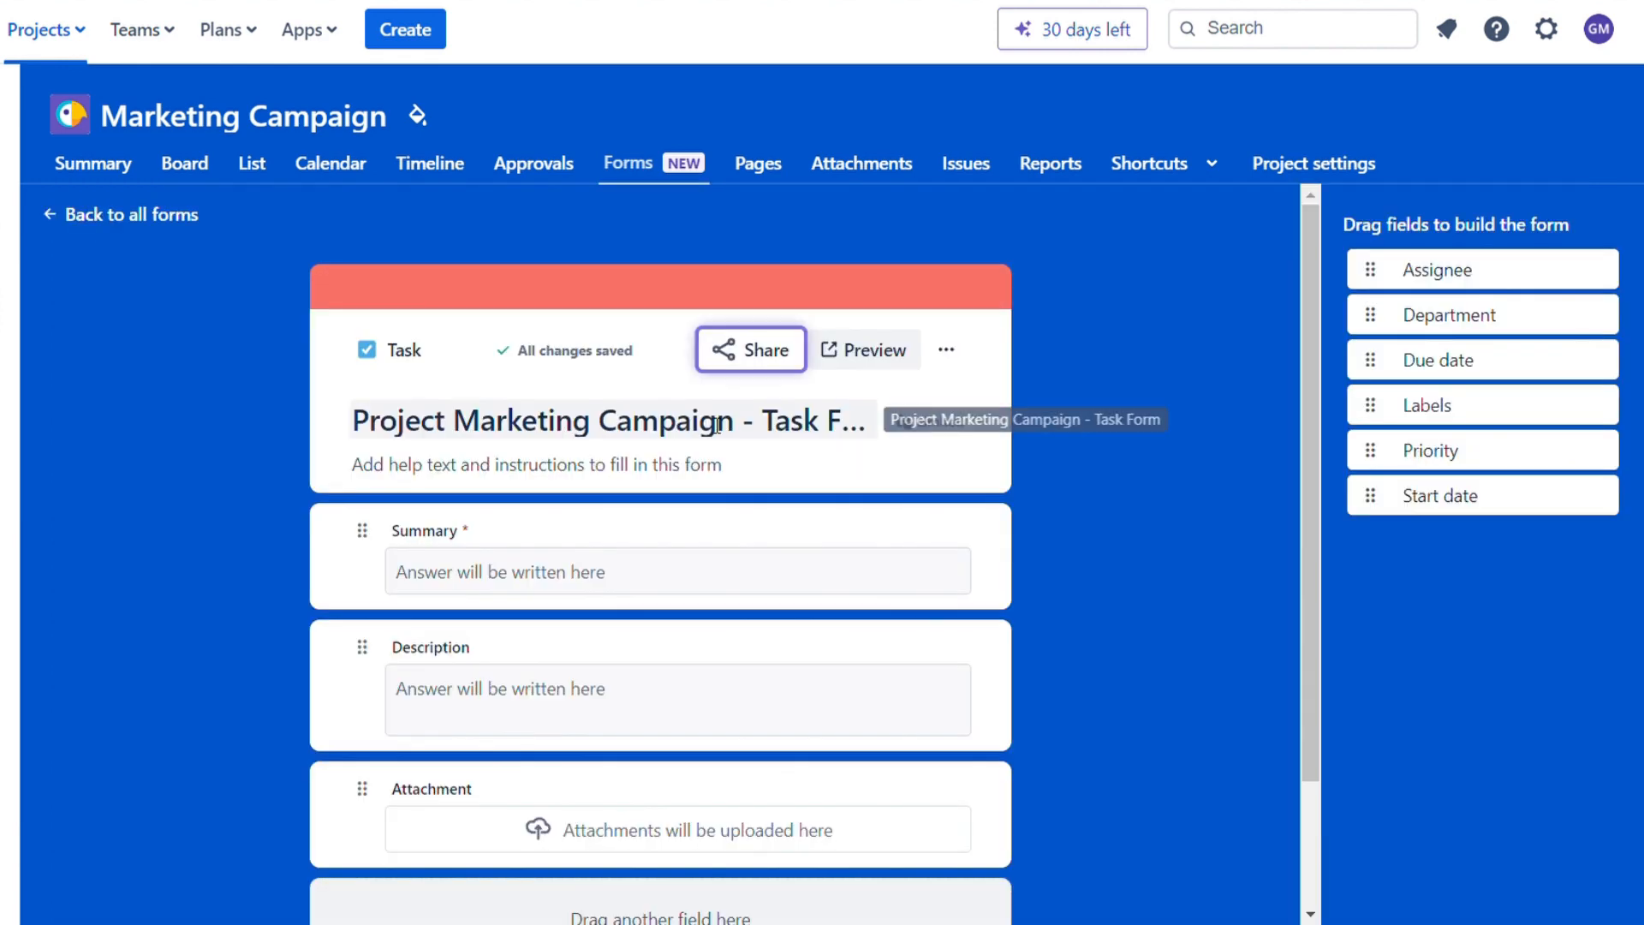
scroll("down", 3)
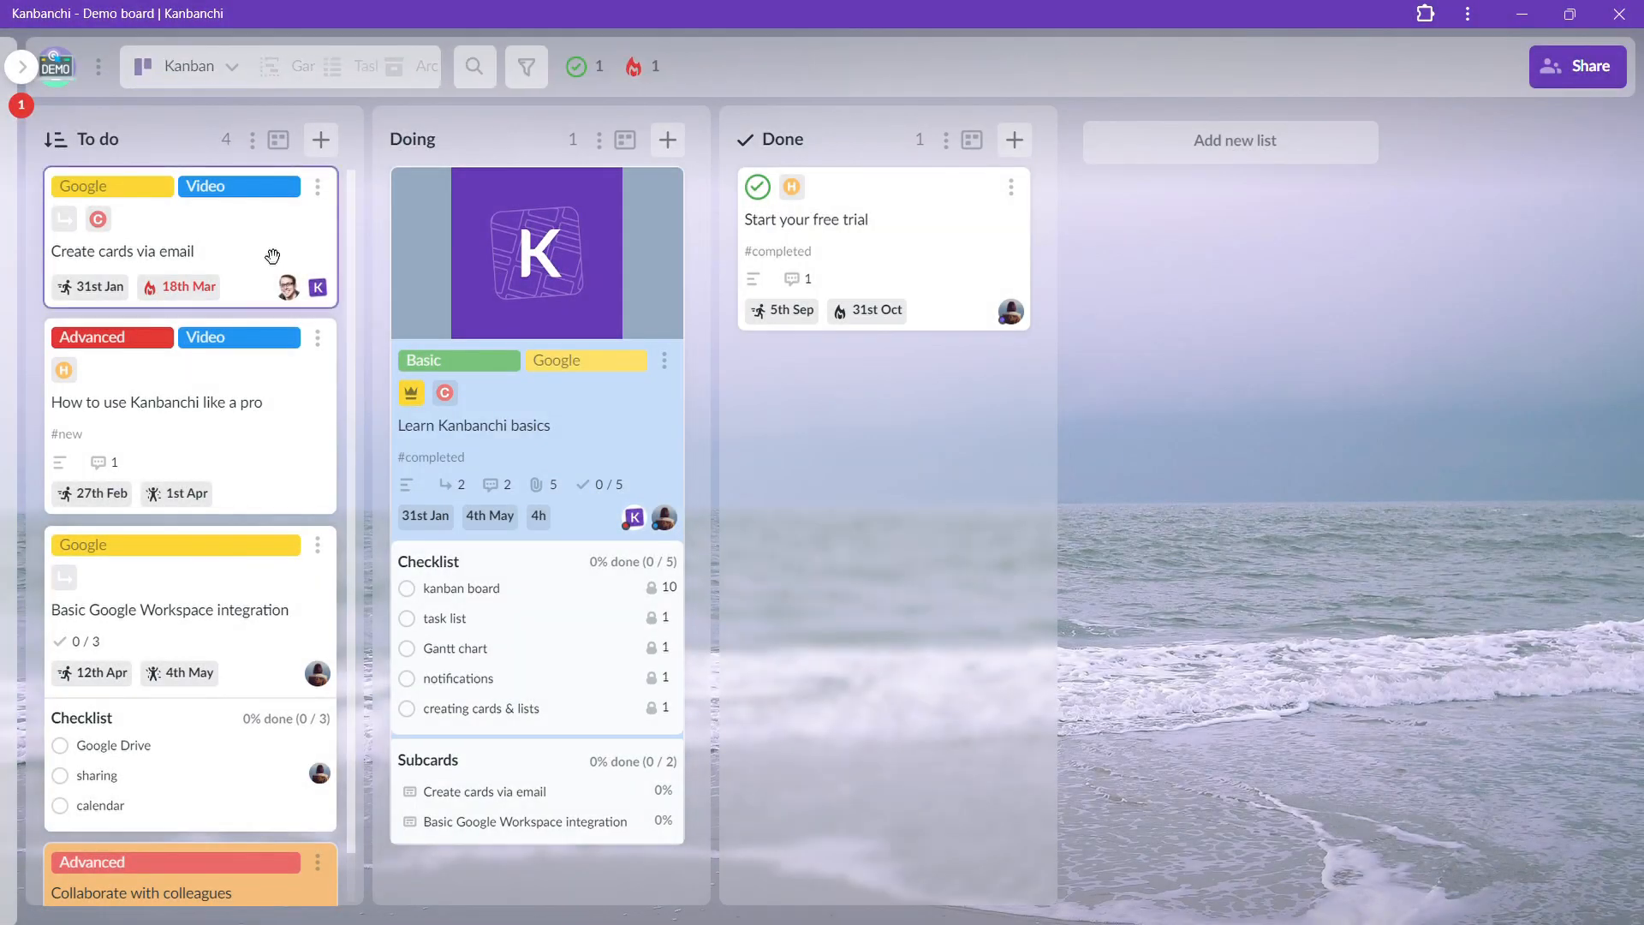
- Open the 'Create cards via email' card, check its calendar, and scroll through its details
left_click(122, 251)
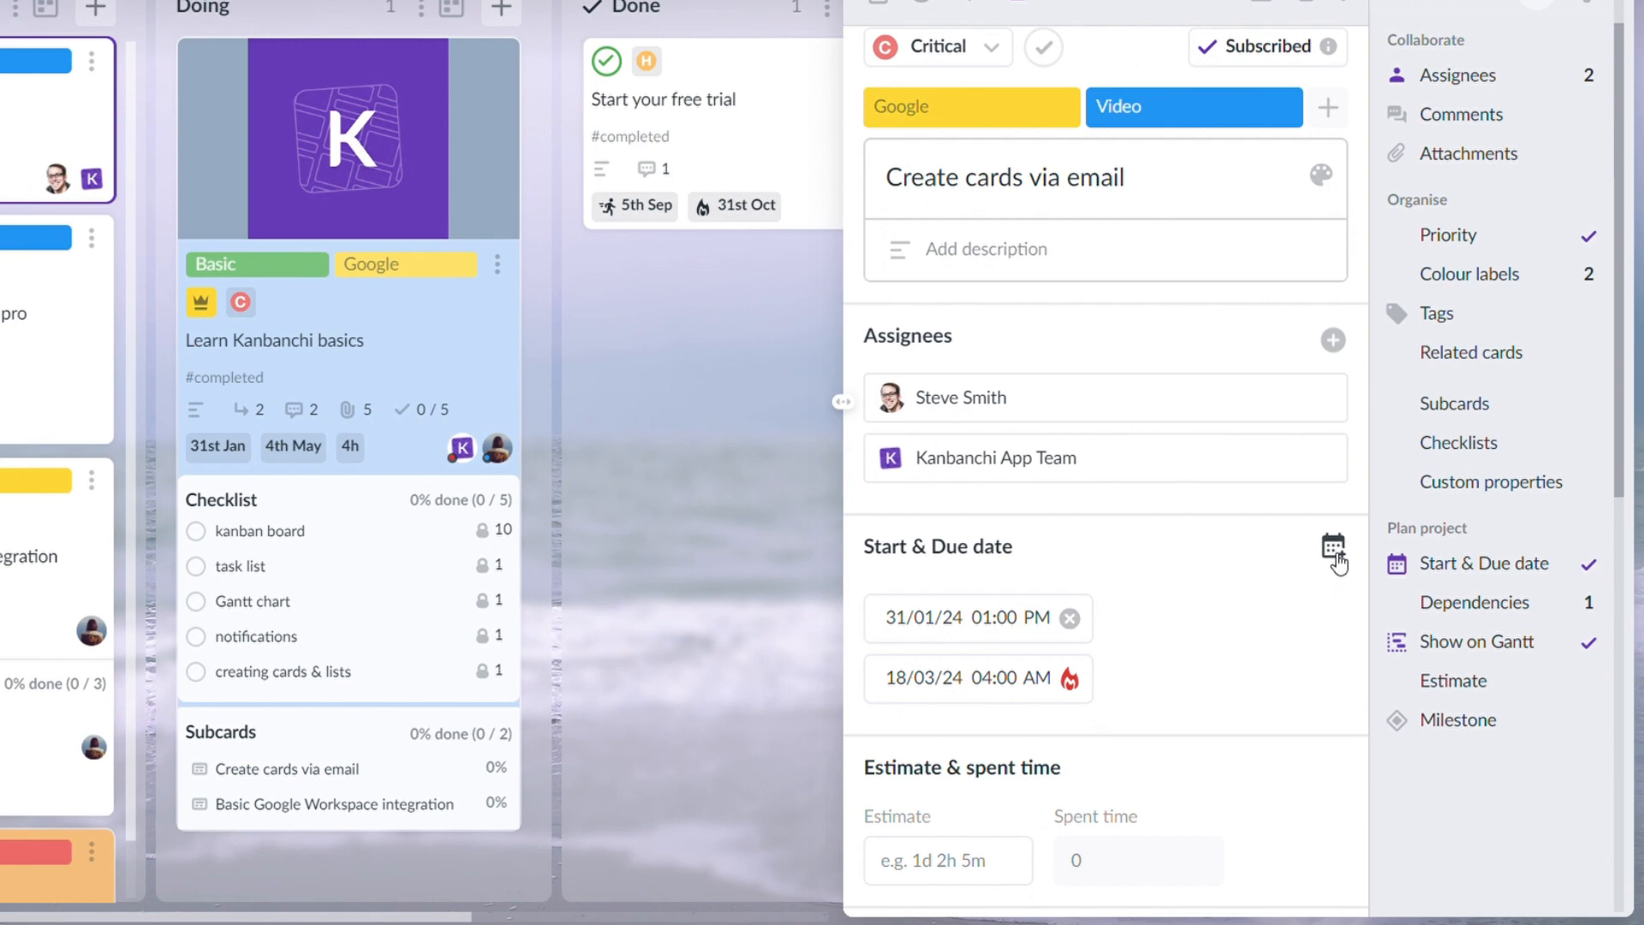
left_click(1334, 547)
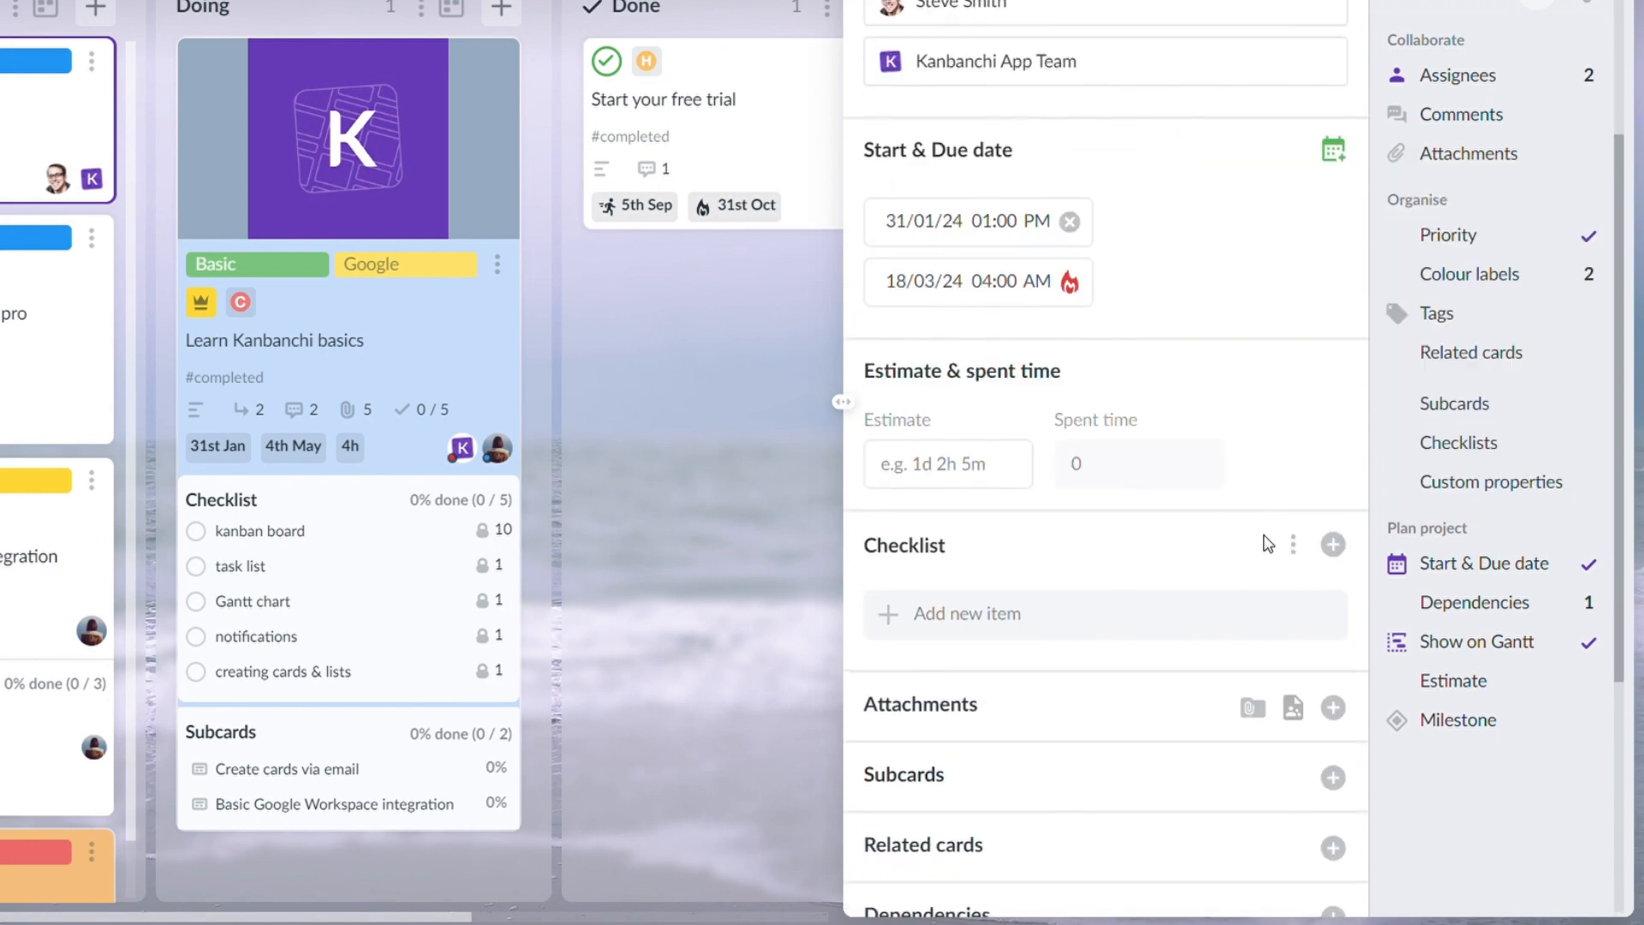
scroll("down", 3)
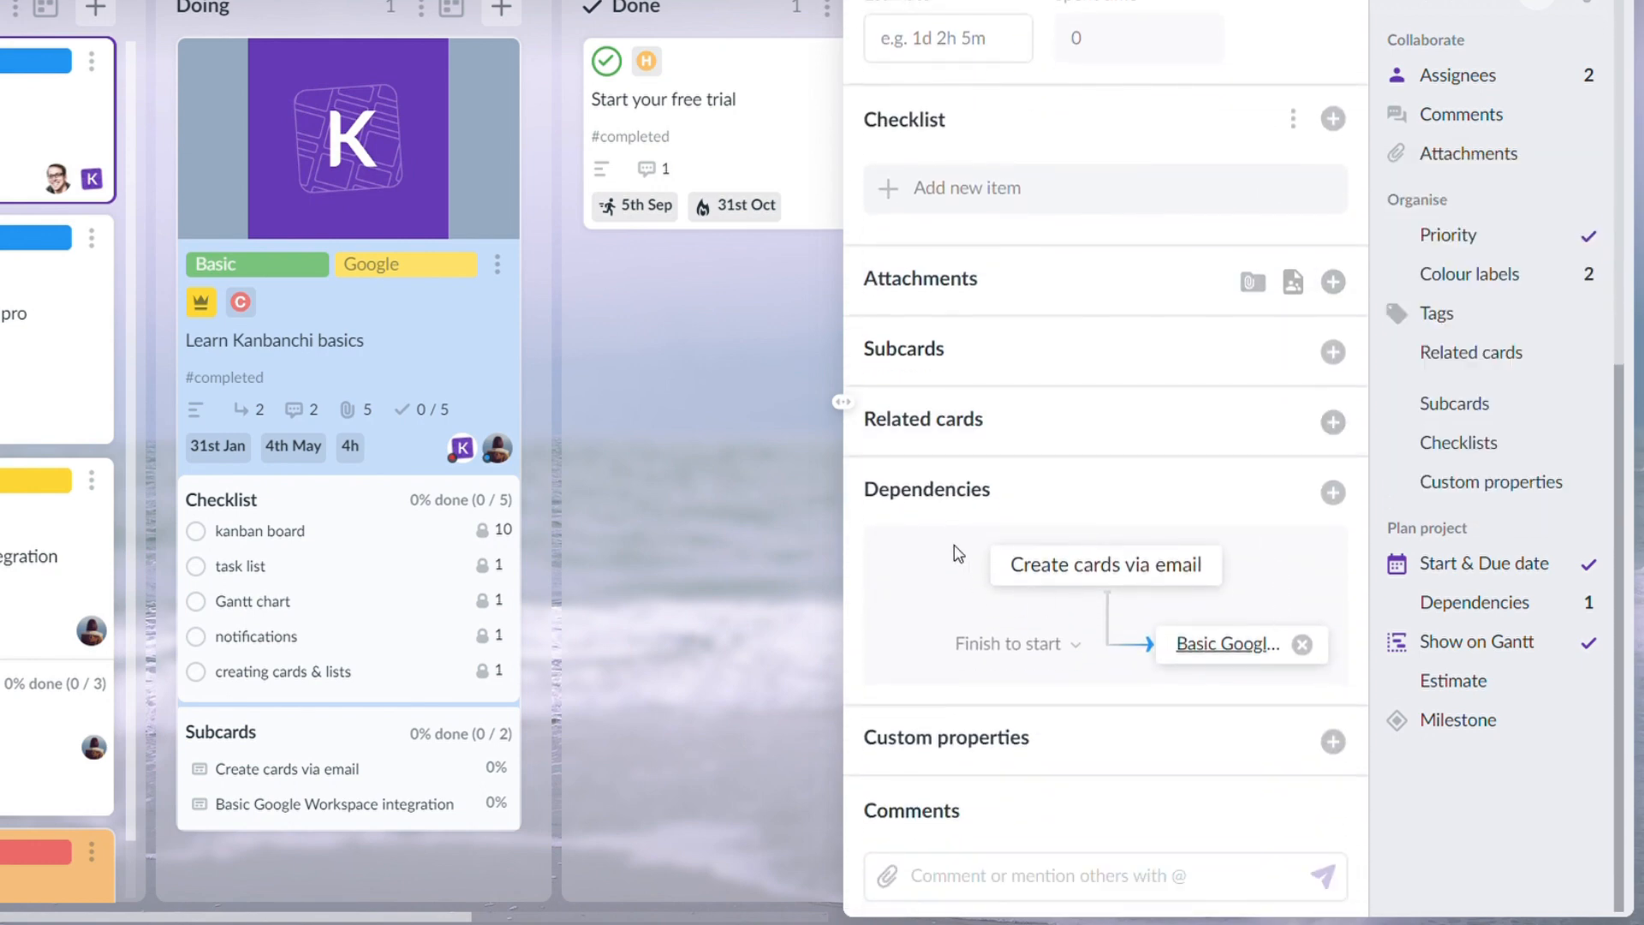
mouse_move(1166, 713)
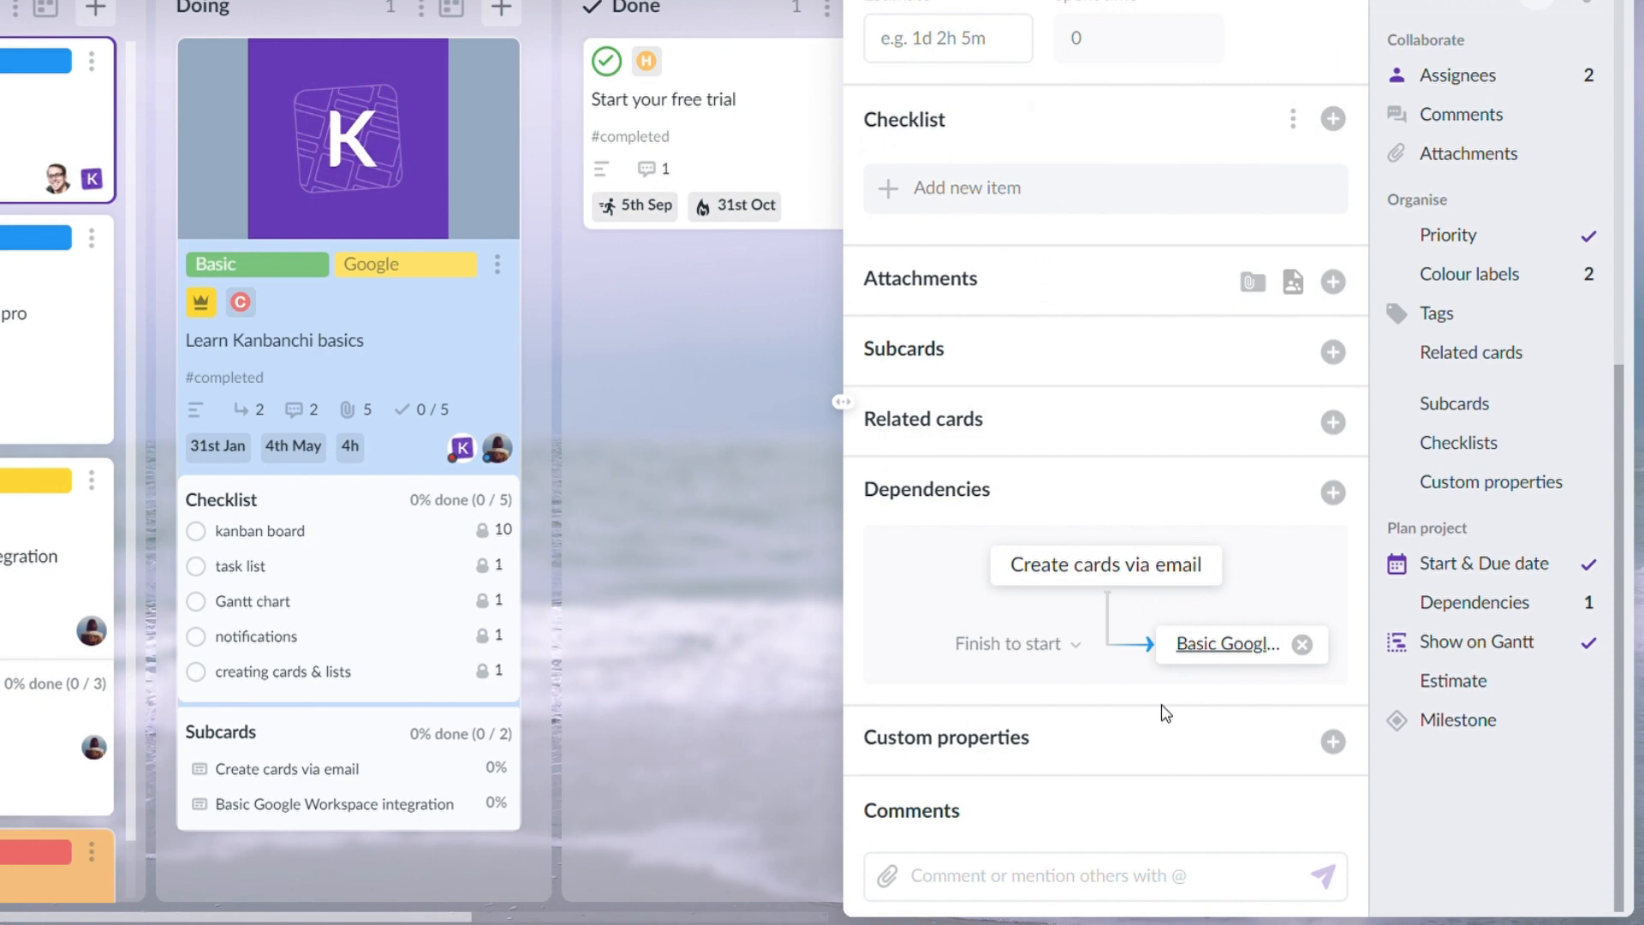
mouse_move(754, 578)
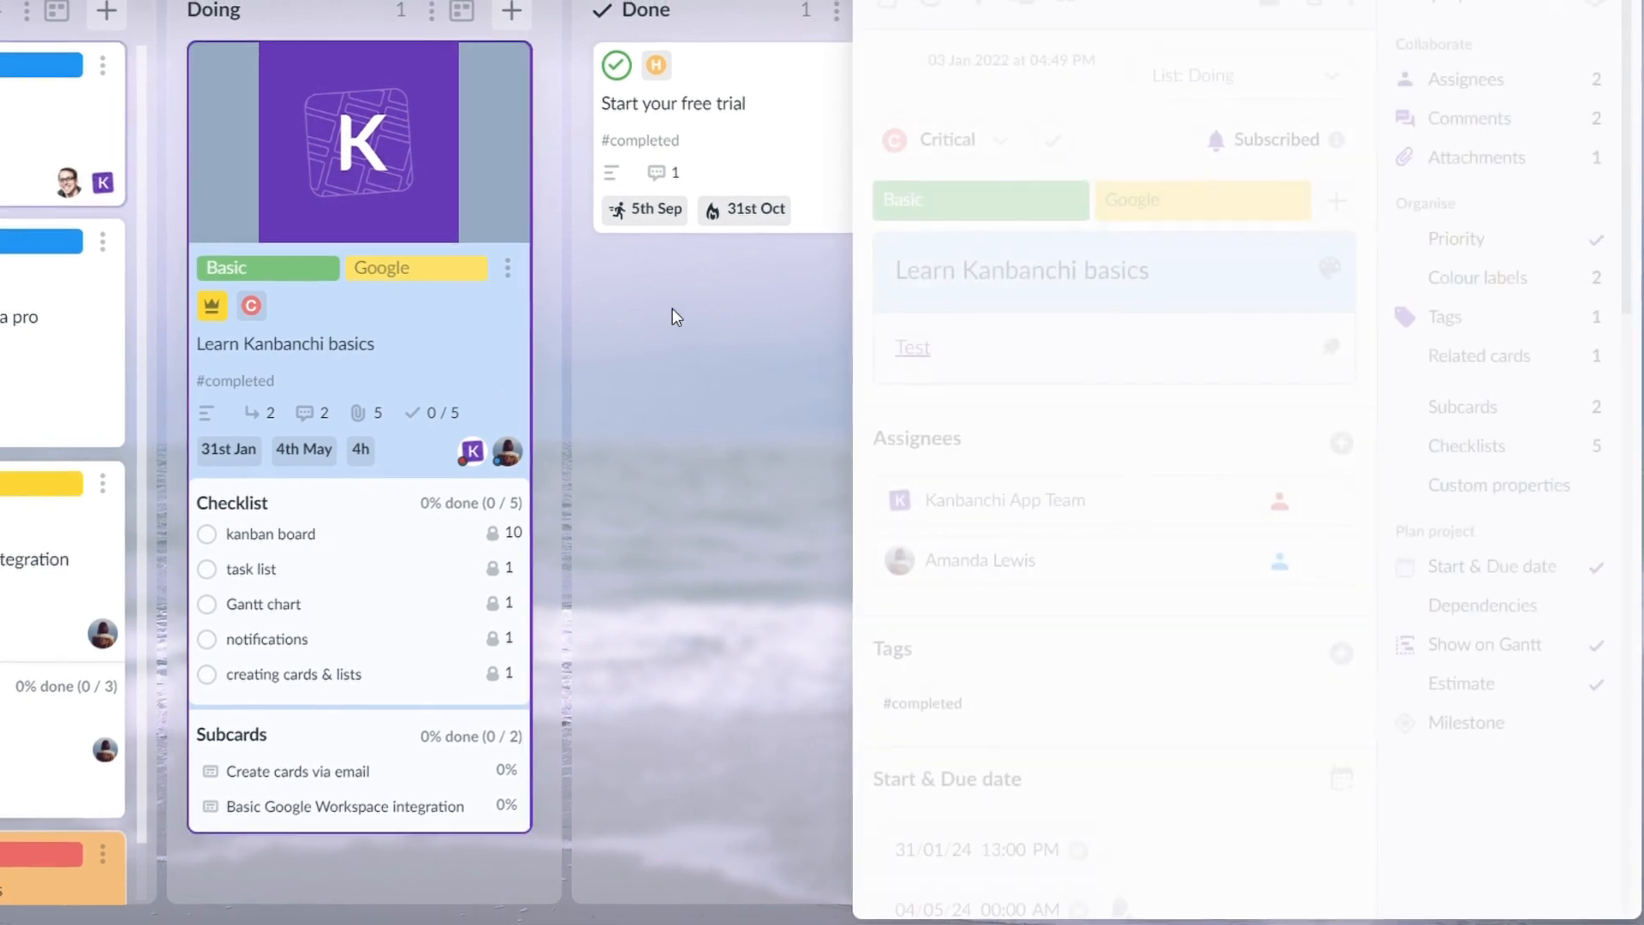
scroll("down", 3)
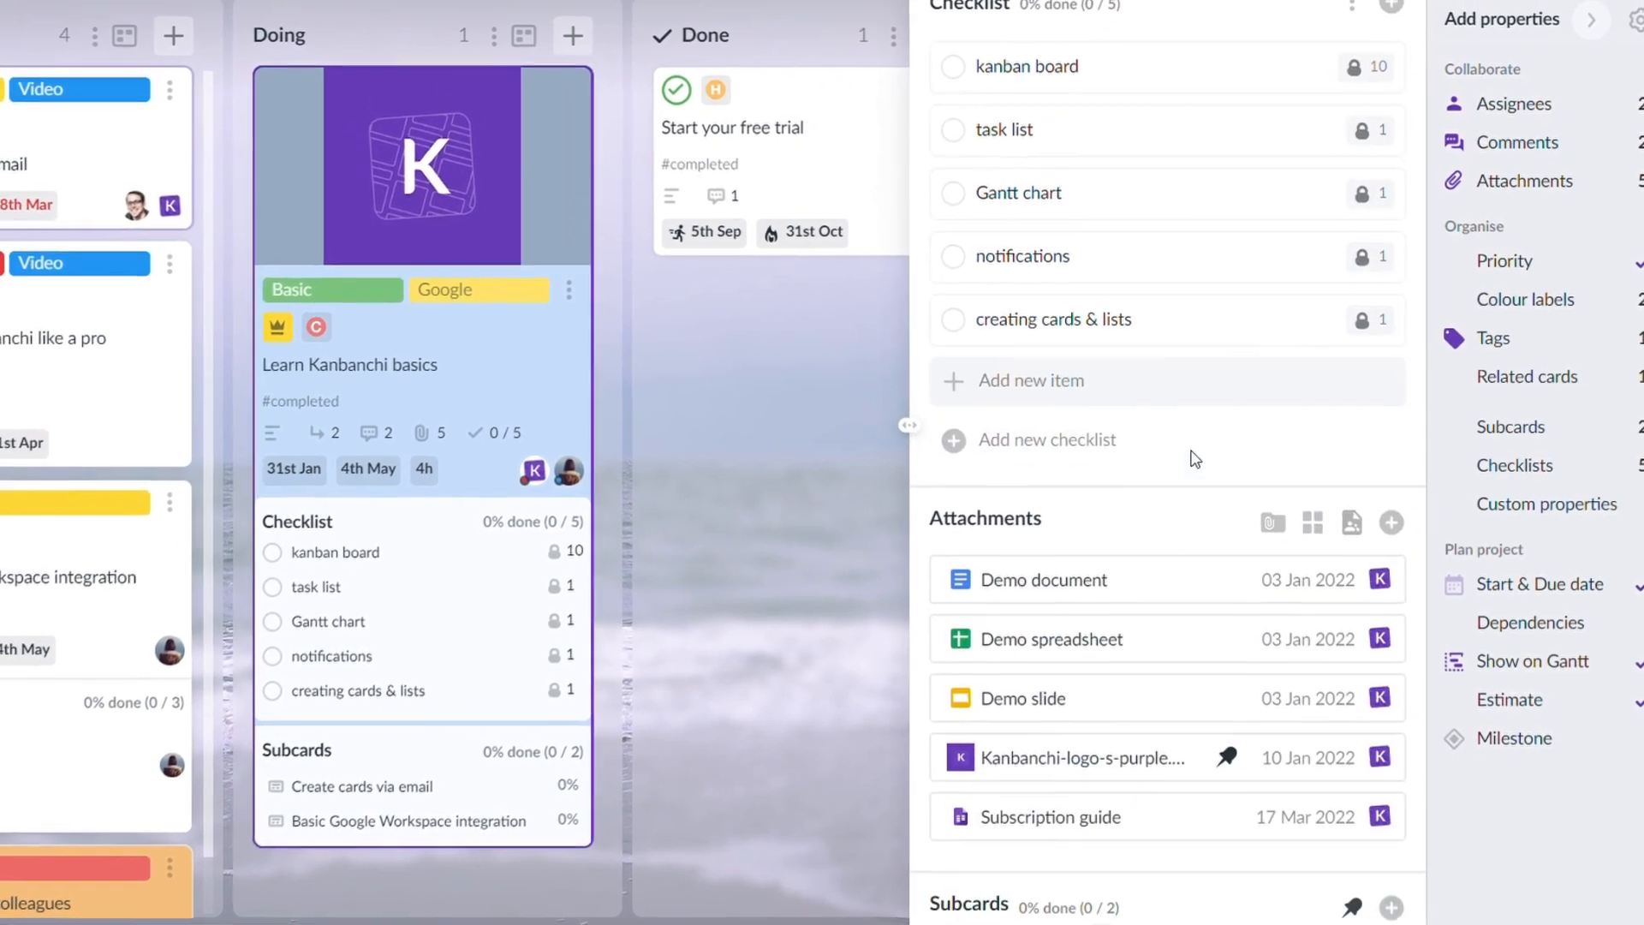
scroll("down", 3)
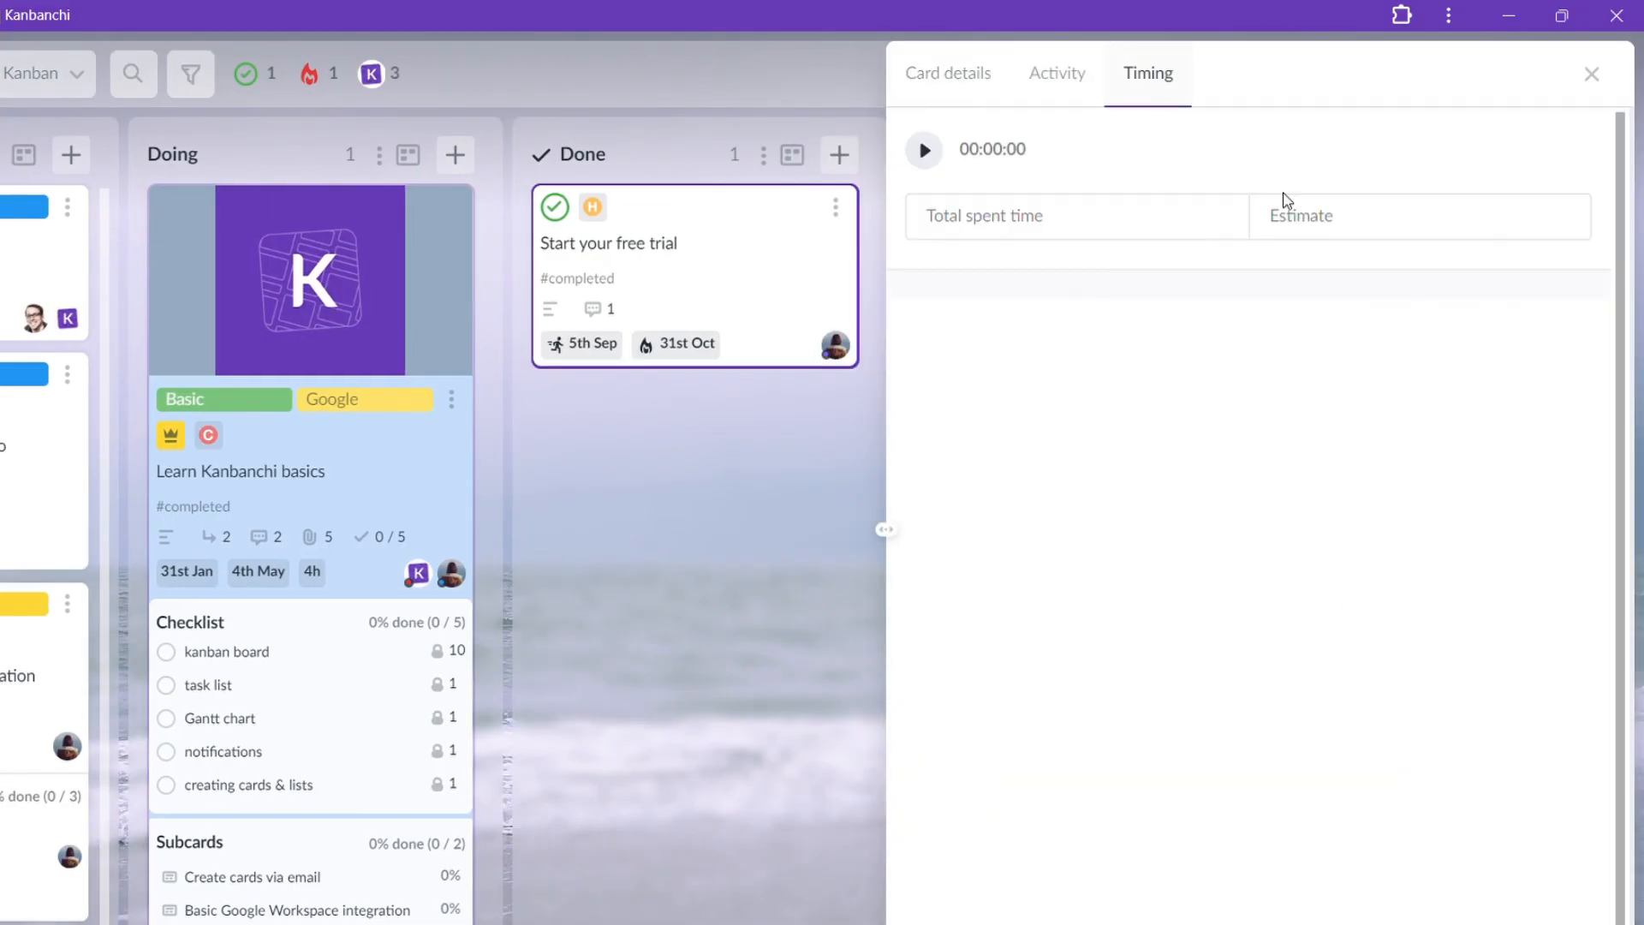
- Record time on the free trial card and save the tracked time
left_click(924, 149)
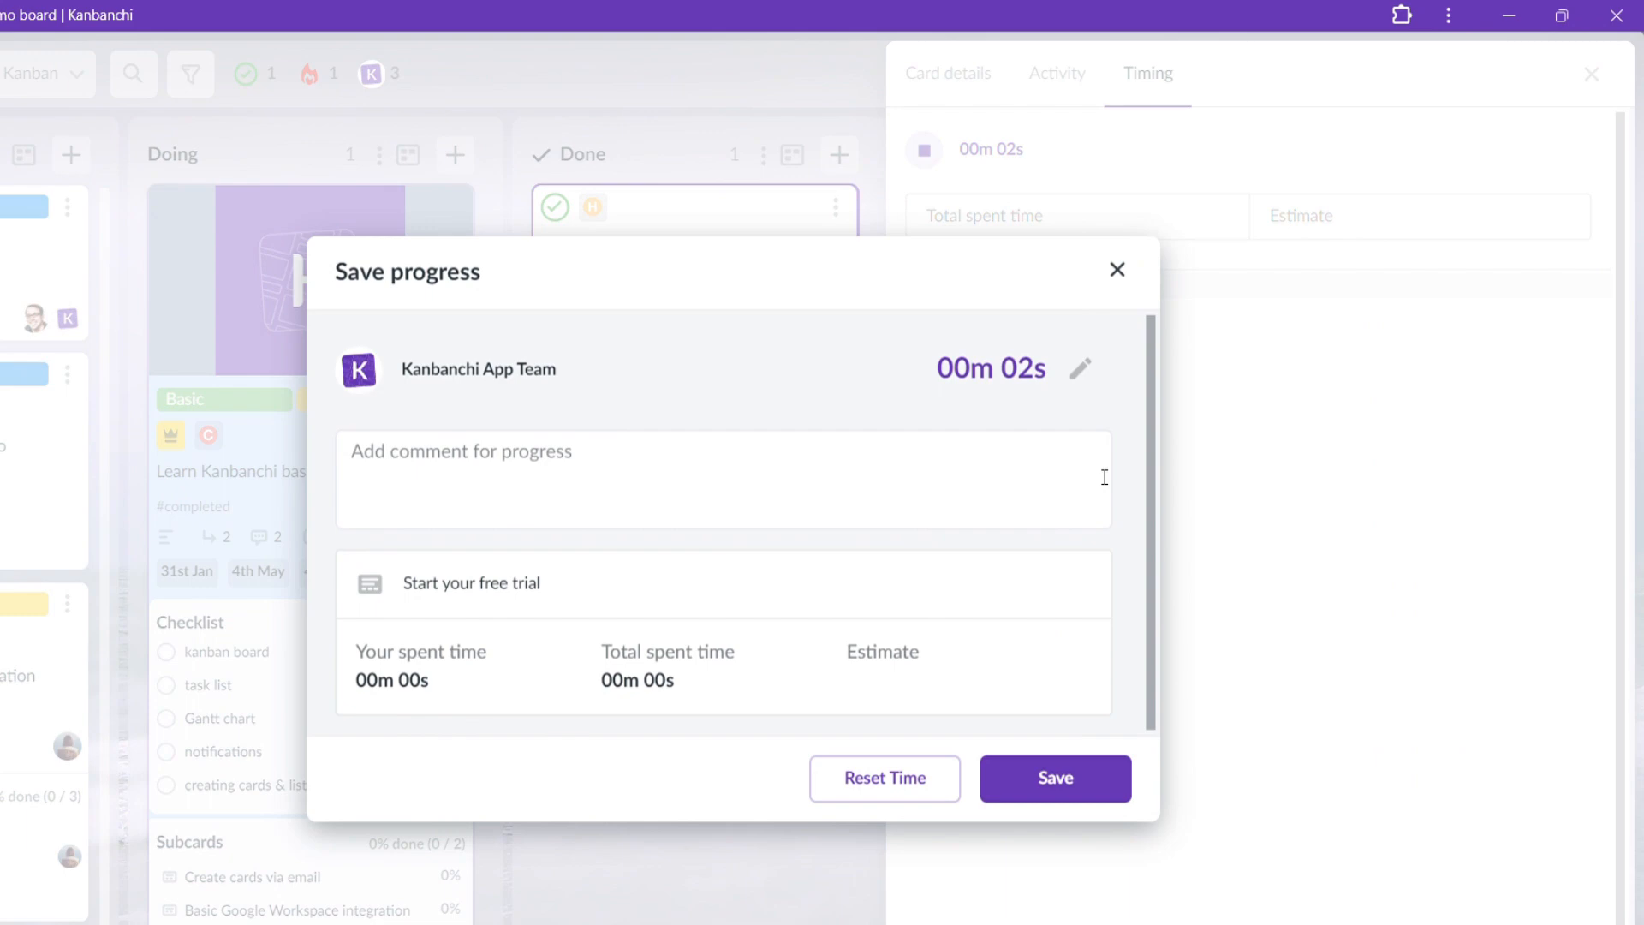
left_click(1055, 778)
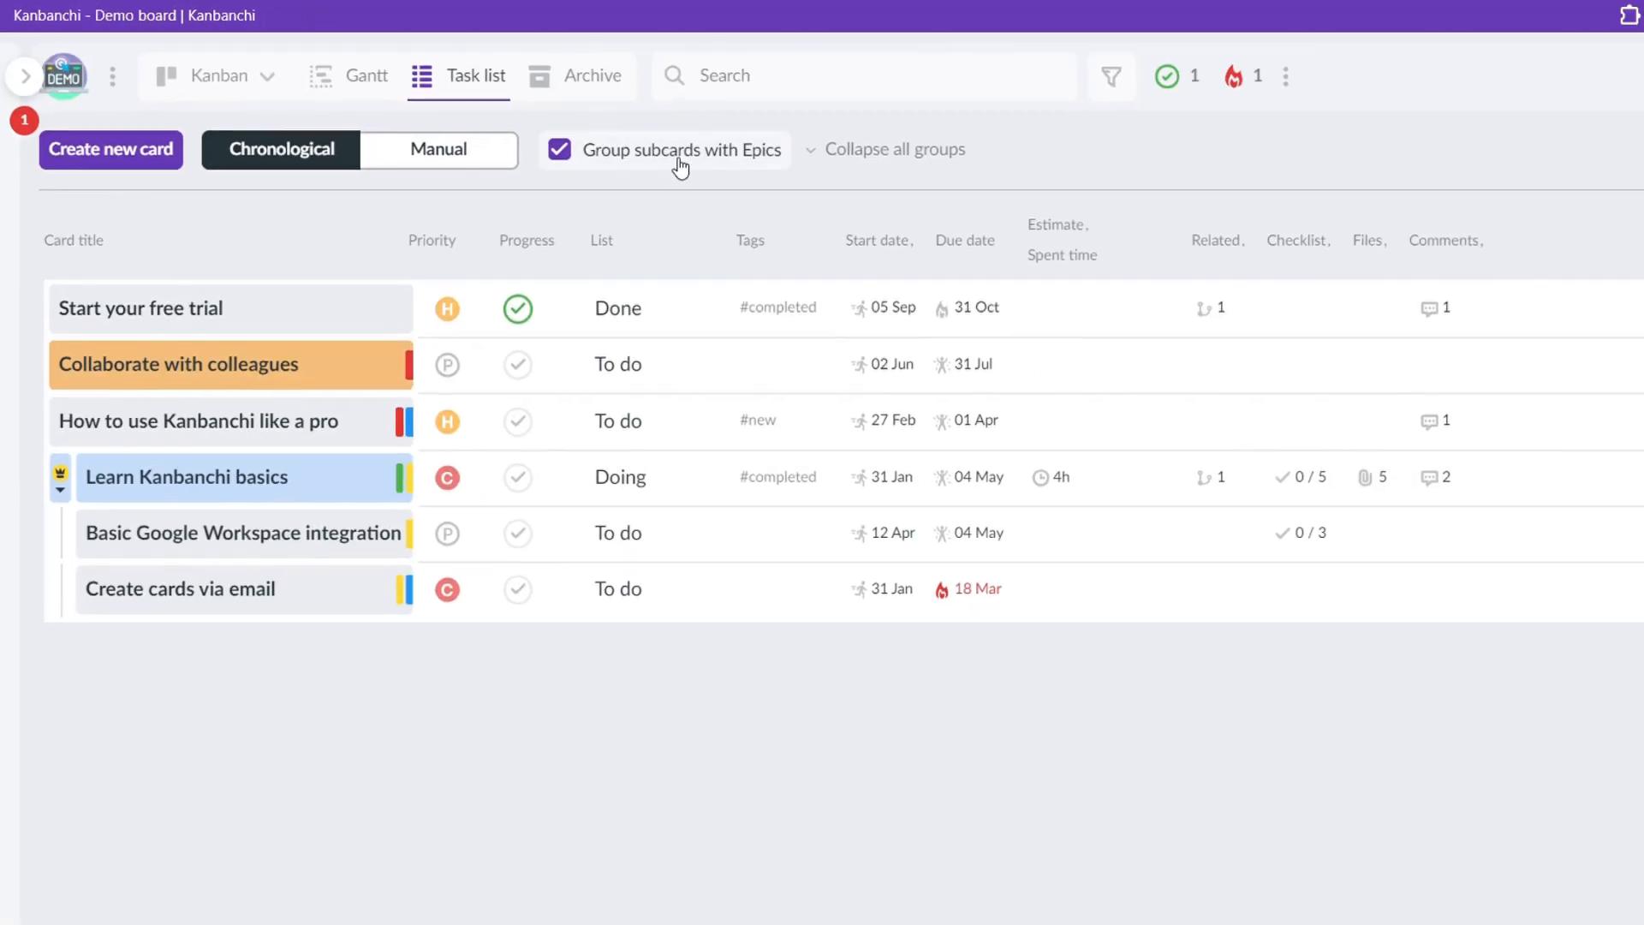
mouse_move(992, 727)
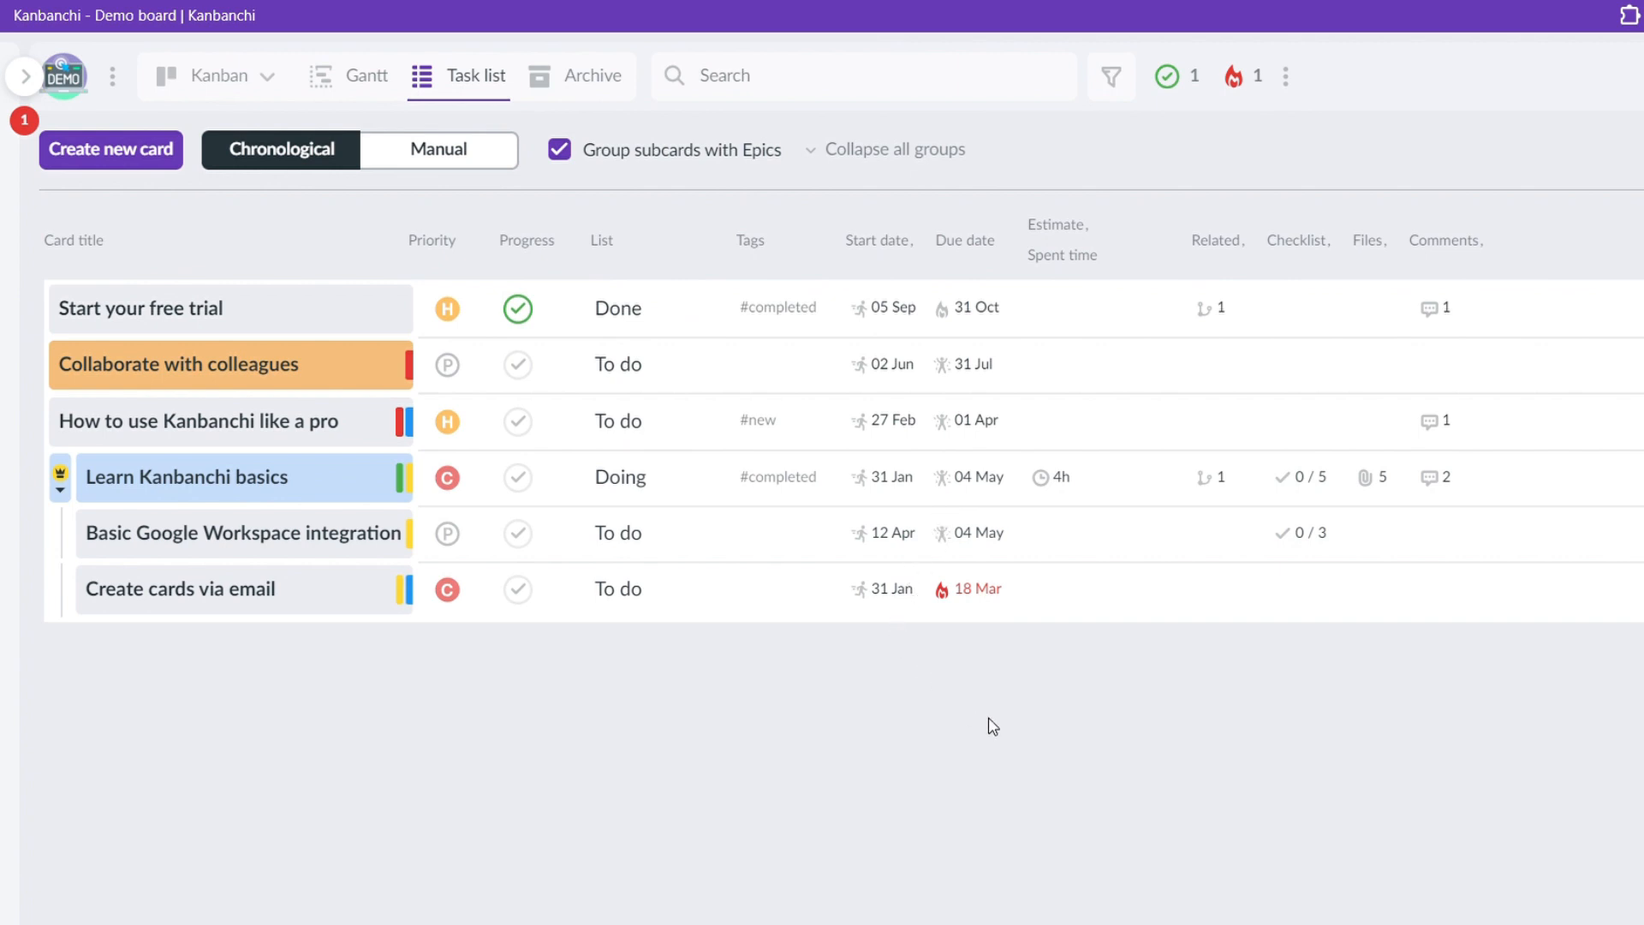
mouse_move(449, 224)
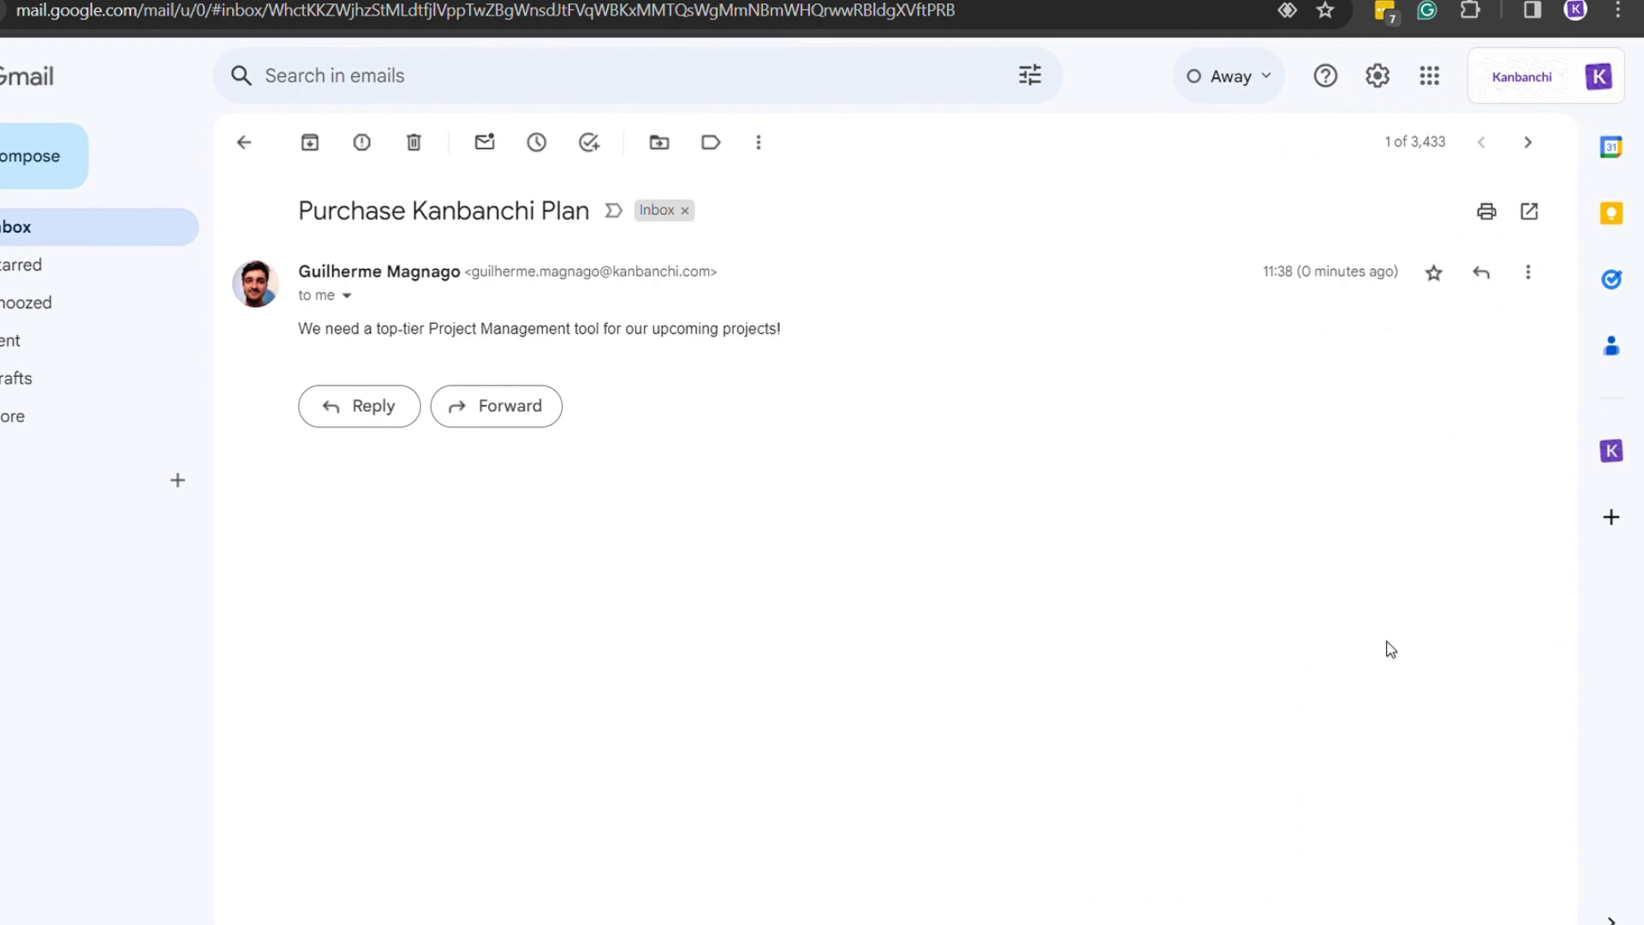
- Open the Kanbanchi add-on for the Purchase Kanbanchi Plan email and target the To do list
left_click(1378, 372)
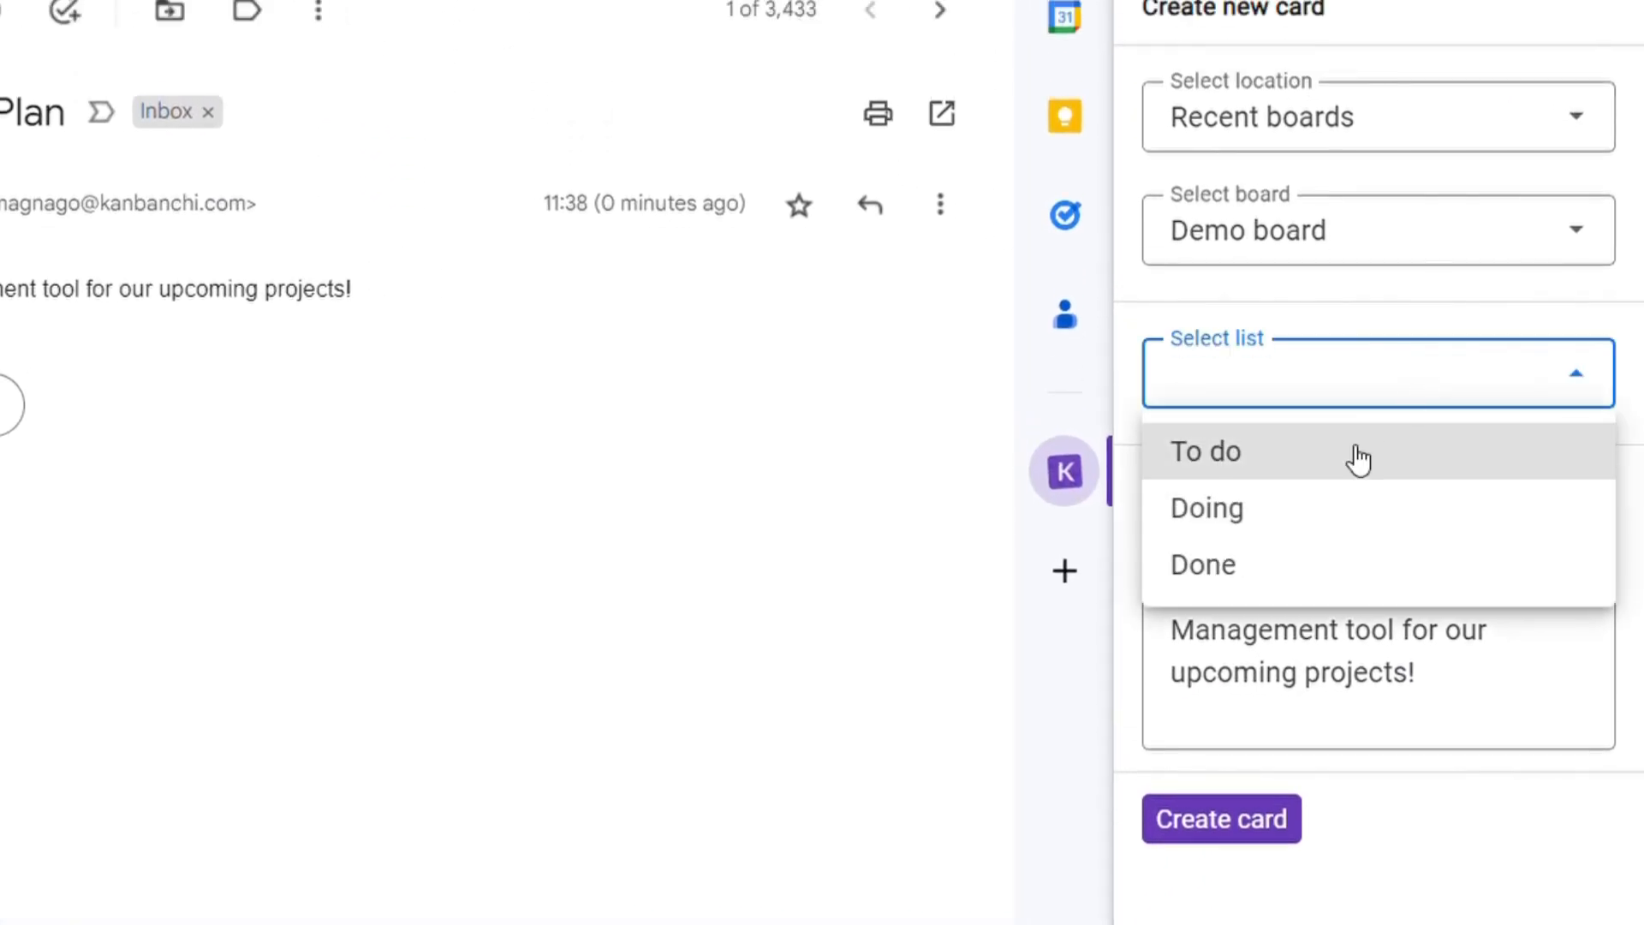
left_click(1205, 451)
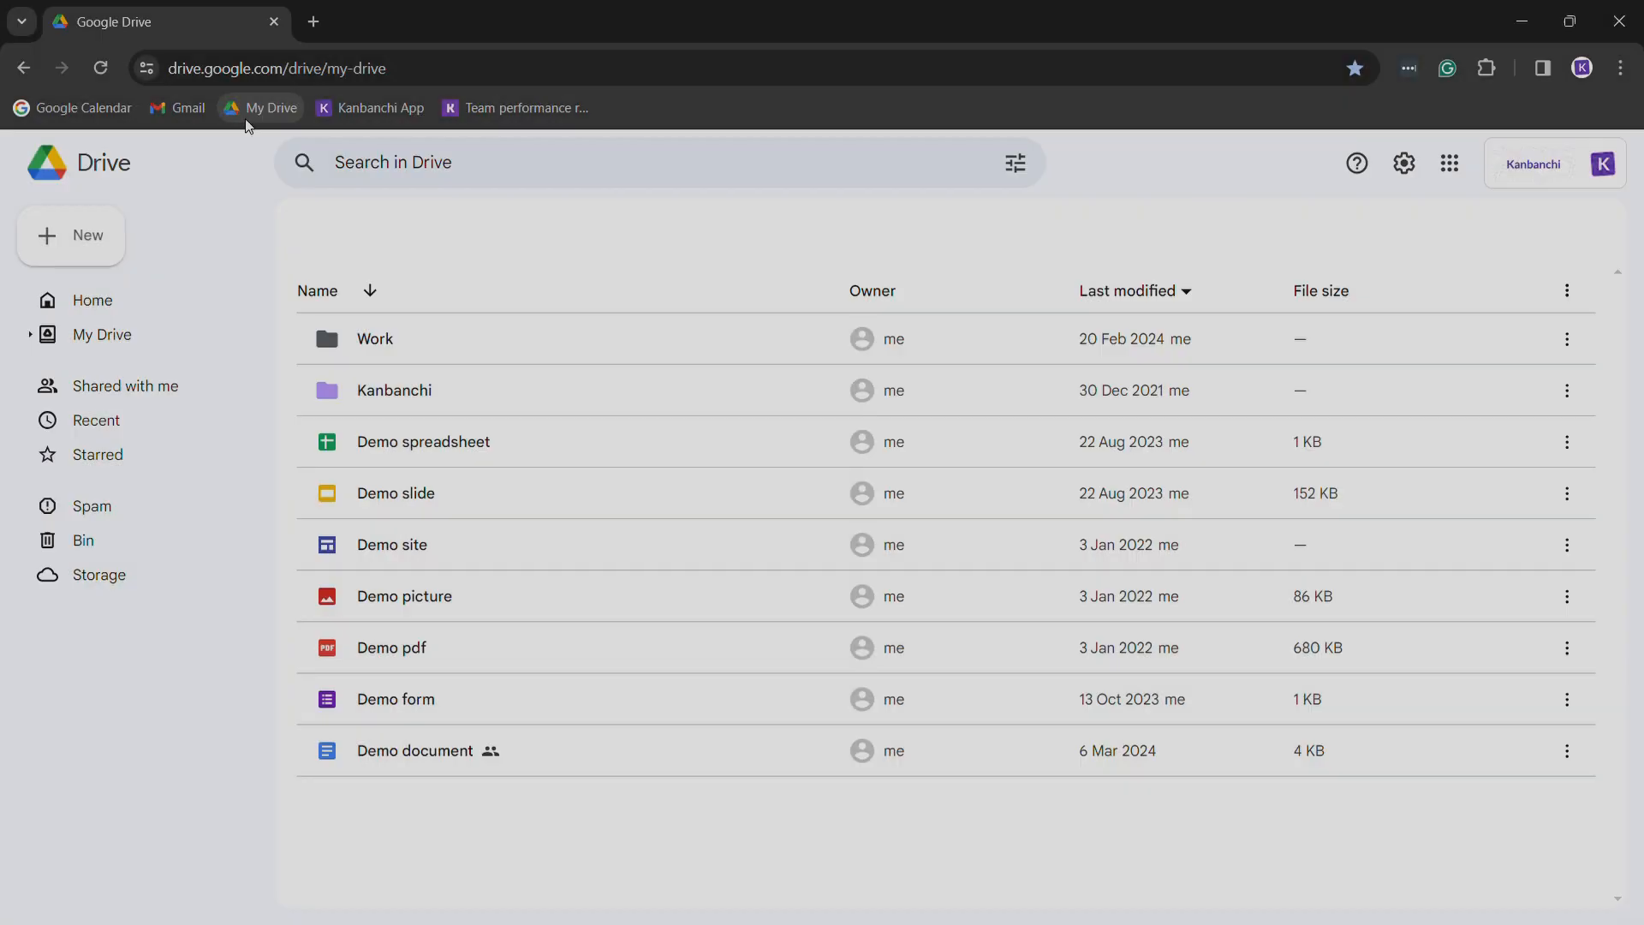
- Go to My Drive and open the Kanbanchi folder
left_click(260, 107)
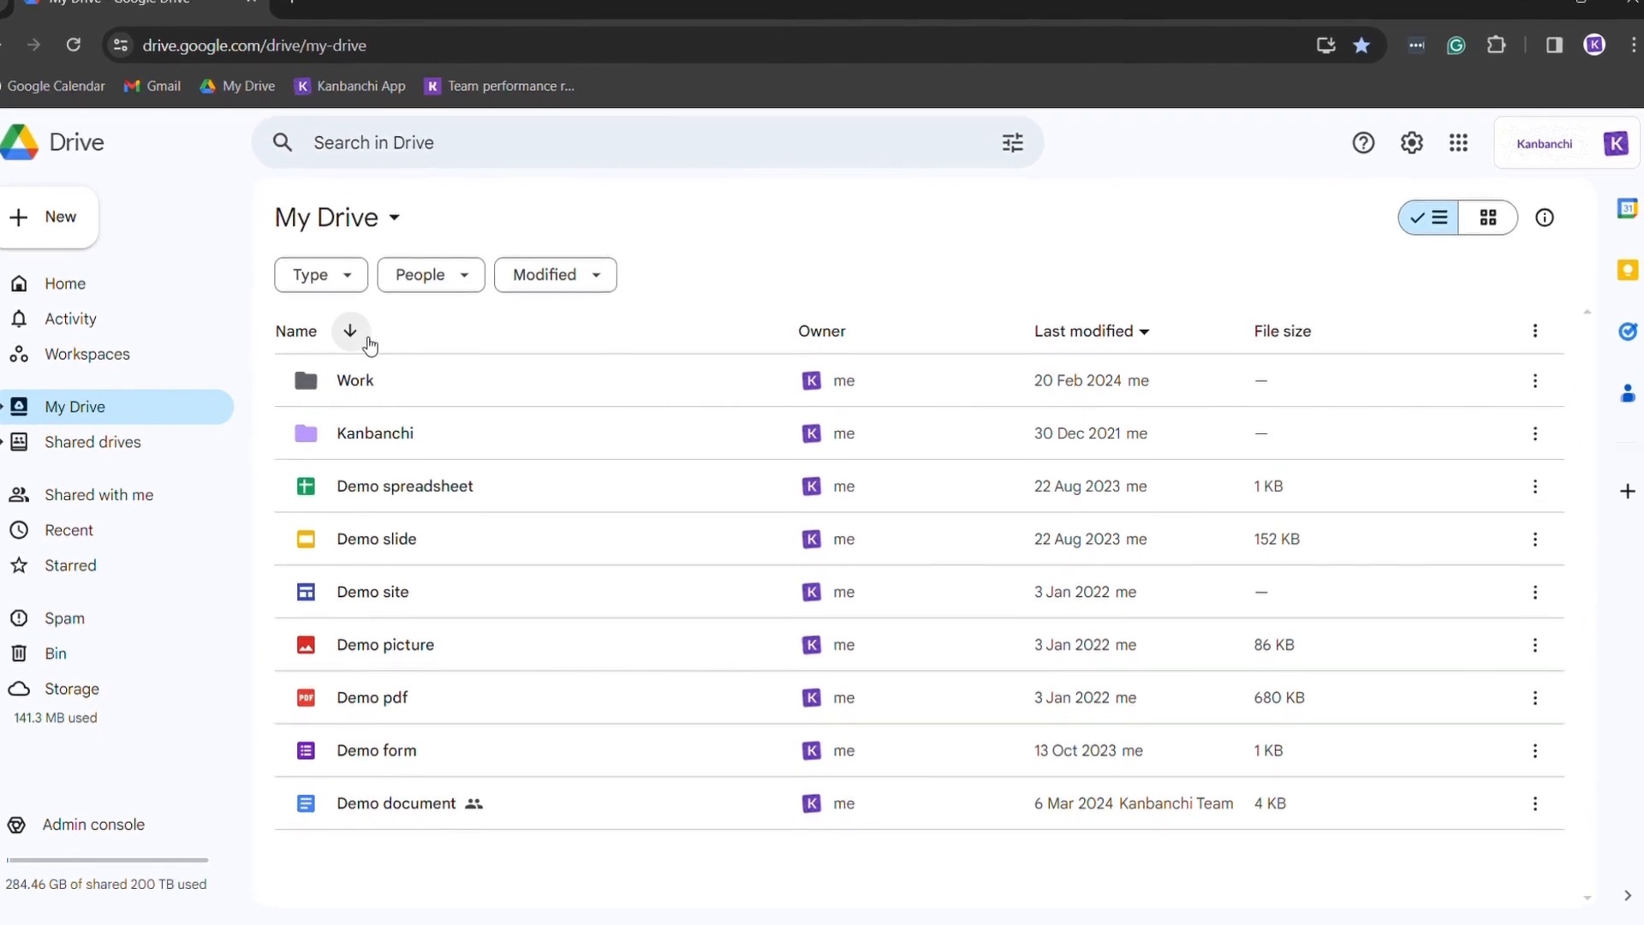
left_click(374, 432)
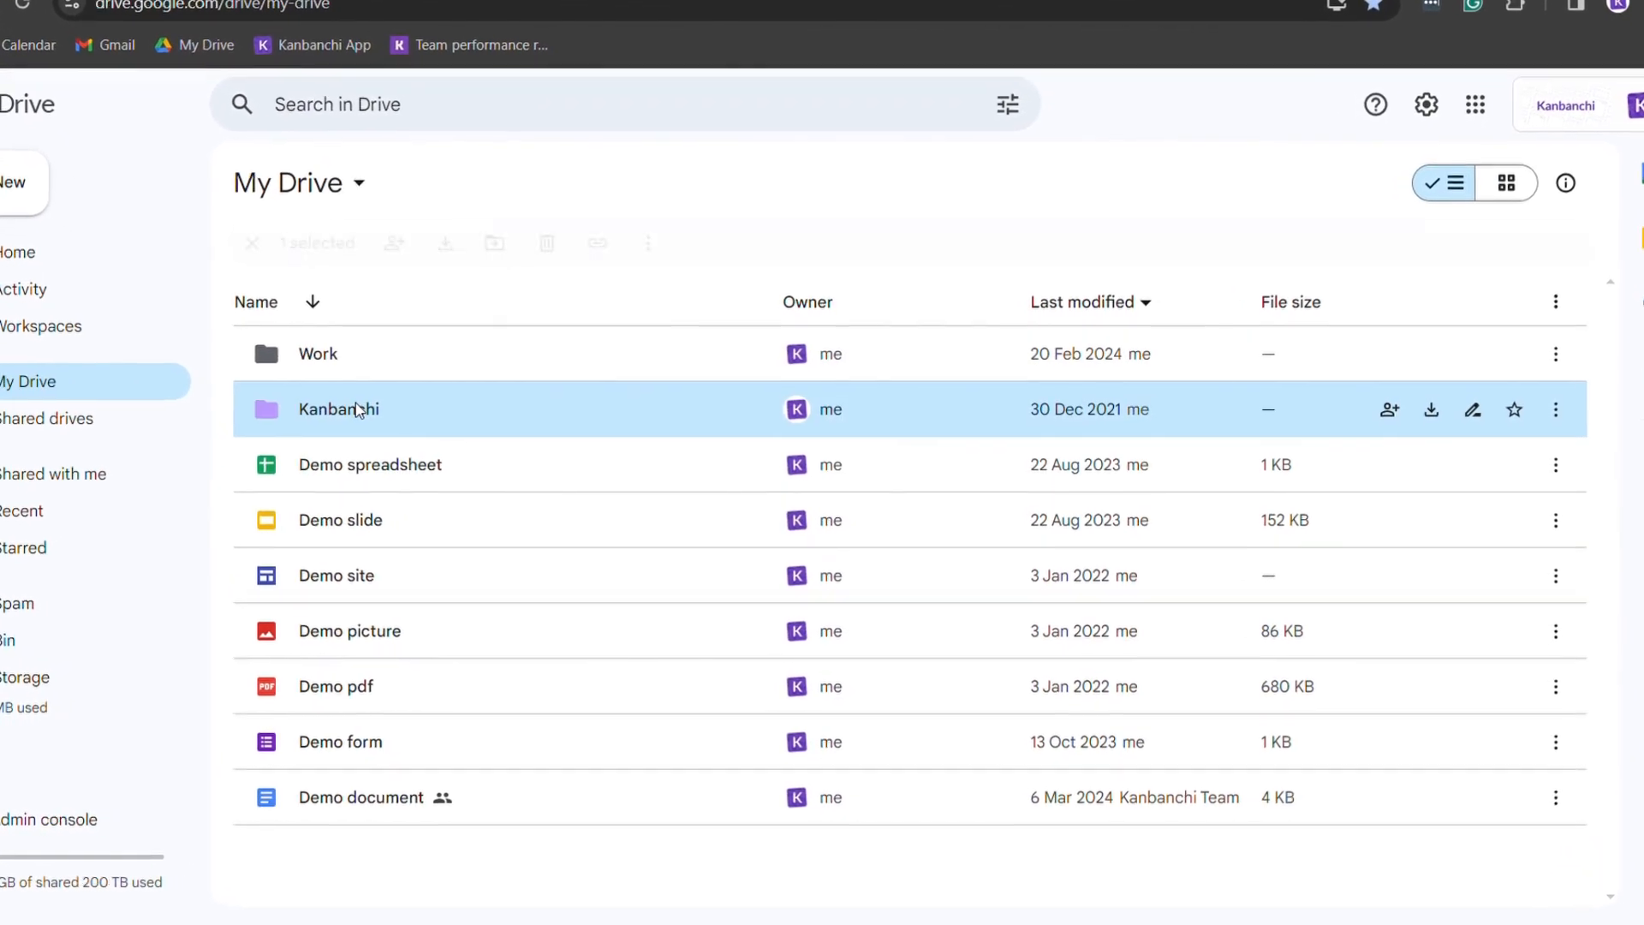
double_click(338, 409)
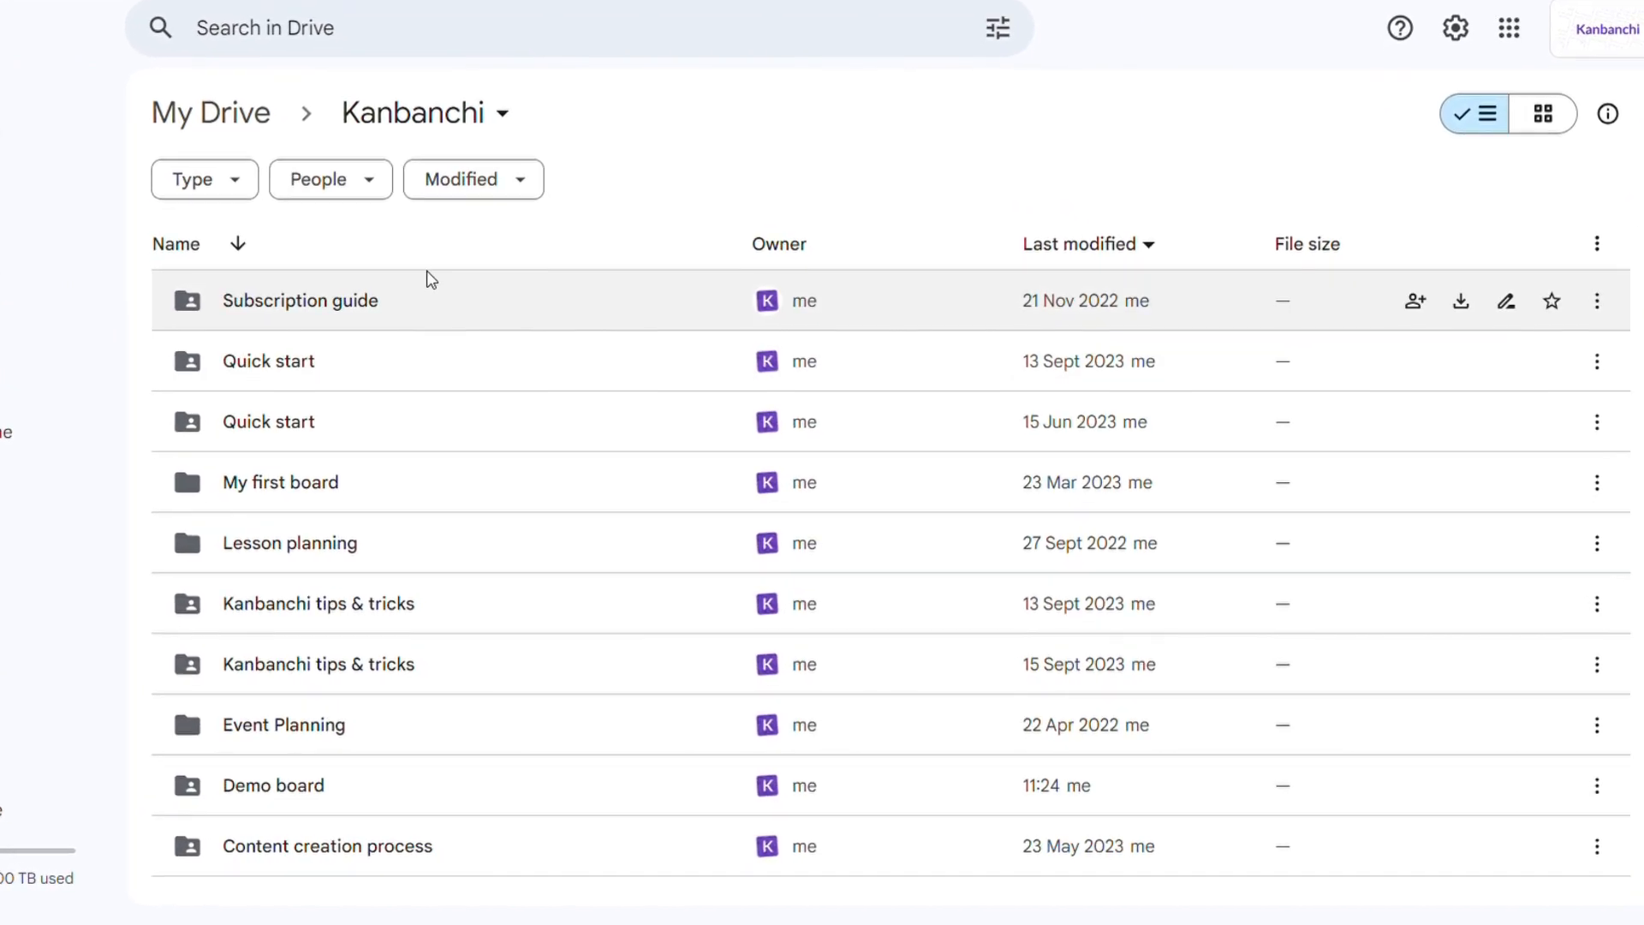
mouse_move(500, 475)
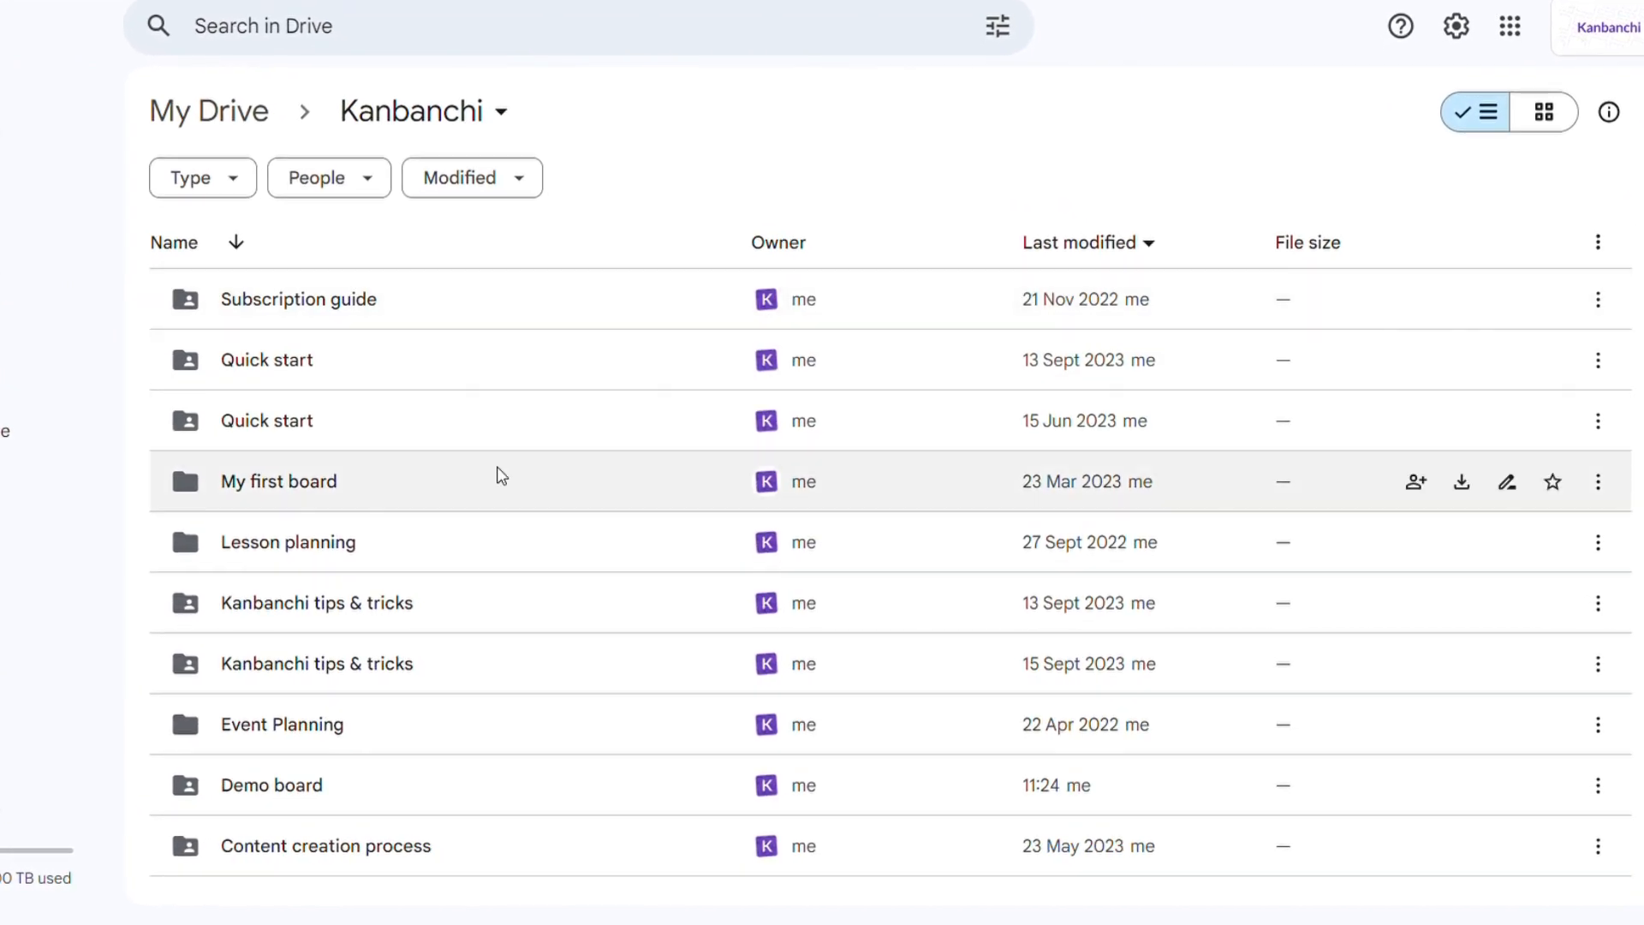